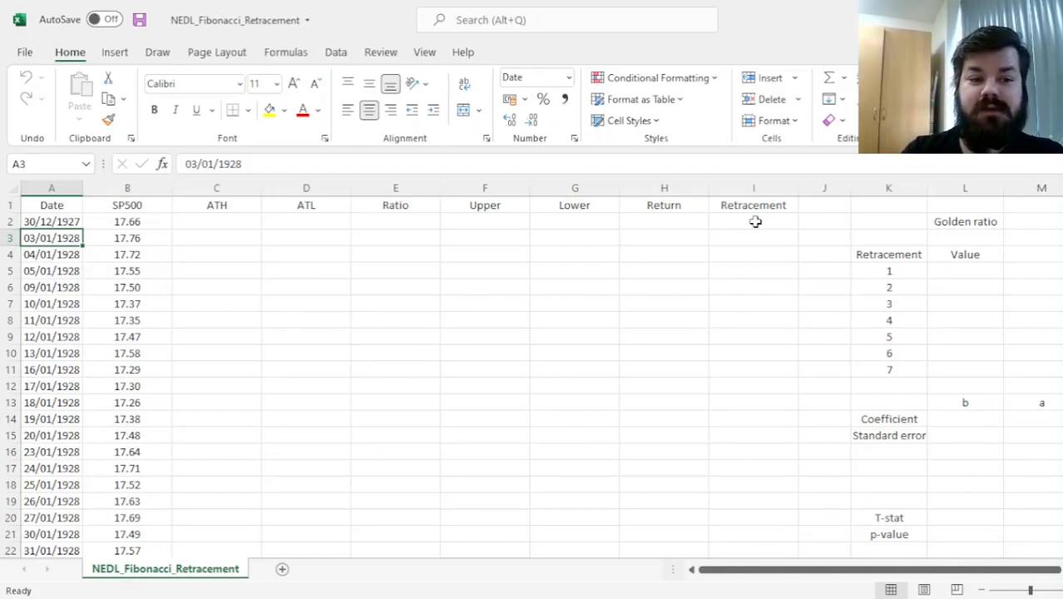
Enter =MAX(B$2:B2) in C2 and fill the running all-time high down the ATH column.
{"action": "left_click", "coordinate": [127, 221]}
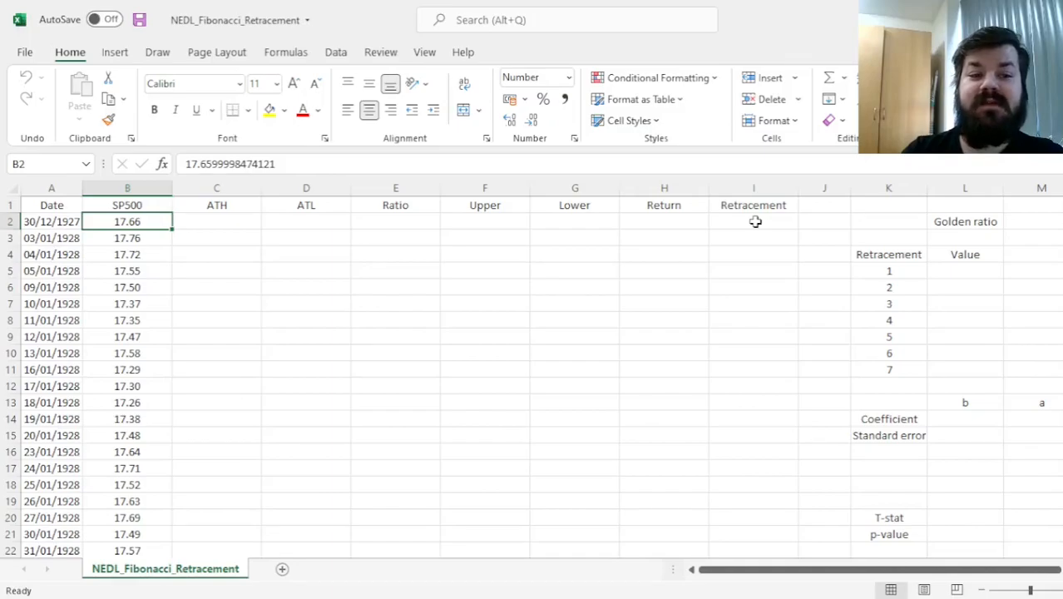
{"action": "left_click", "coordinate": [50, 222]}
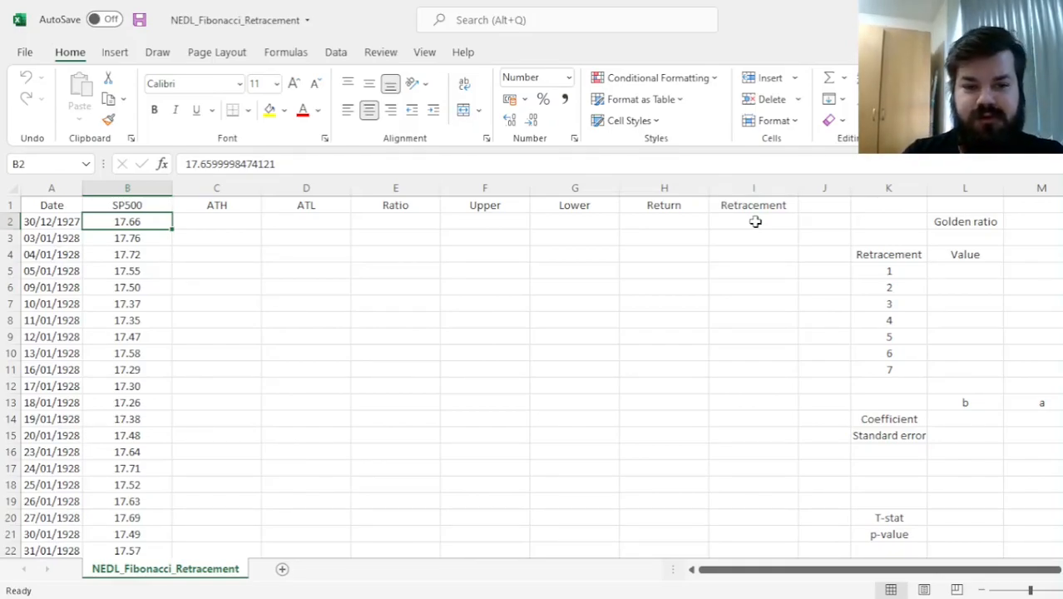
{"action": "left_click", "coordinate": [216, 219]}
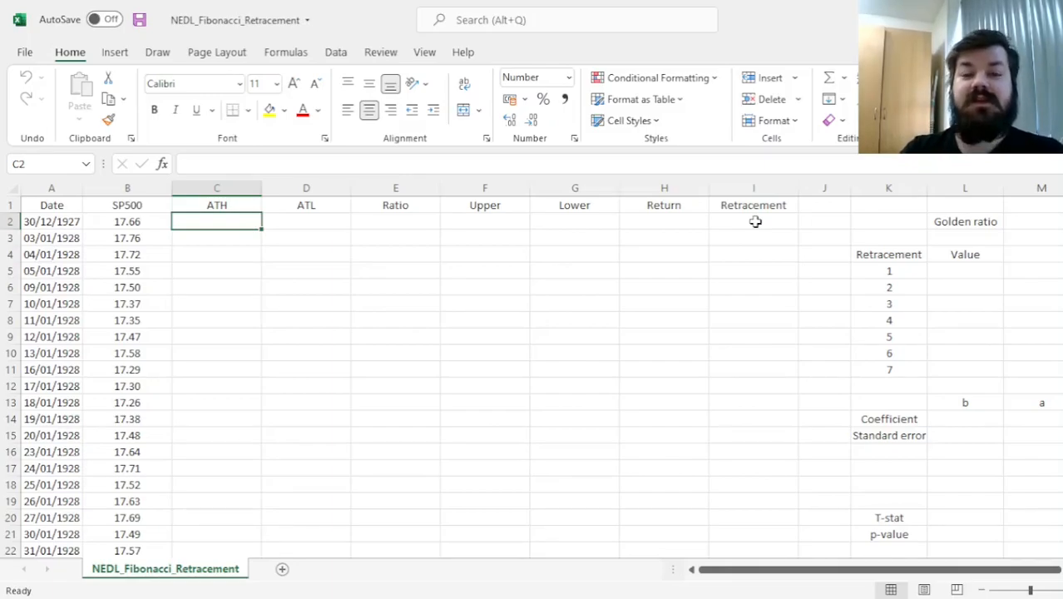
{"action": "left_click", "coordinate": [50, 221]}
{"action": "type", "text": "="}
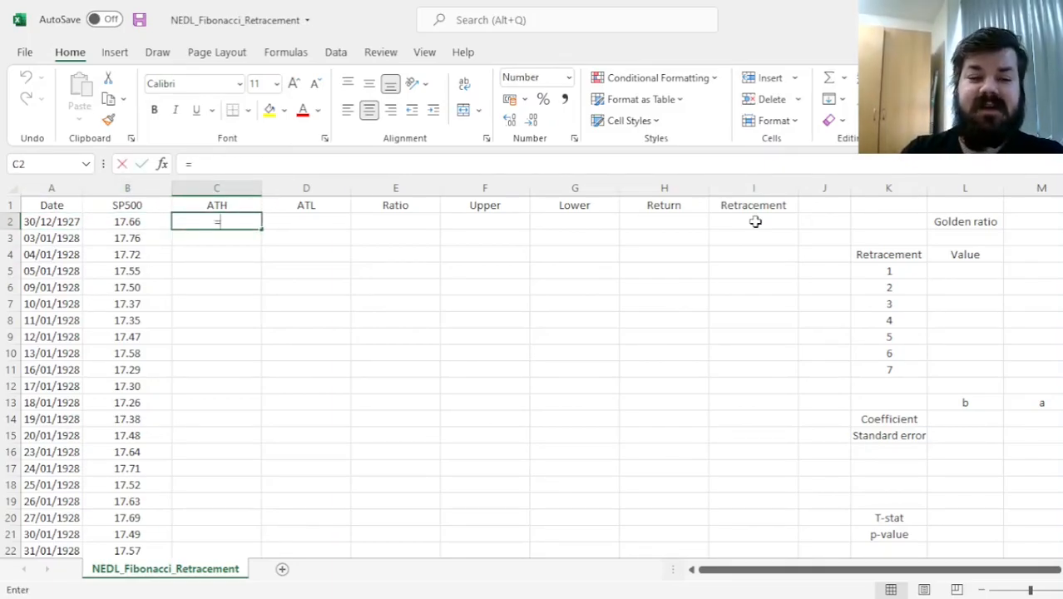
{"action": "type", "text": "MAX("}
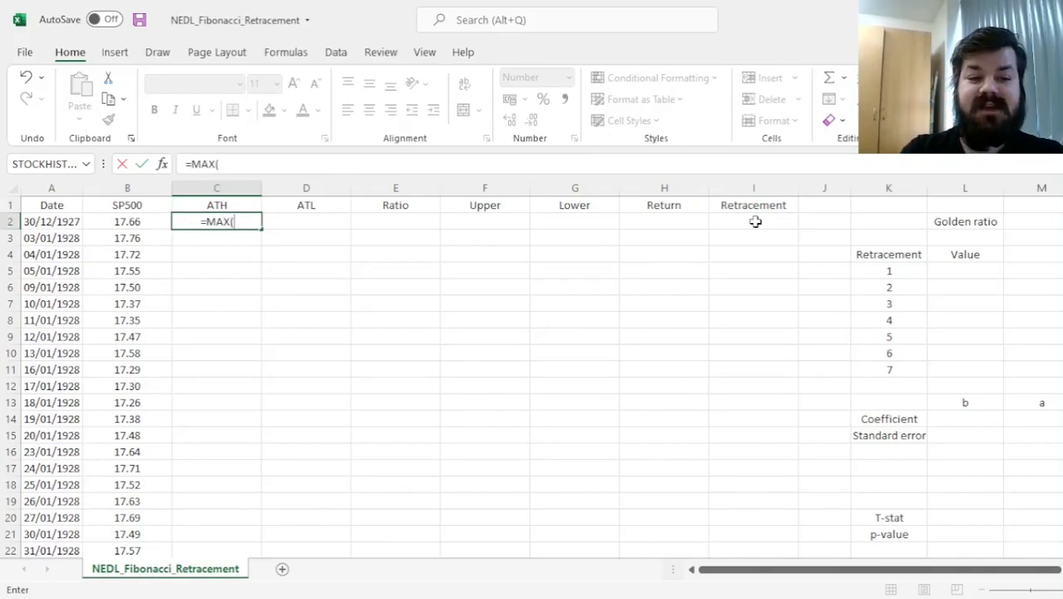
{"action": "type", "text": "B"}
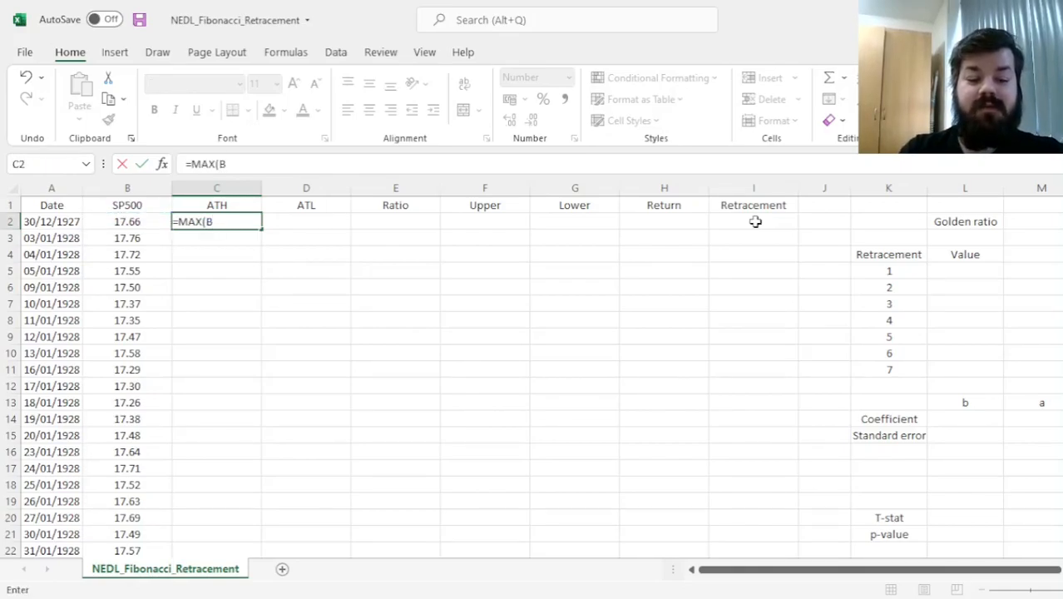
{"action": "left_click", "coordinate": [127, 221]}
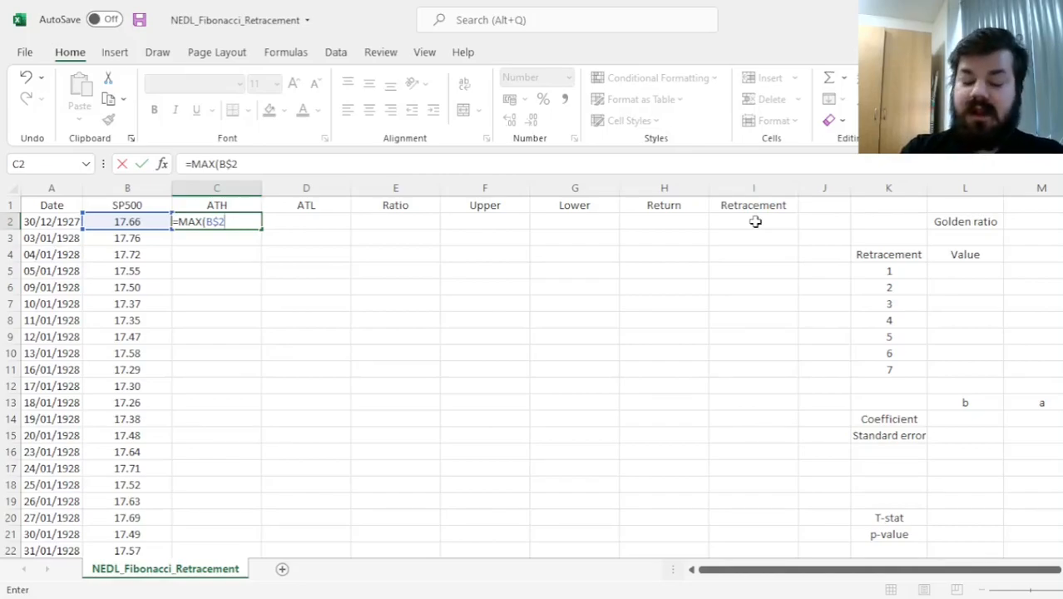
{"action": "type", "text": ":B2)"}
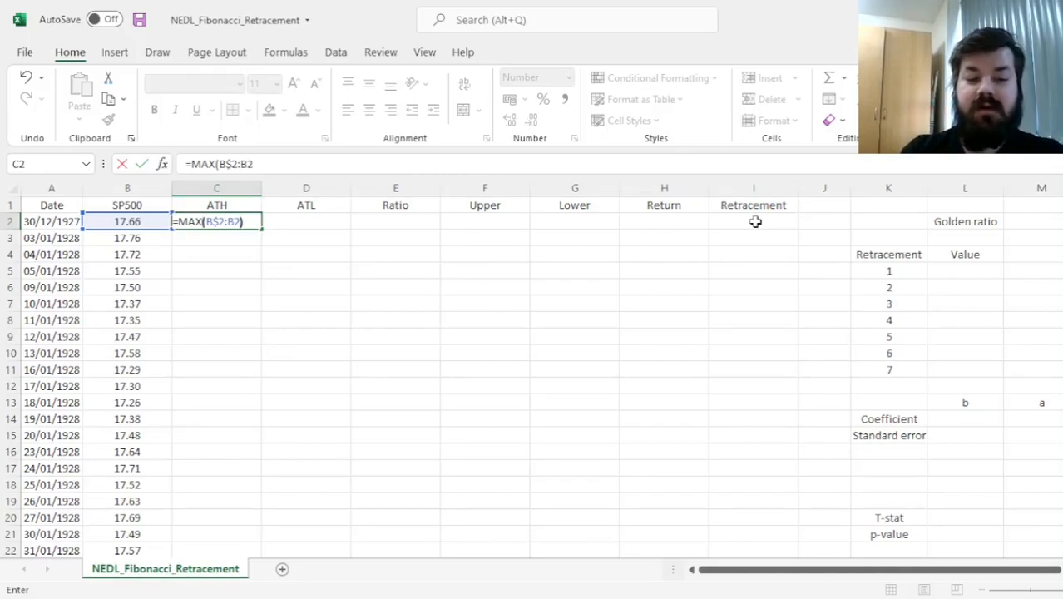
{"action": "key", "text": "Enter"}
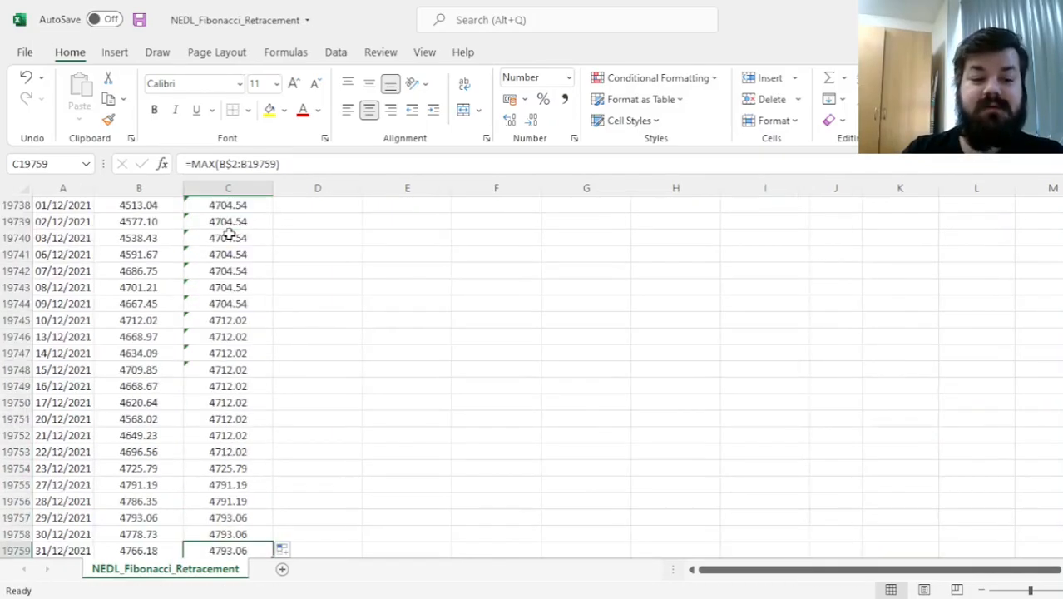
{"action": "left_click", "coordinate": [66, 546]}
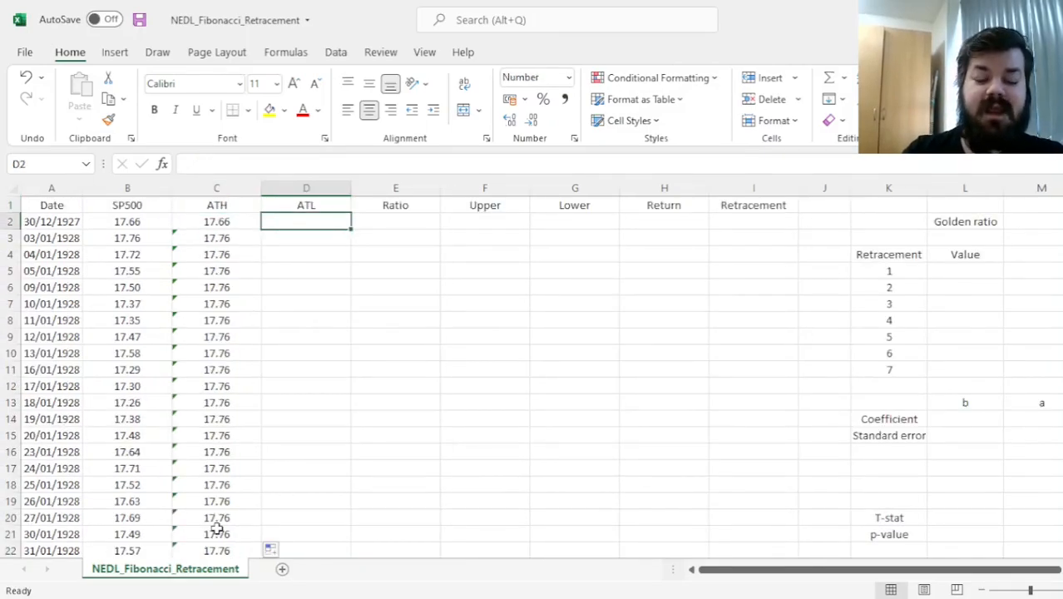
Enter =MIN(B$2:B2) in D2 and fill the running all-time low down the ATL column.
{"action": "type", "text": "=MIN(B$2:B"}
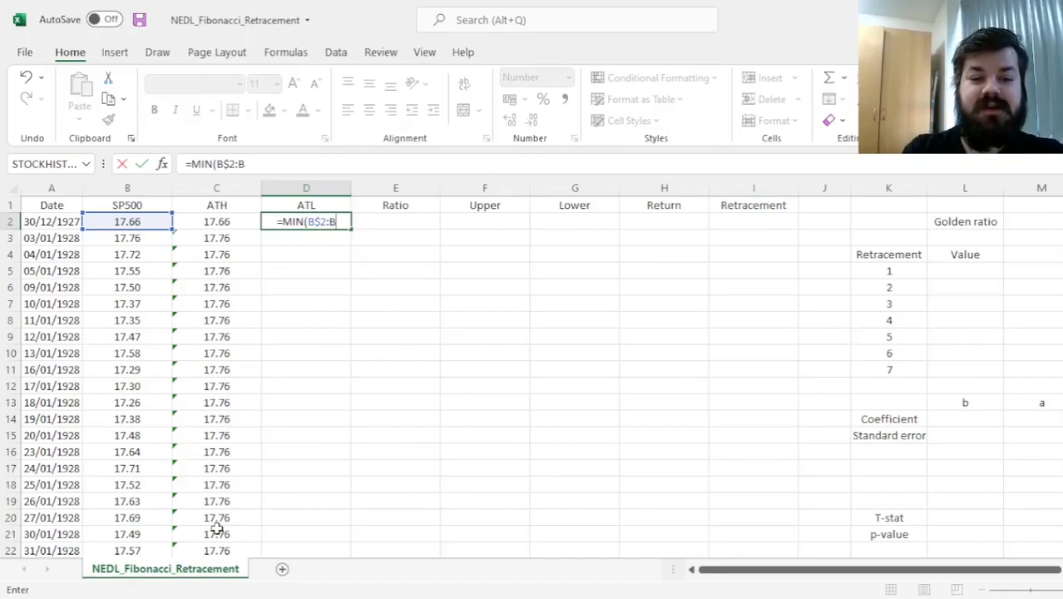
{"action": "key", "text": "Enter"}
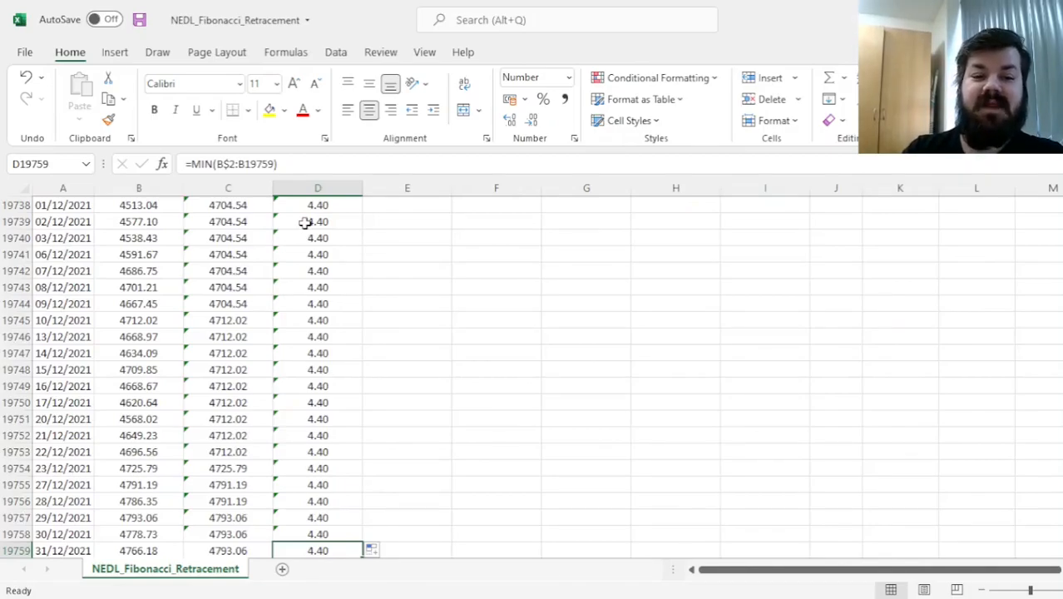
{"action": "mouse_move", "coordinate": [469, 360]}
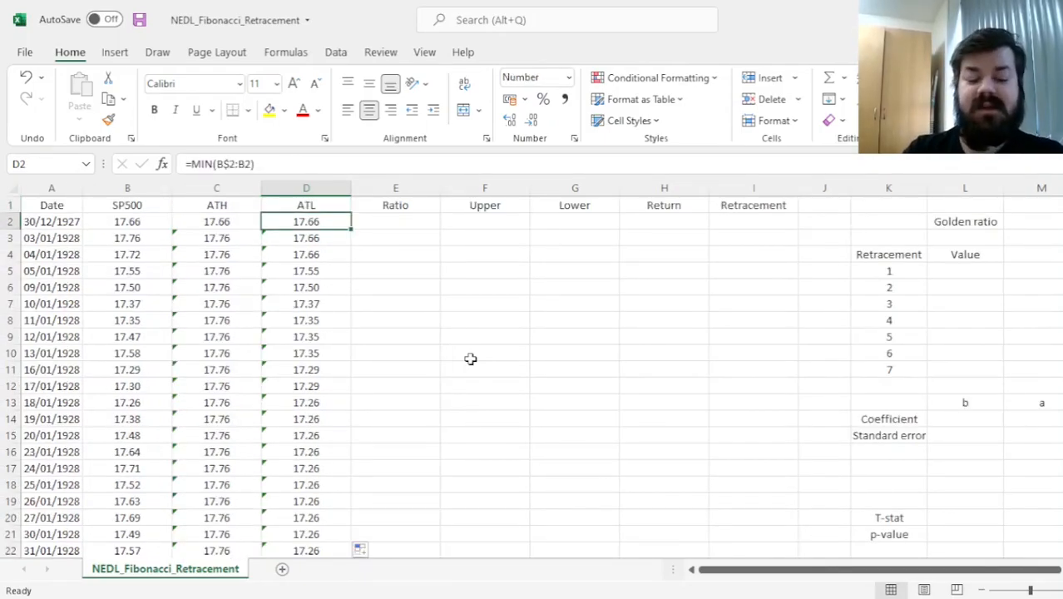
{"action": "left_click", "coordinate": [395, 238]}
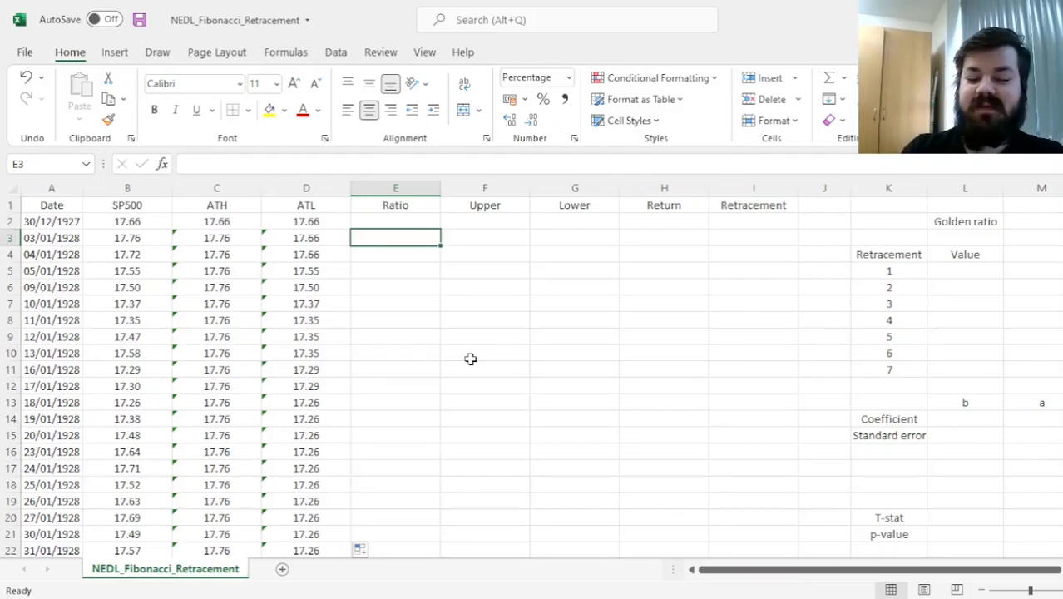
Enter =(B3-D3)/(C3-D3) in E3 and fill the ratio down to the last row.
{"action": "type", "text": "=*"}
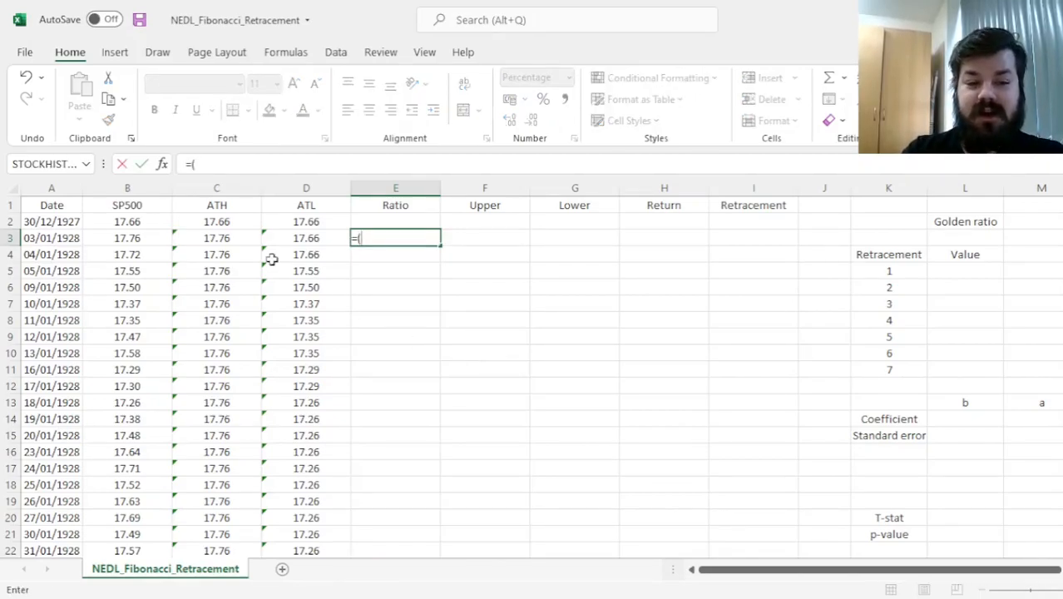
{"action": "left_click", "coordinate": [126, 238]}
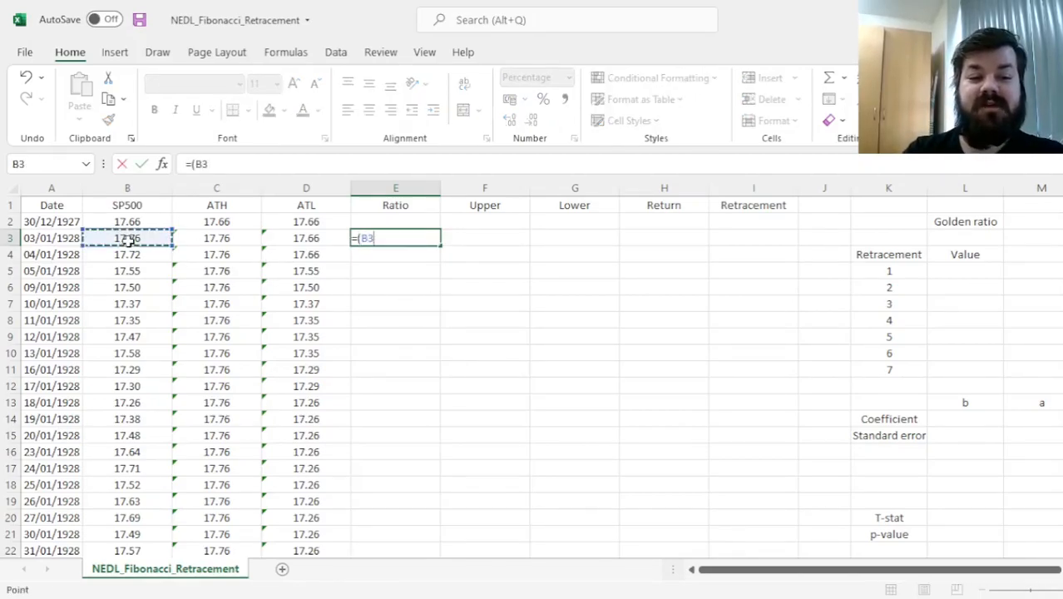
{"action": "type", "text": "-"}
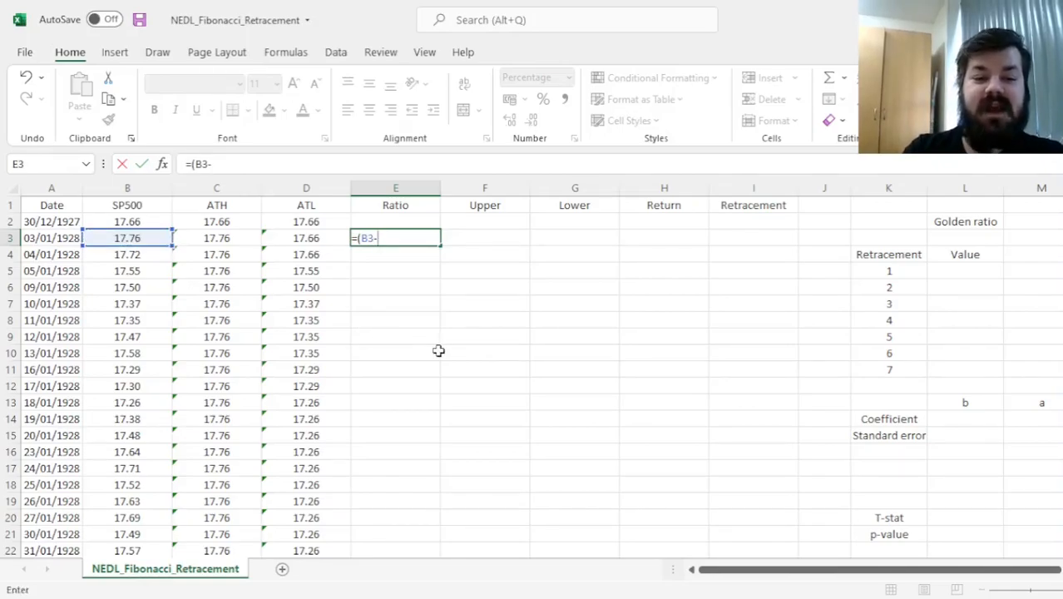
{"action": "left_click", "coordinate": [307, 238]}
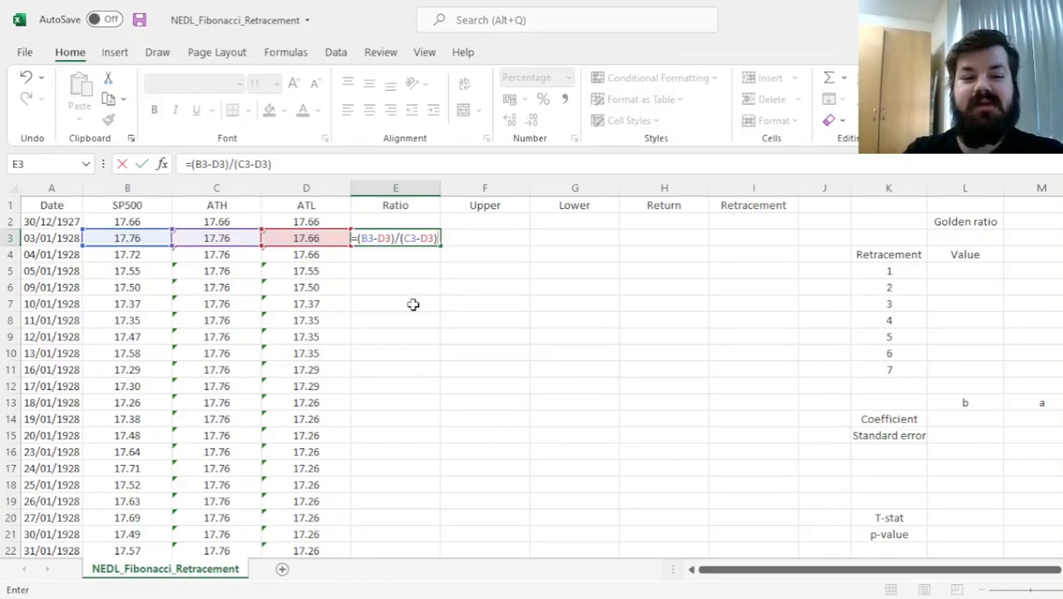
{"action": "mouse_move", "coordinate": [476, 256]}
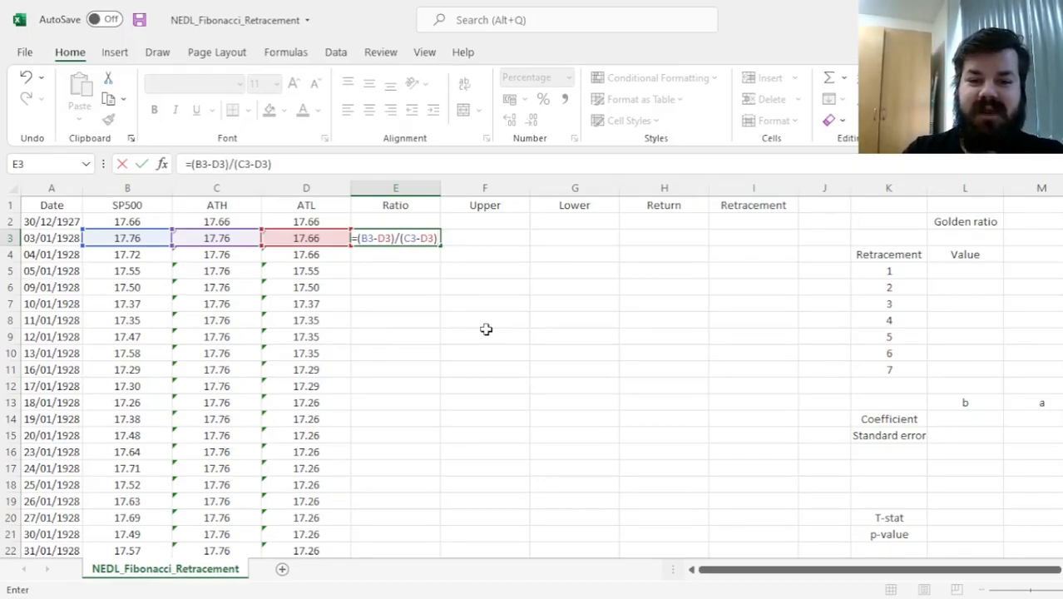
{"action": "key", "text": "Enter"}
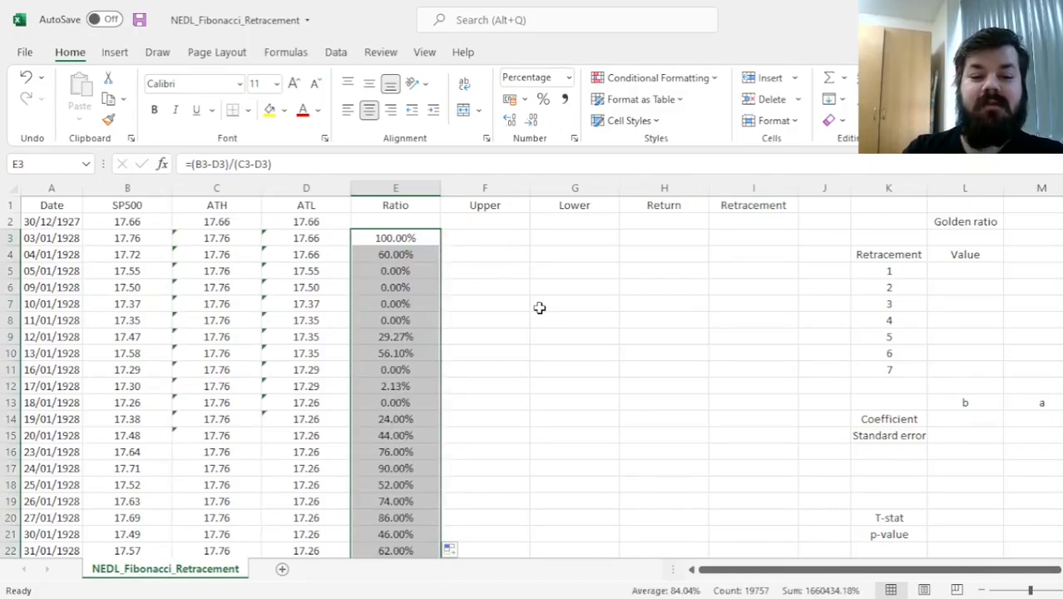
{"action": "mouse_move", "coordinate": [377, 269]}
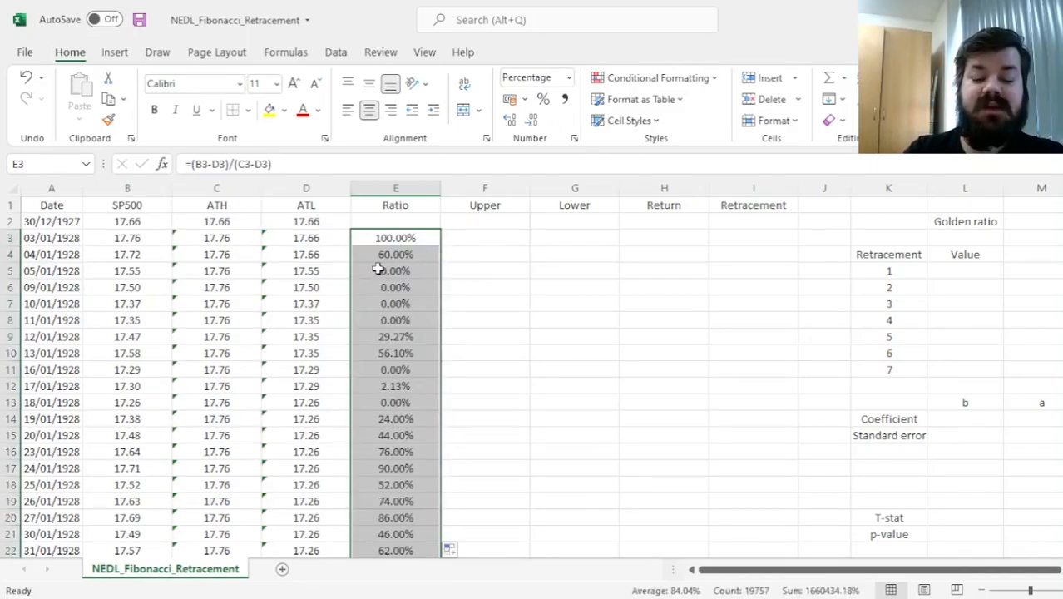
{"action": "left_click", "coordinate": [396, 253]}
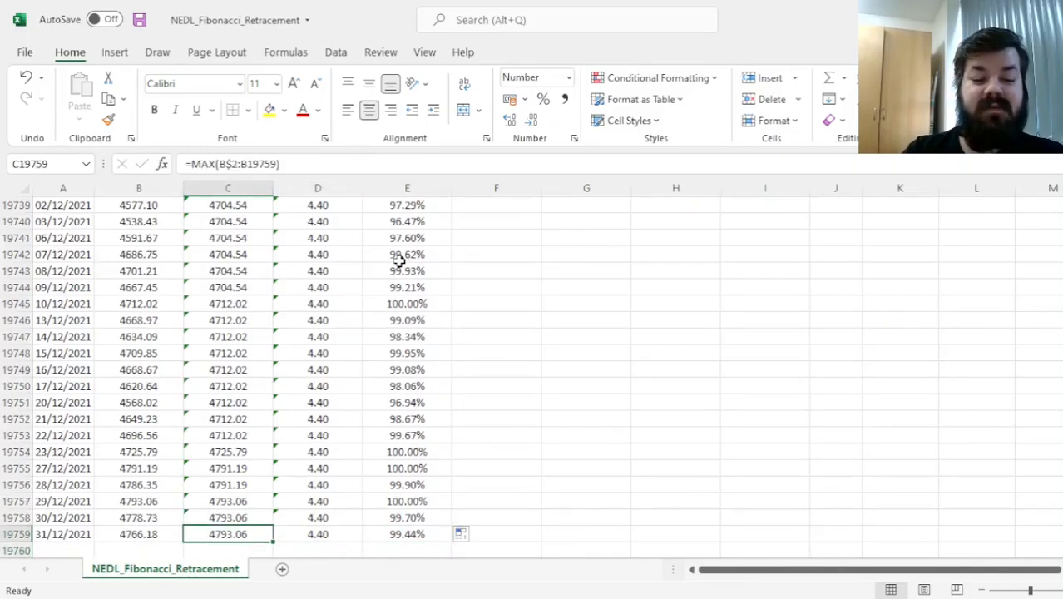
{"action": "left_click", "coordinate": [406, 534]}
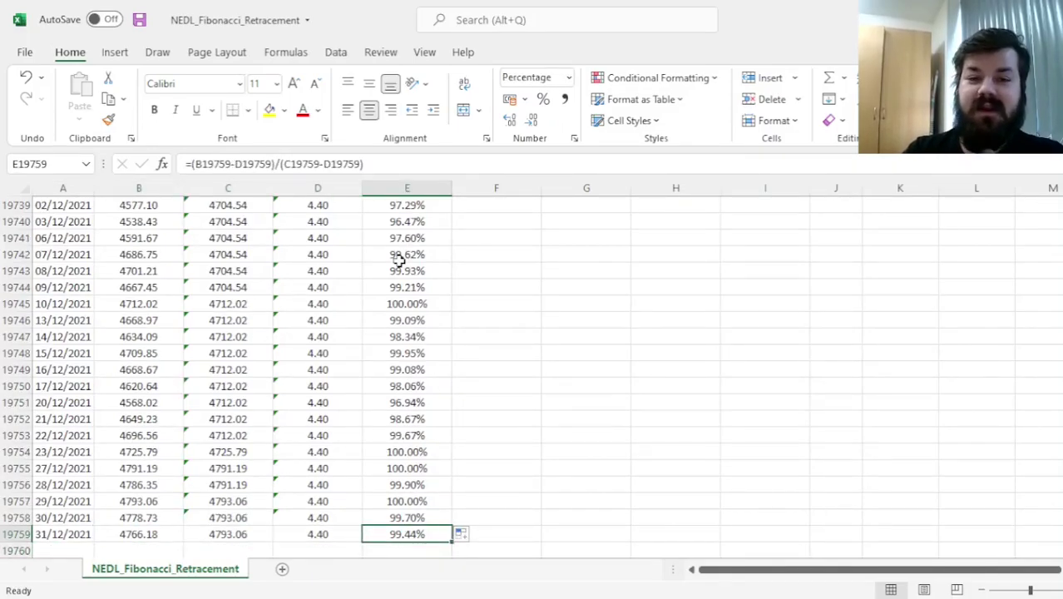
{"action": "left_click", "coordinate": [496, 532]}
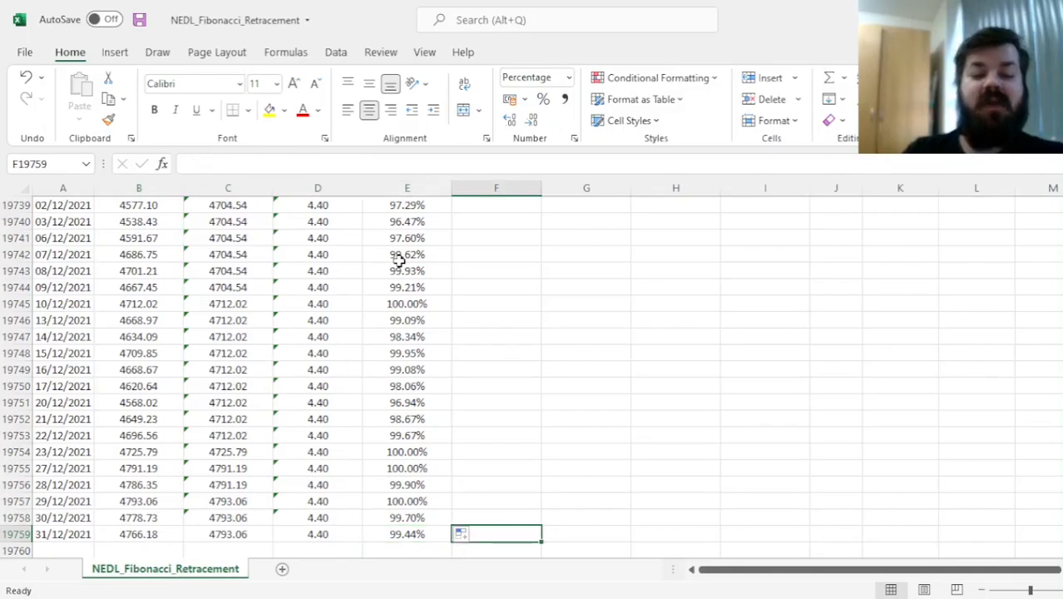
{"action": "left_click", "coordinate": [403, 534]}
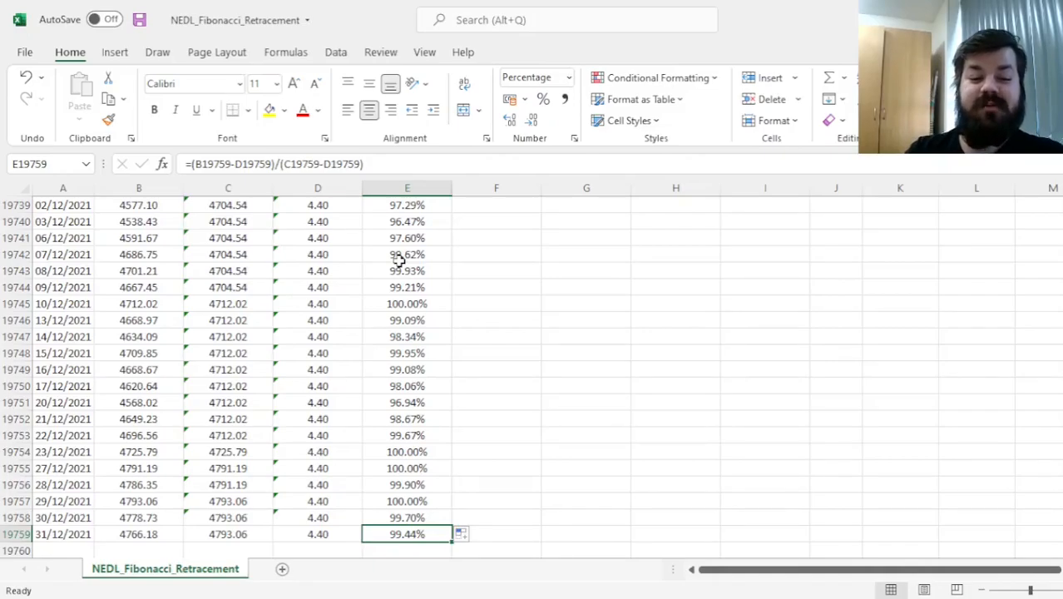
{"action": "mouse_move", "coordinate": [926, 449]}
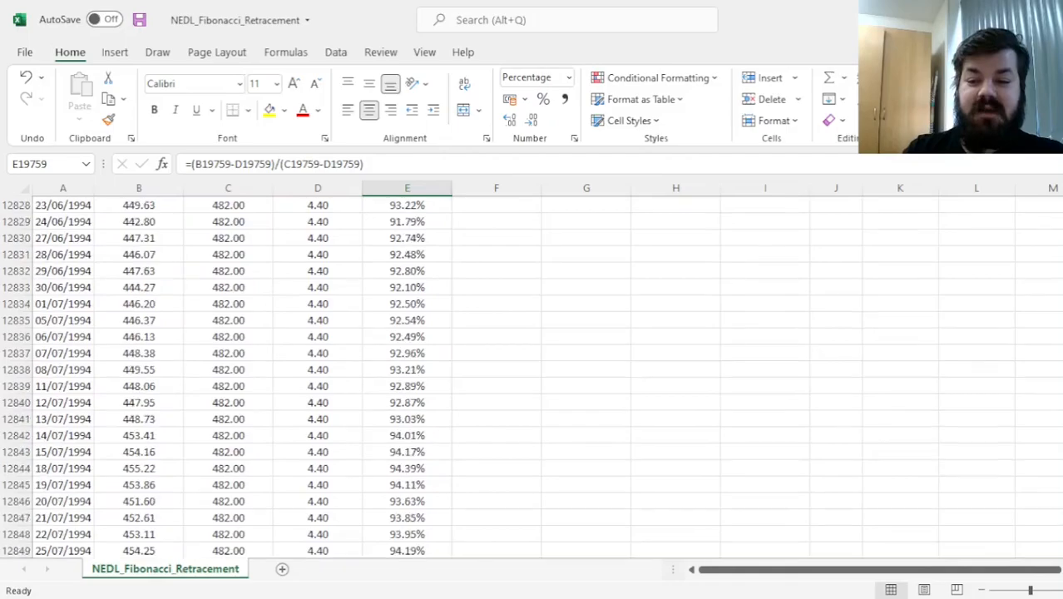
{"action": "scroll", "scroll_direction": "down", "scroll_amount": 3}
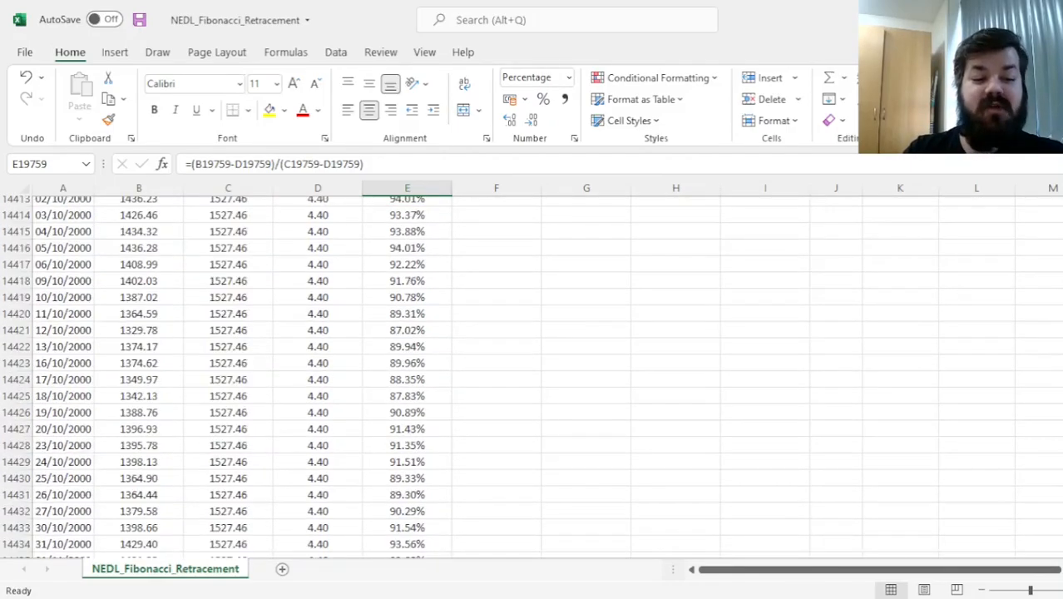
{"action": "scroll", "scroll_direction": "down", "scroll_amount": 3}
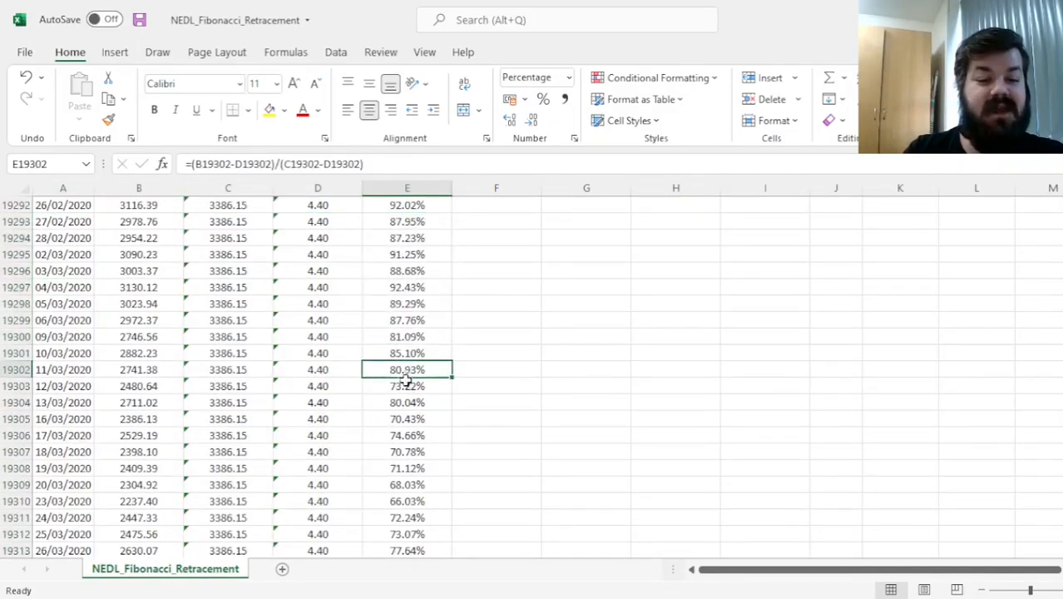
{"action": "left_click", "coordinate": [408, 401]}
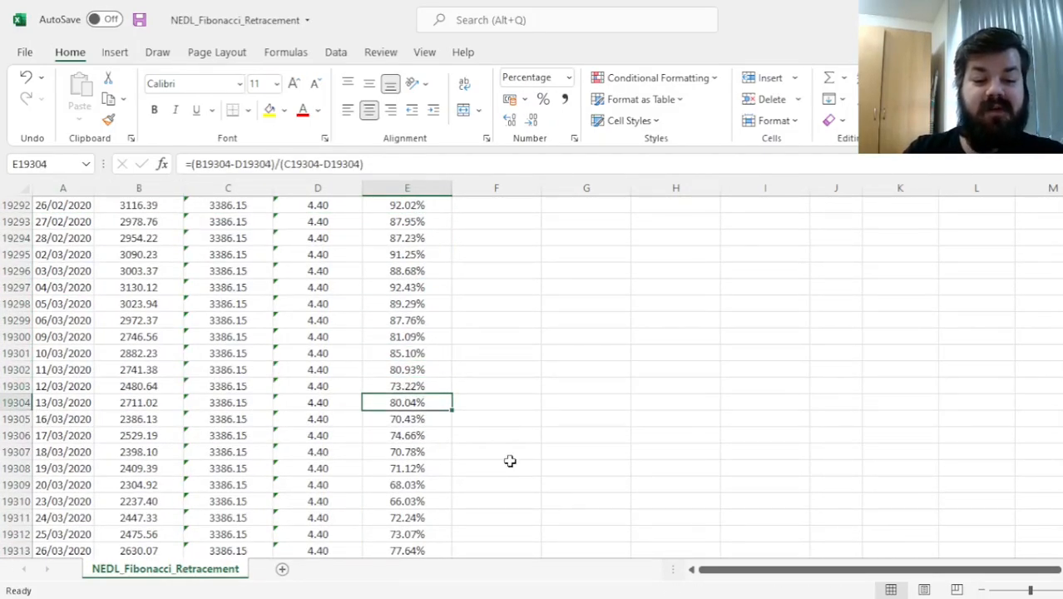
{"action": "left_click", "coordinate": [406, 501]}
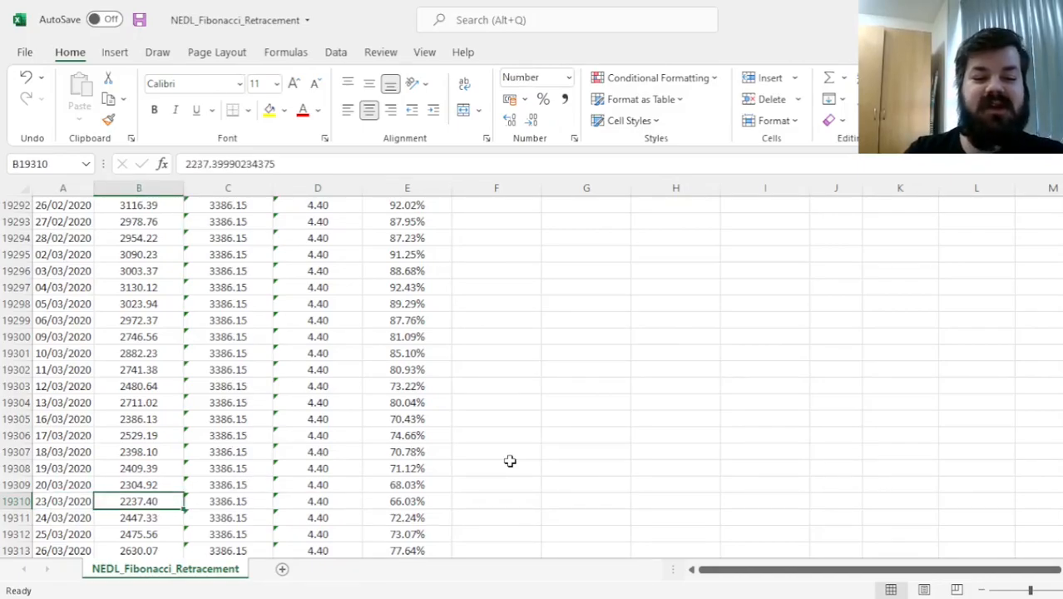
{"action": "left_click", "coordinate": [406, 501]}
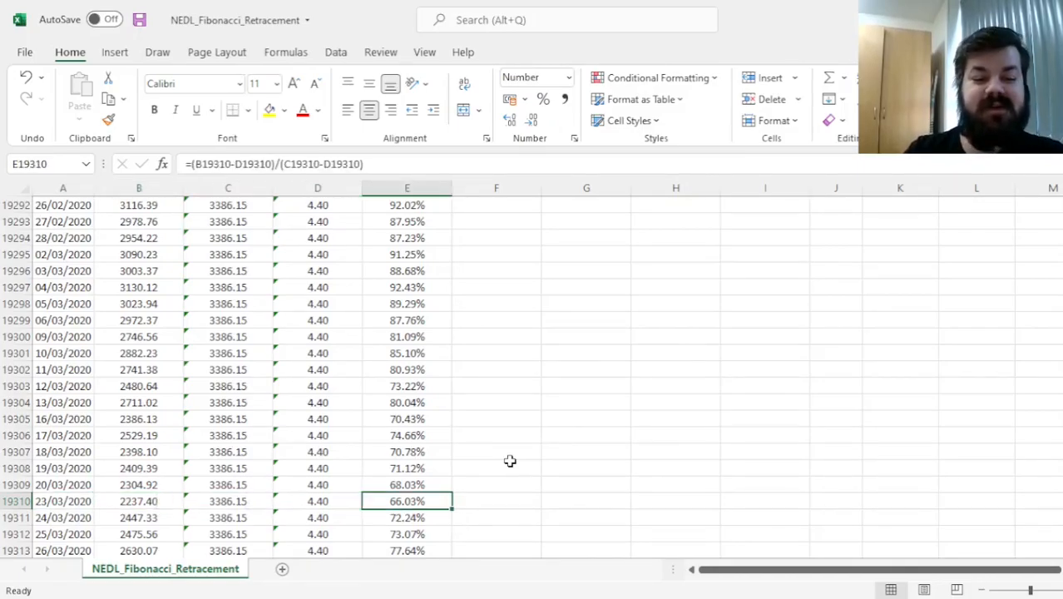
{"action": "left_click", "coordinate": [565, 76]}
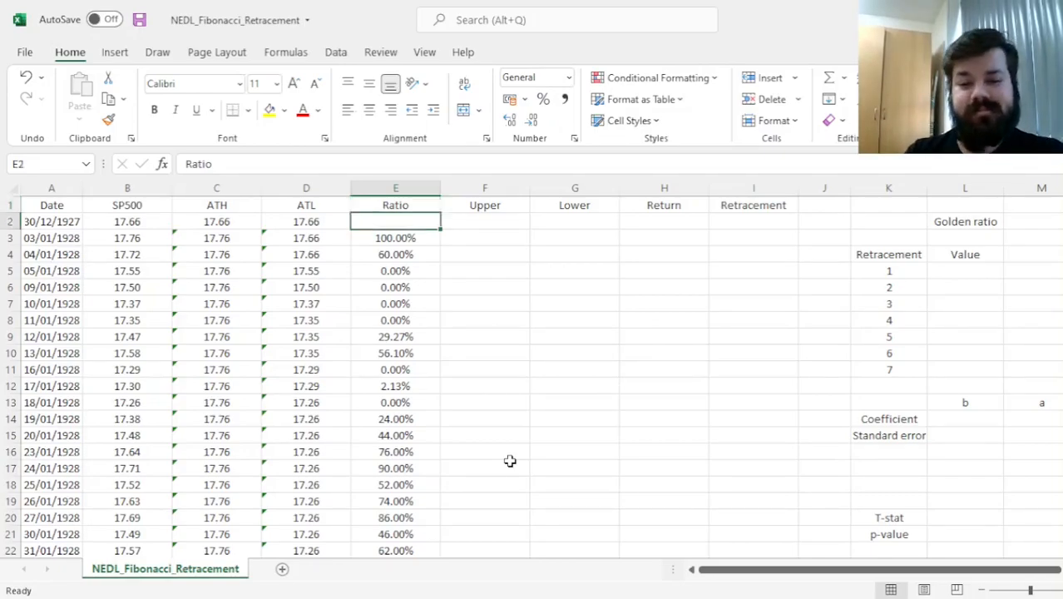
Compute the golden ratio 1.61803 in M2 with =(SQRT(5)+1)/2.
{"action": "left_click", "coordinate": [396, 238]}
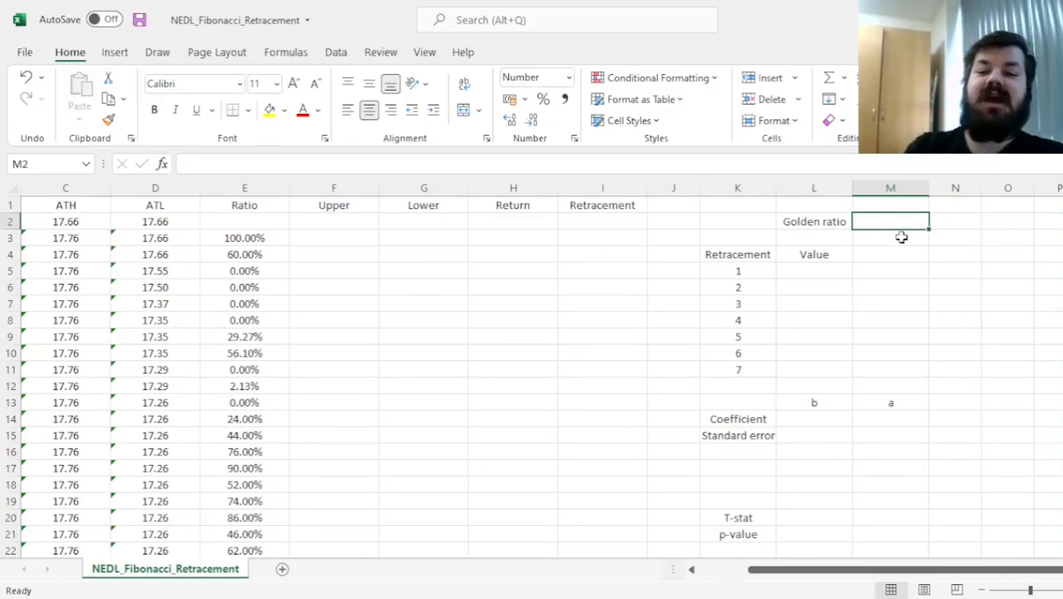
{"action": "type", "text": "=("}
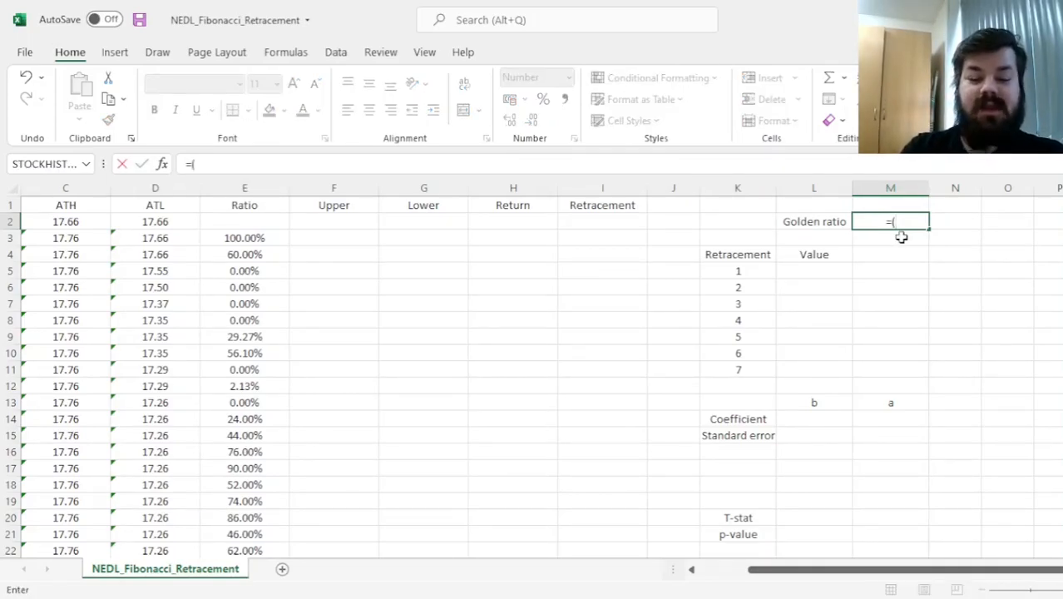
{"action": "type", "text": "(SQRT(5)+"}
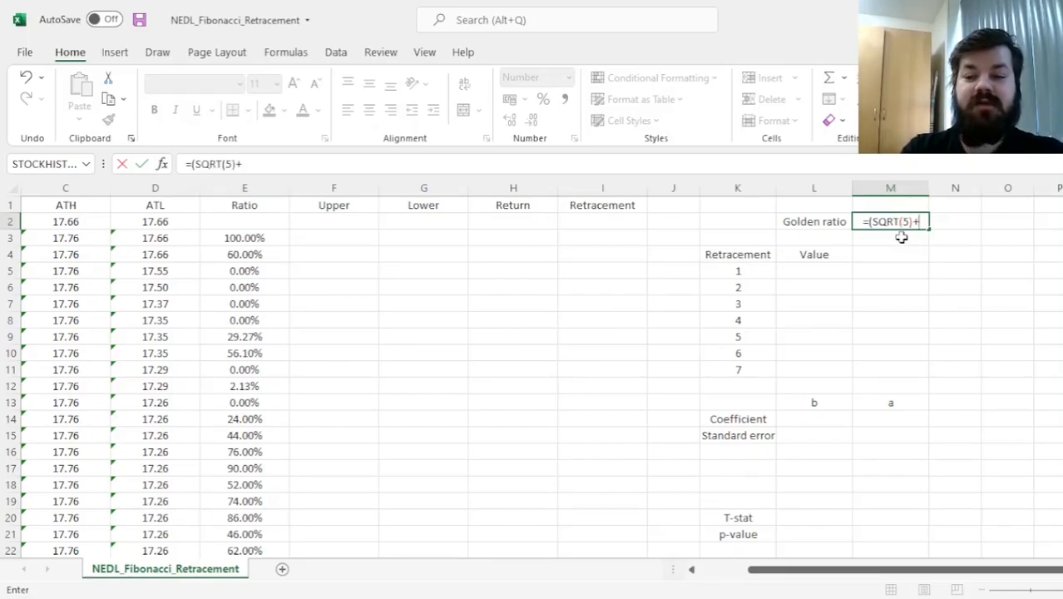
{"action": "key", "text": "Enter"}
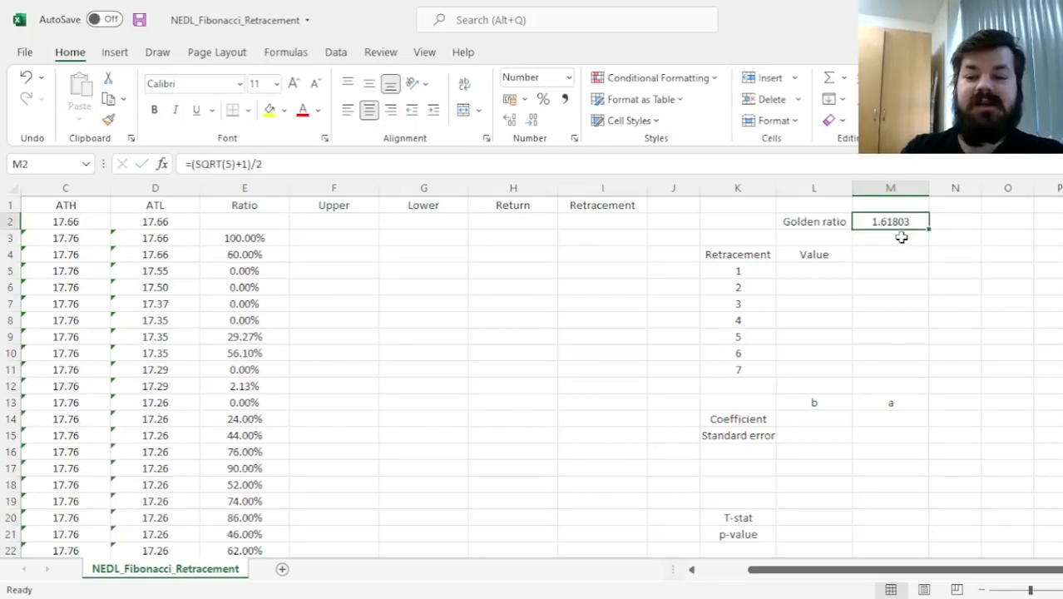
{"action": "mouse_move", "coordinate": [931, 251]}
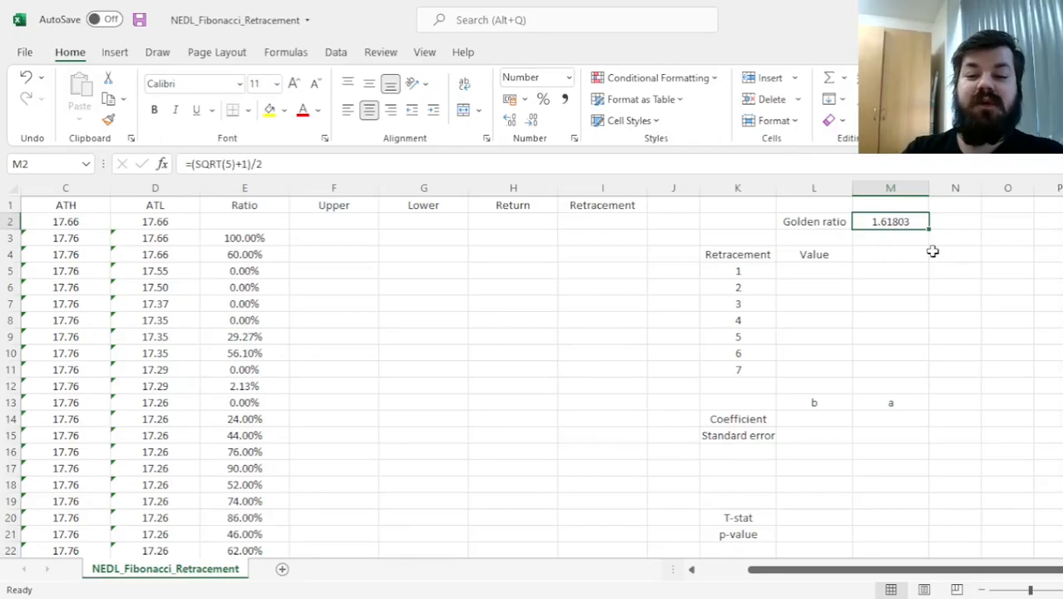
Test the reciprocal =1/M2 in M3 and reference it in the neighbouring cell.
{"action": "left_click", "coordinate": [890, 238]}
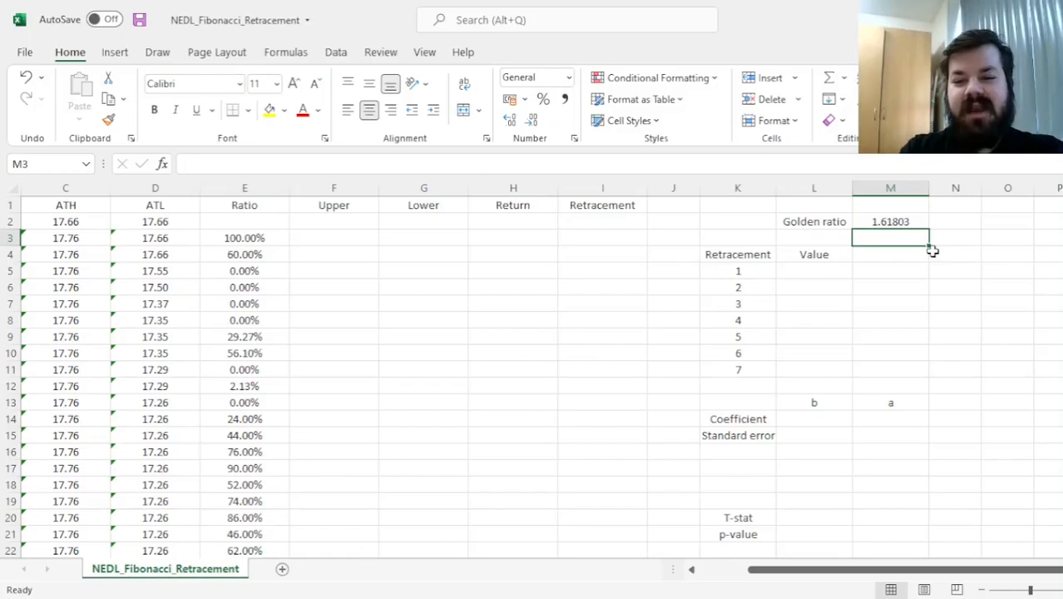
{"action": "type", "text": "=1/M2"}
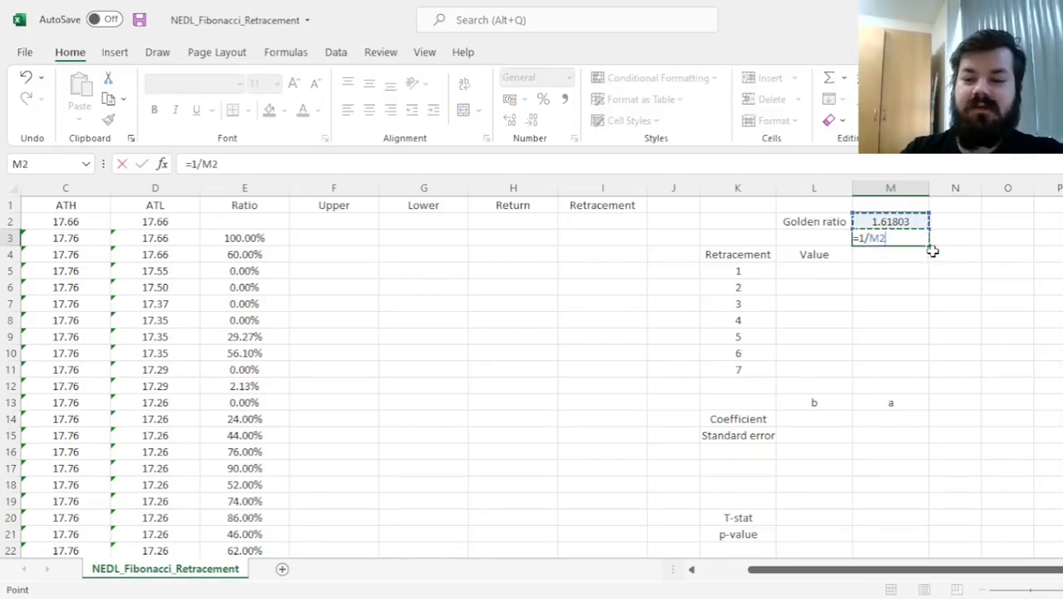
{"action": "key", "text": "Enter"}
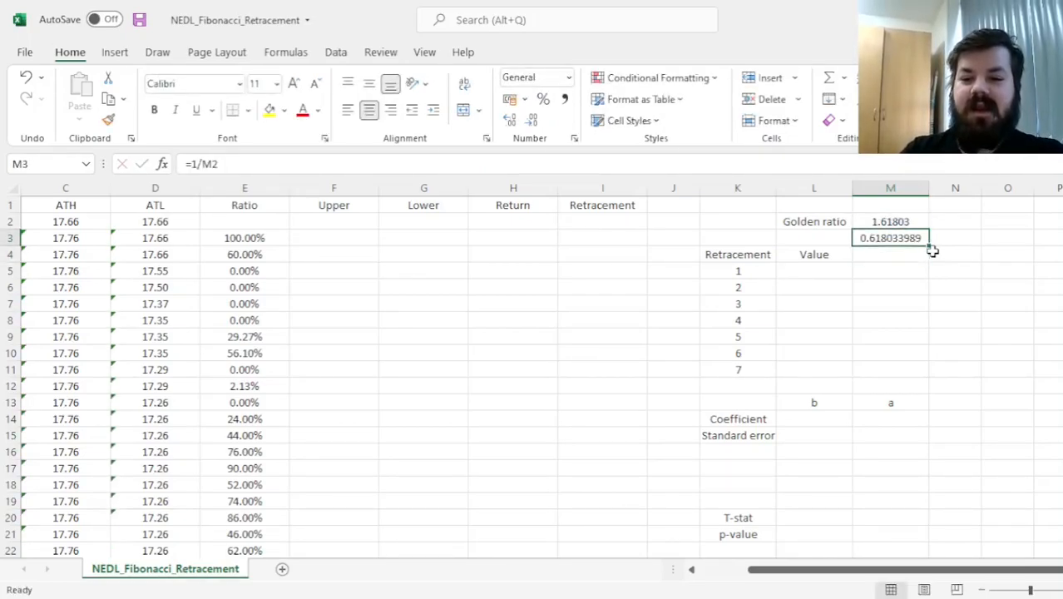
{"action": "left_click", "coordinate": [955, 238]}
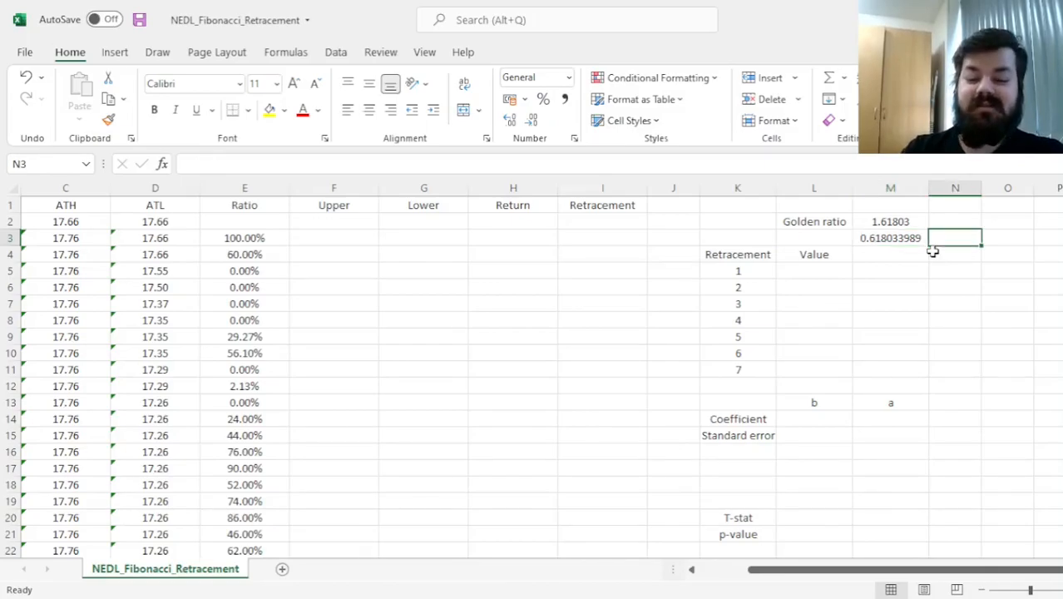
{"action": "type", "text": "=M3"}
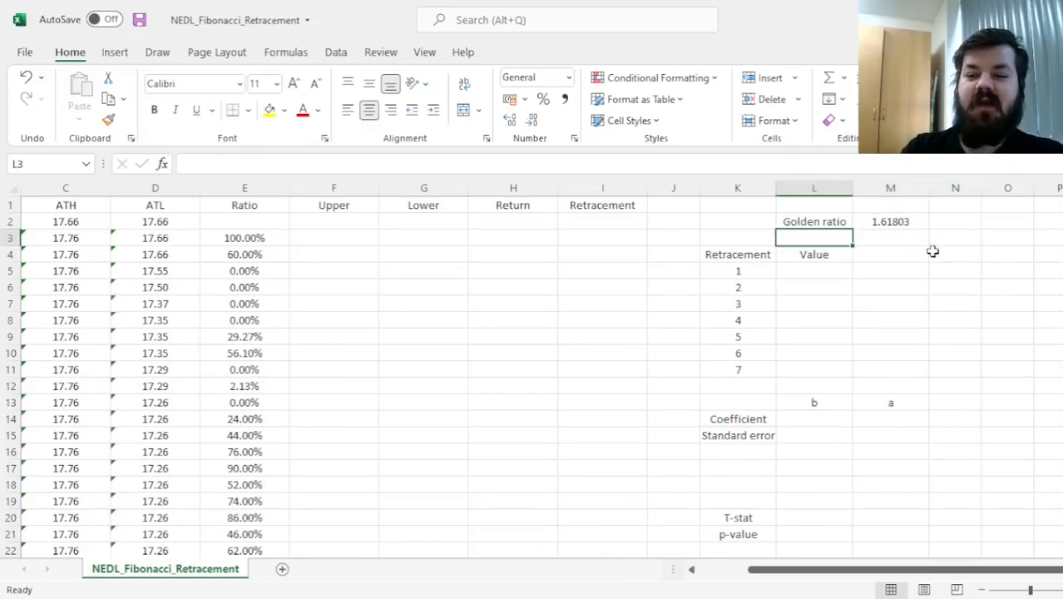
Select retracement levels 1–7 and set level 1 to 0 and level 7 to 1.
{"action": "left_click", "coordinate": [890, 238]}
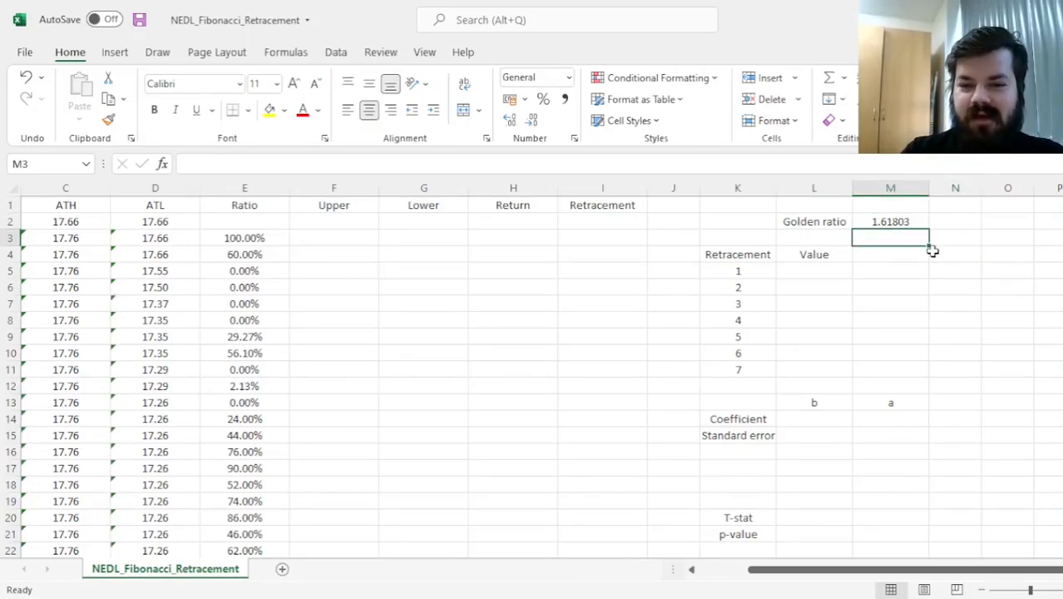
{"action": "left_click", "coordinate": [737, 270]}
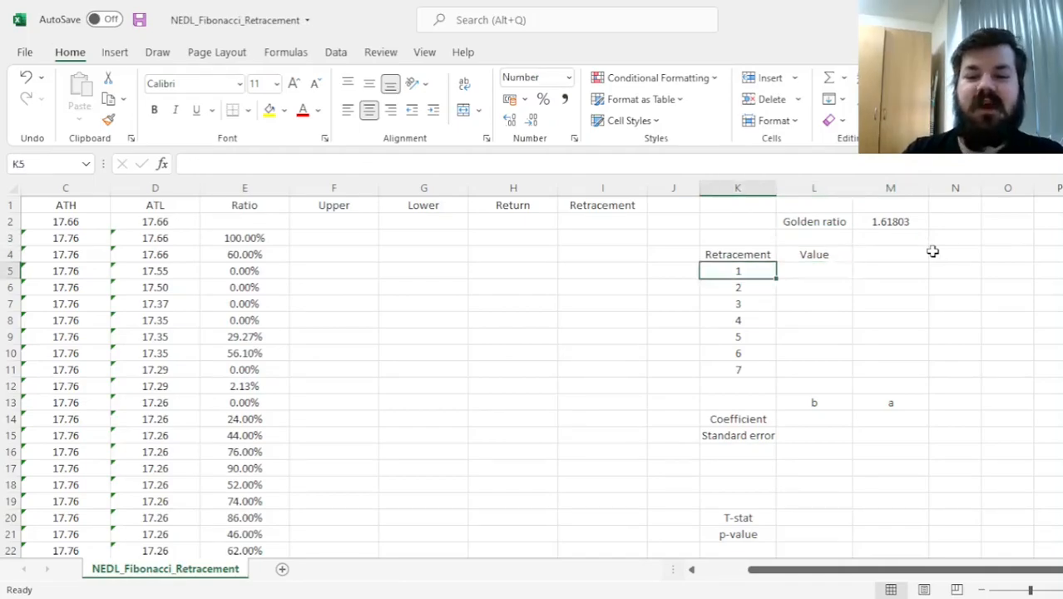
{"action": "left_click_drag", "start_coordinate": [739, 270], "coordinate": [738, 370]}
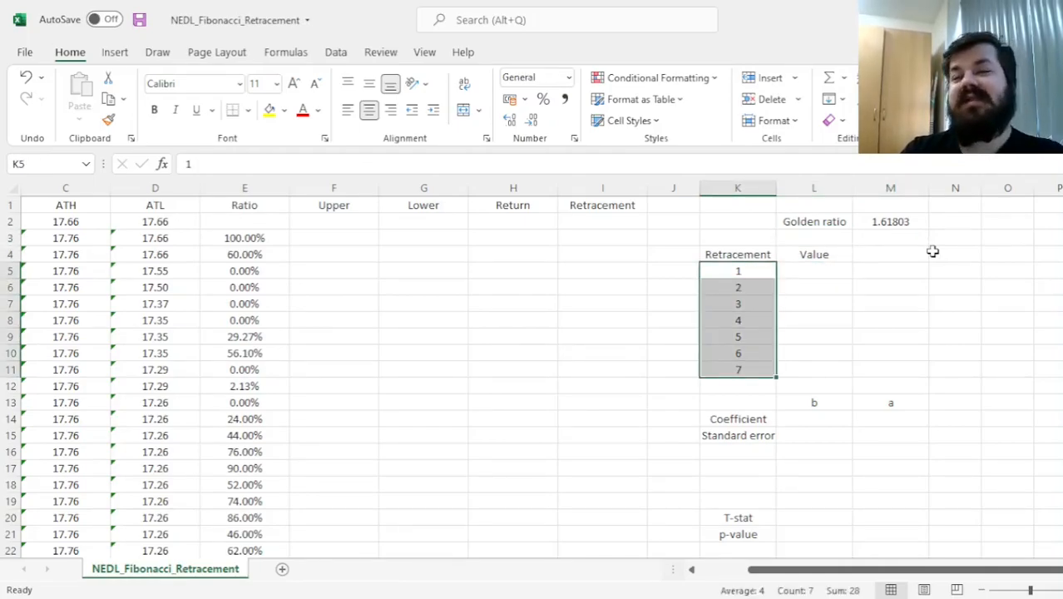
{"action": "left_click", "coordinate": [814, 269]}
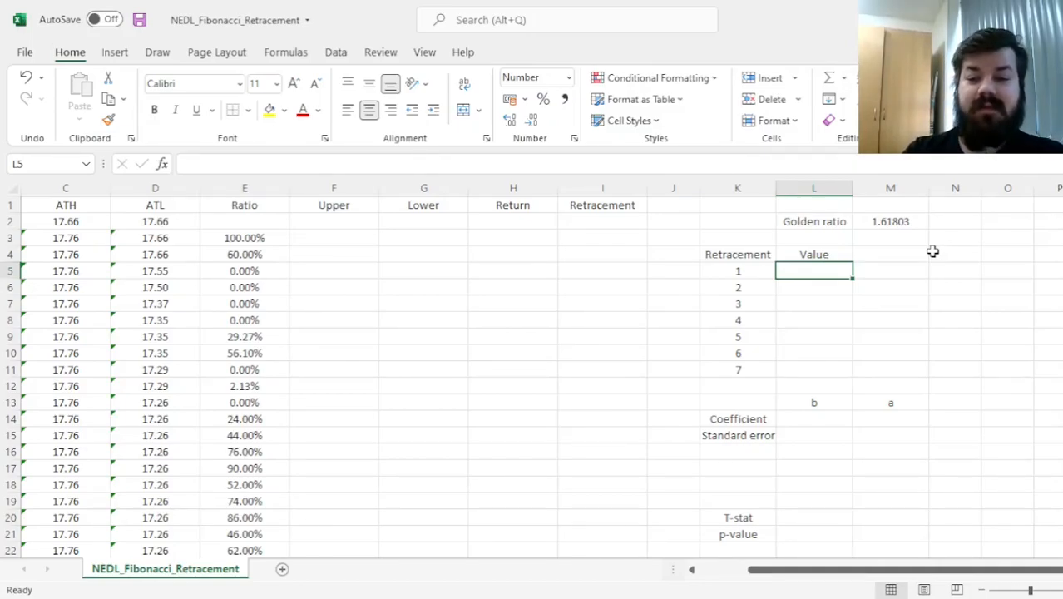
{"action": "type", "text": "0"}
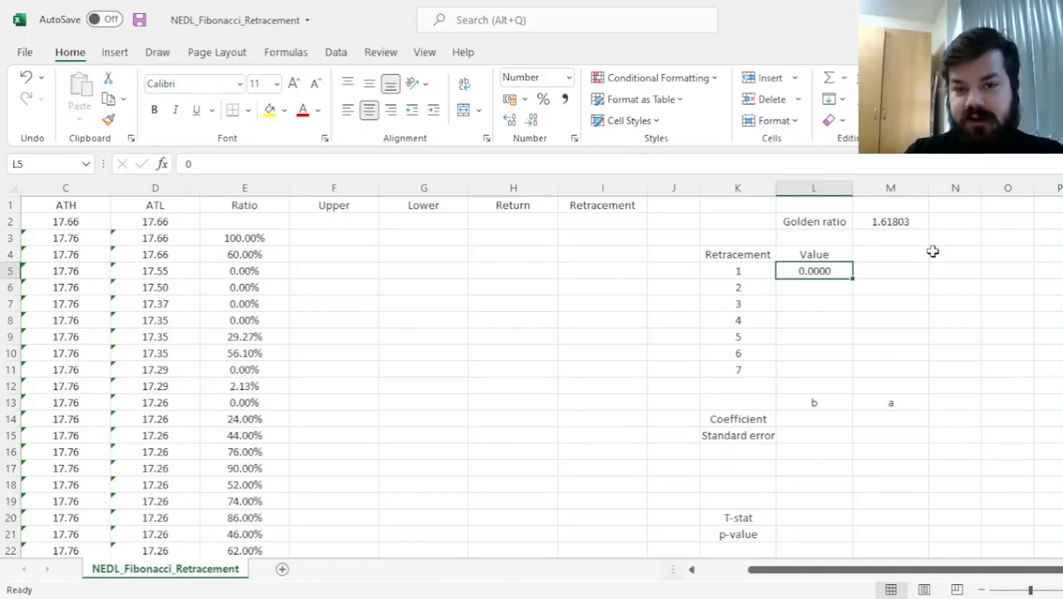
{"action": "left_click", "coordinate": [813, 370]}
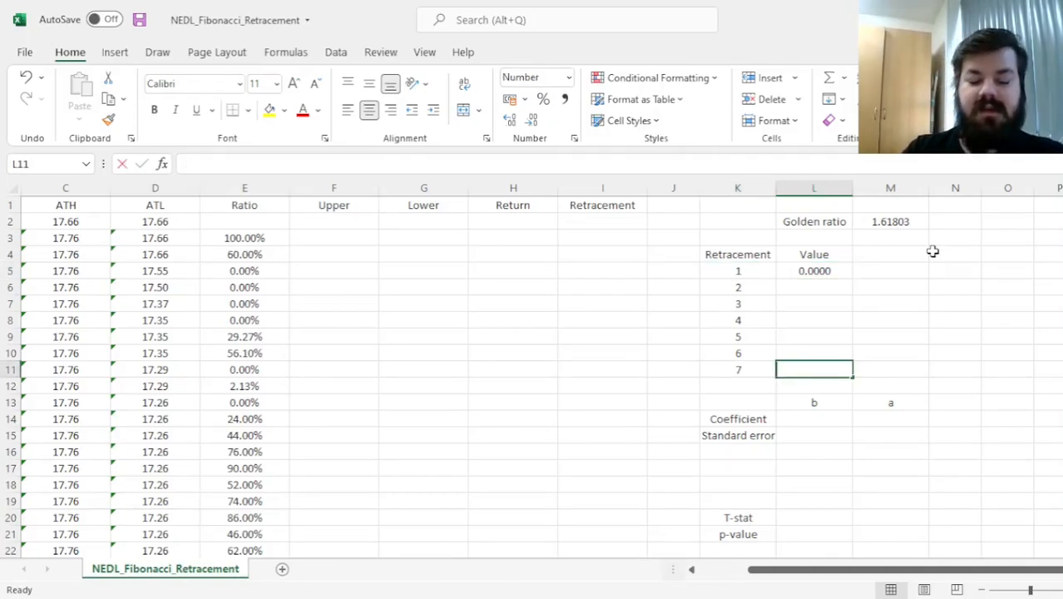
{"action": "type", "text": "1.0000"}
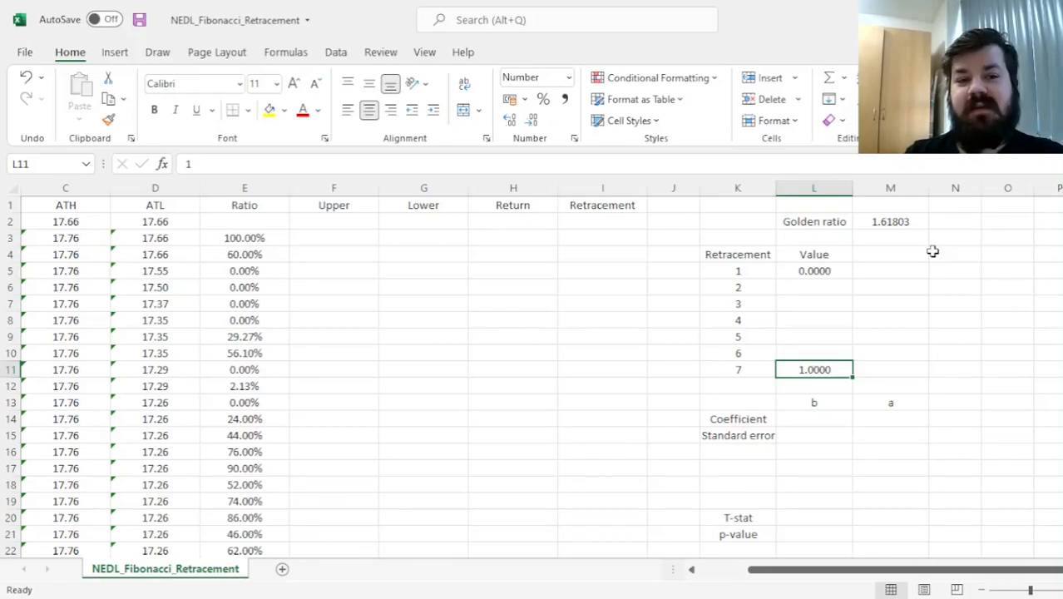
Set retracement level 4 to 0.5 and review the remaining level cells.
{"action": "left_click", "coordinate": [737, 336]}
{"action": "type", "text": "0.5000"}
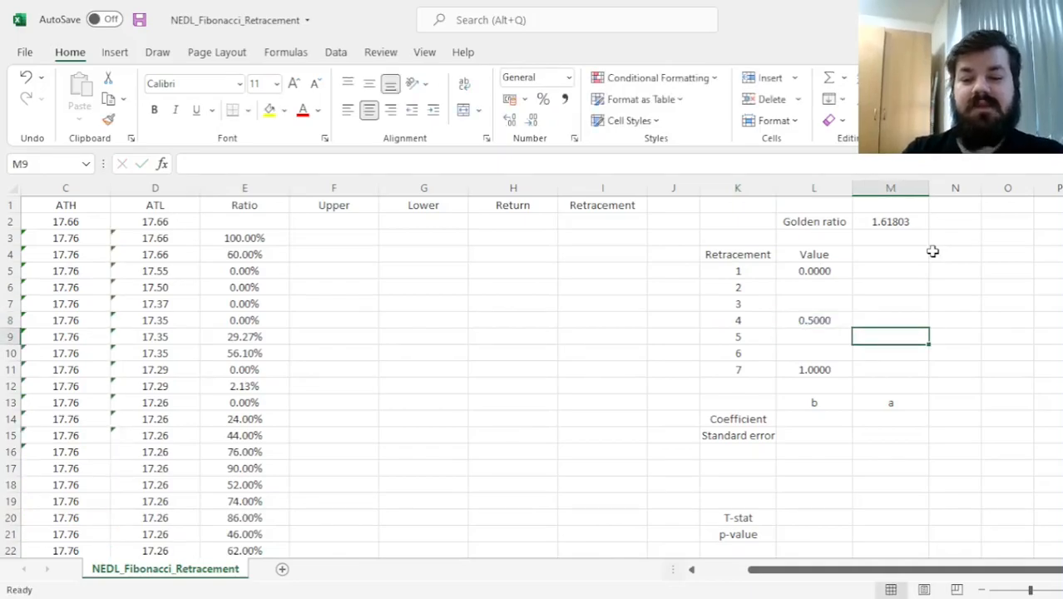
{"action": "left_click", "coordinate": [814, 320]}
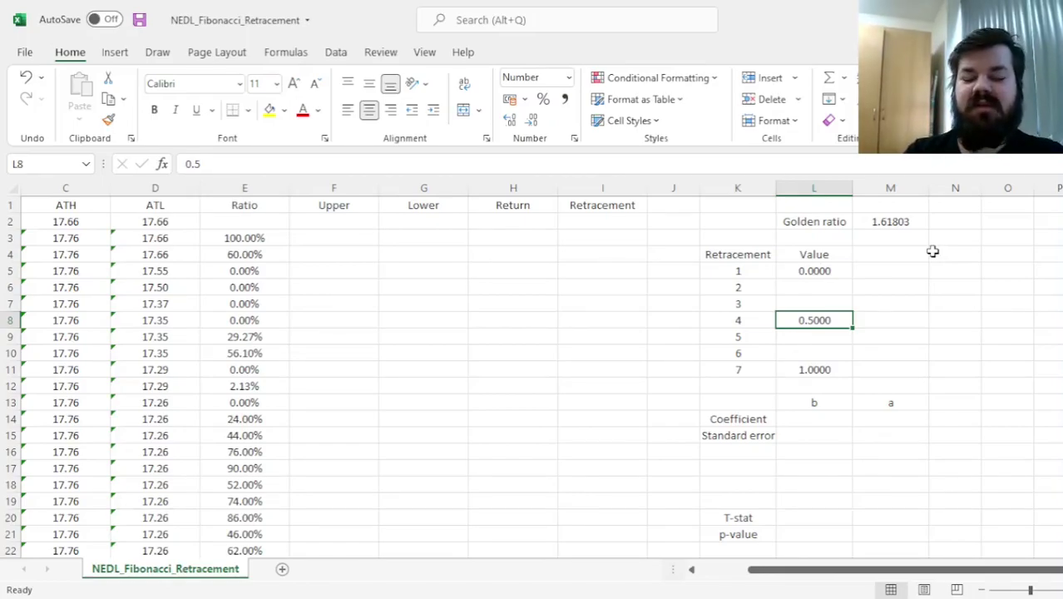
{"action": "left_click", "coordinate": [739, 286]}
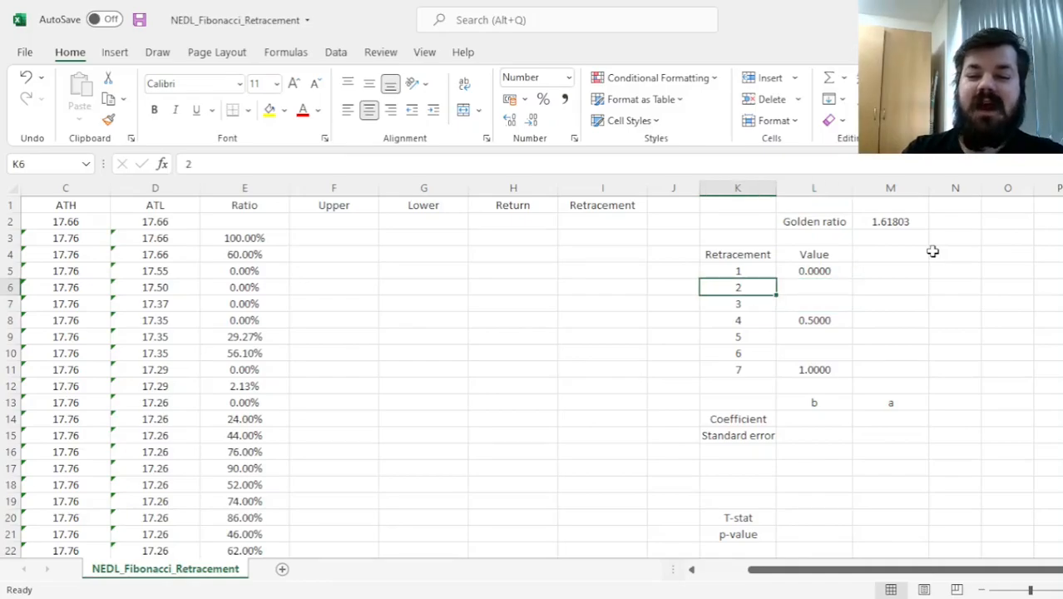
{"action": "left_click", "coordinate": [738, 353]}
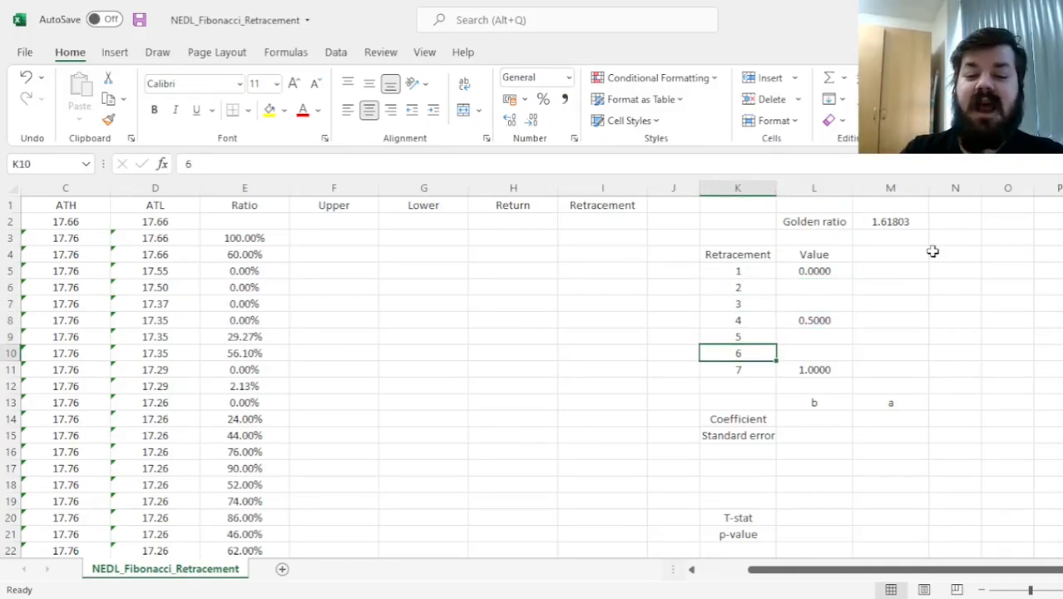
{"action": "left_click", "coordinate": [814, 336]}
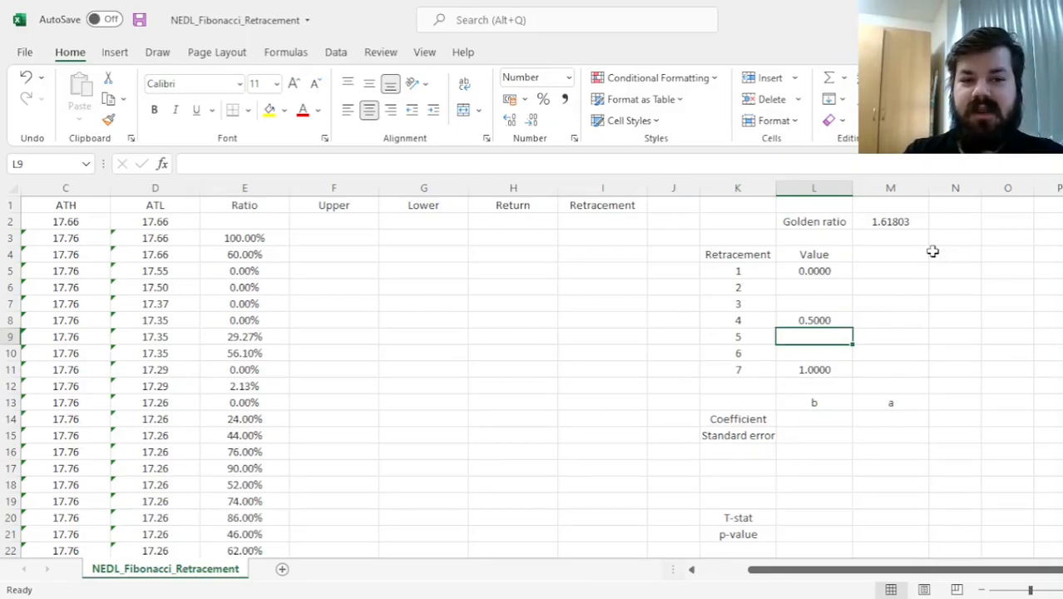
{"action": "left_click", "coordinate": [813, 303]}
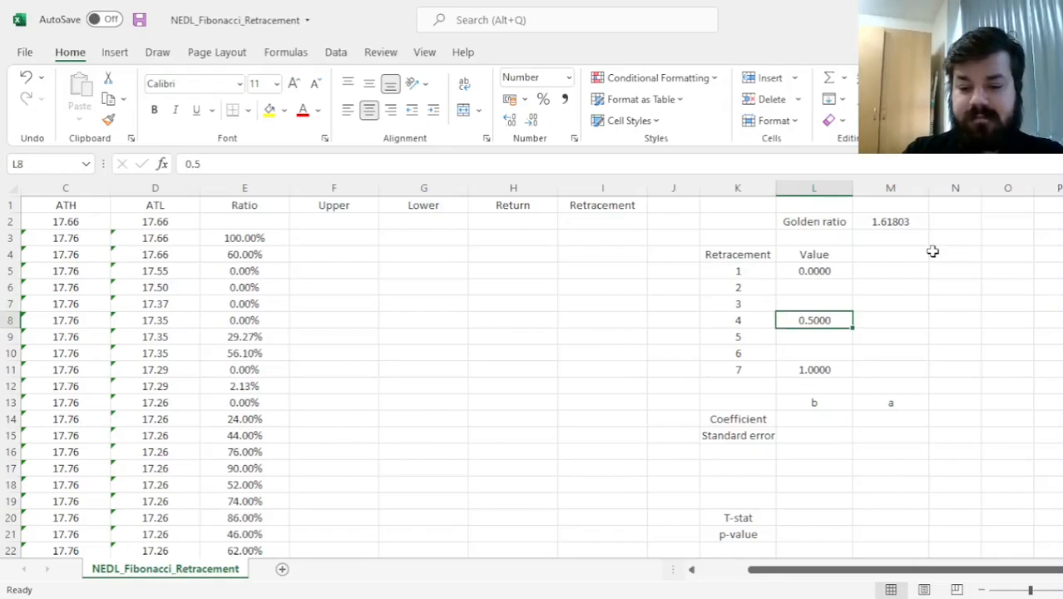
Set level 5 to 0.6180 and level 3 to 0.3820 with =1-L9, then review levels 1–7.
{"action": "left_click", "coordinate": [814, 336]}
{"action": "type", "text": "=L11/M2"}
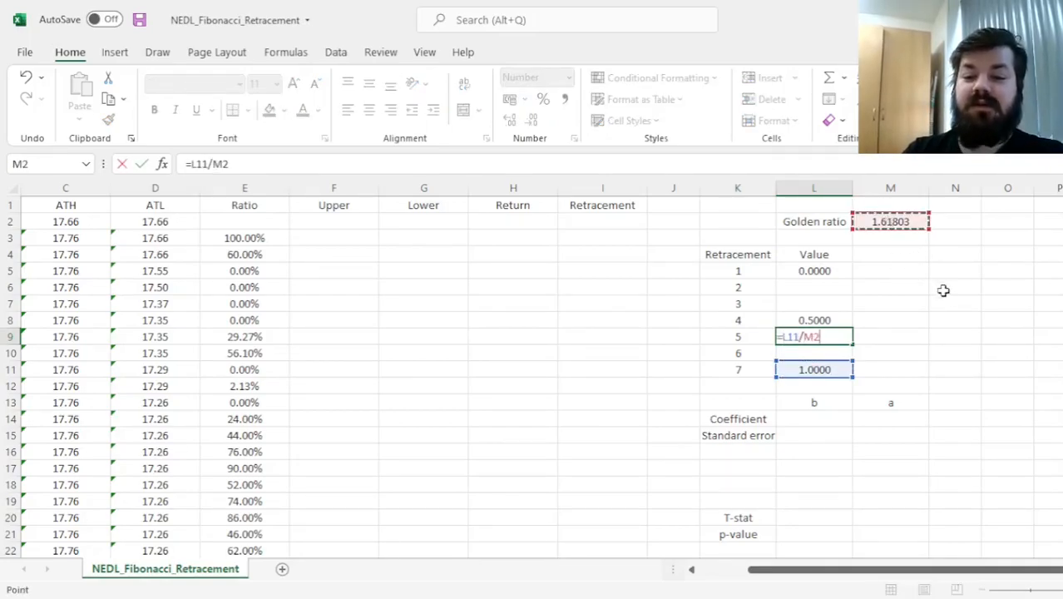
{"action": "key", "text": "Enter"}
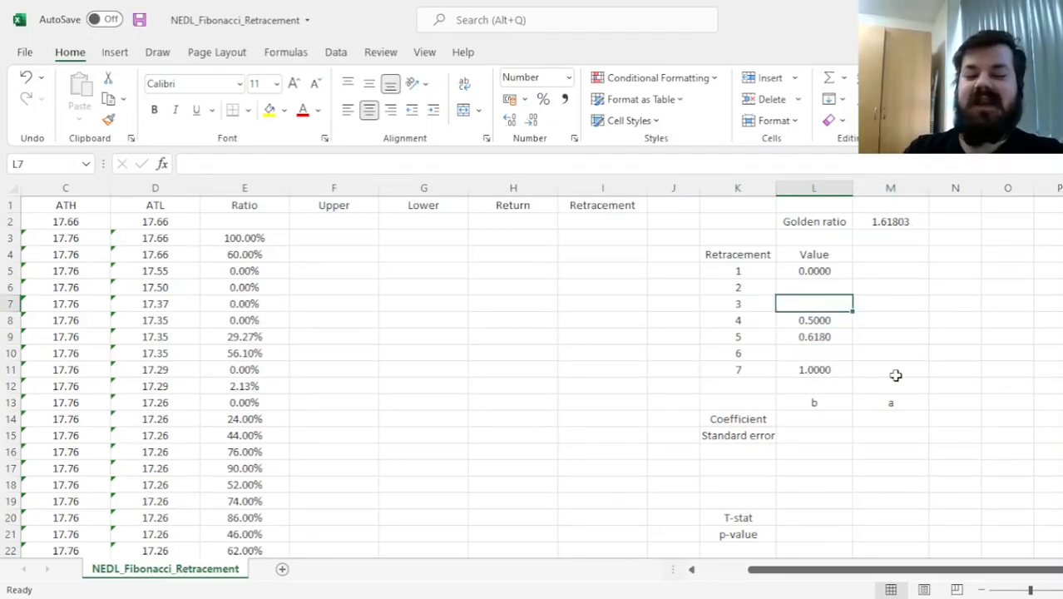
{"action": "type", "text": "=1-L9"}
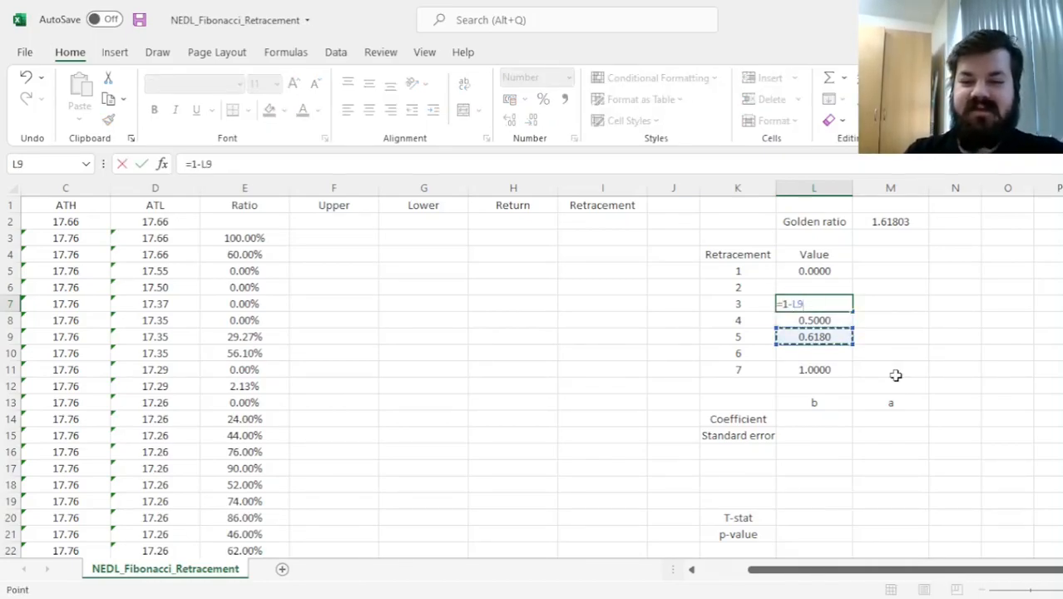
{"action": "key", "text": "Enter"}
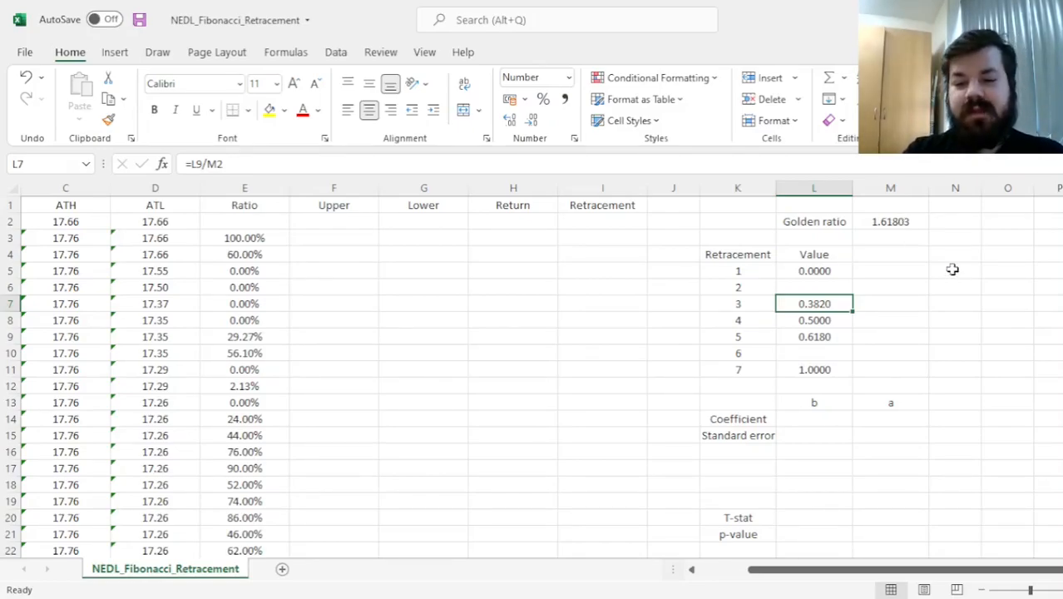
{"action": "left_click_drag", "start_coordinate": [813, 270], "coordinate": [814, 369]}
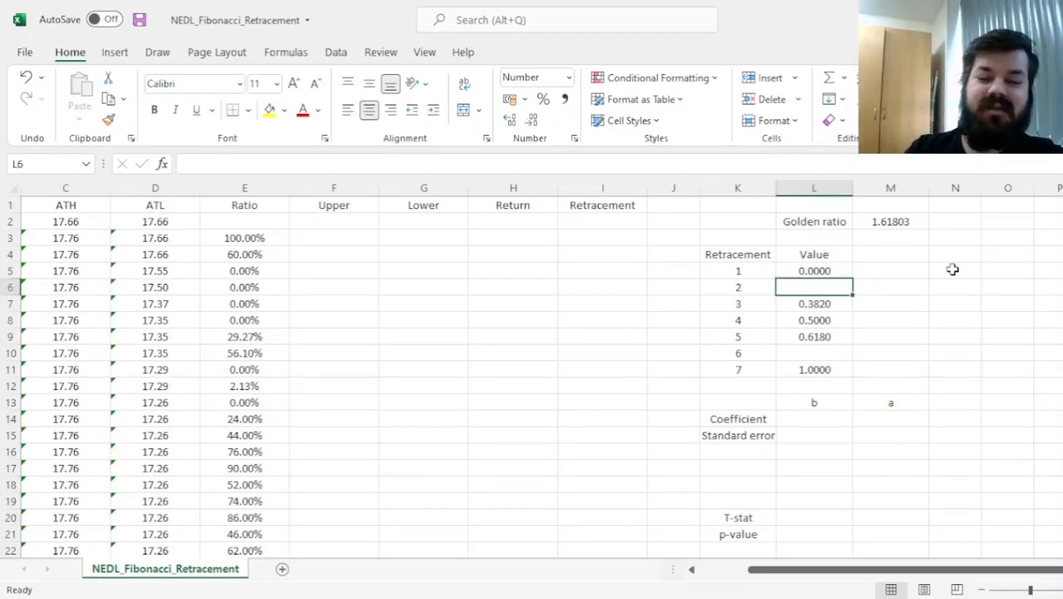
Set level 2 to 0.2361 with =L7/M2 and level 6 to 0.7639 with =1-L6.
{"action": "type", "text": "=L7"}
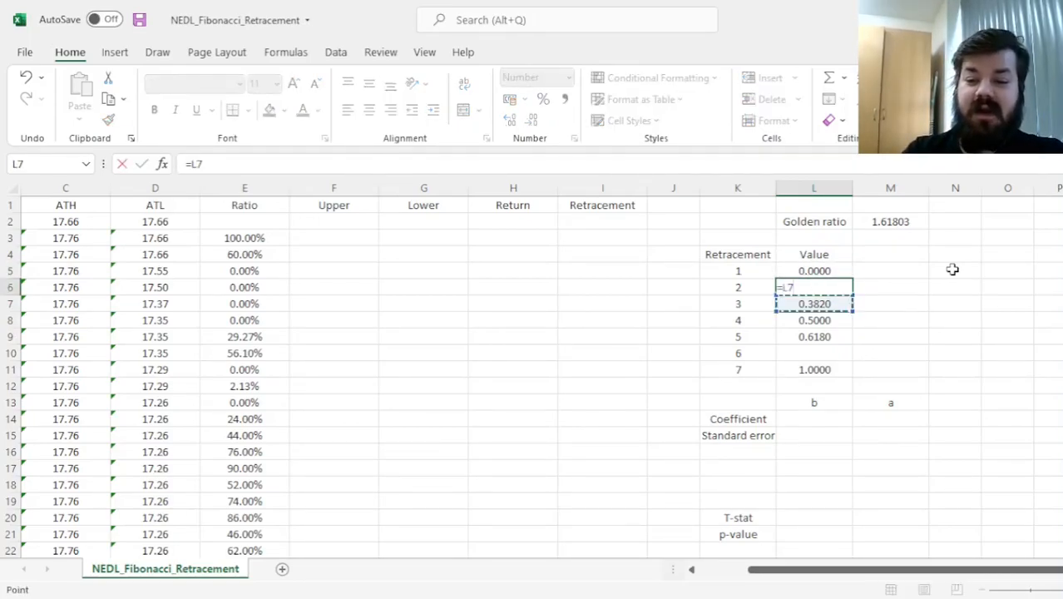
{"action": "type", "text": "/"}
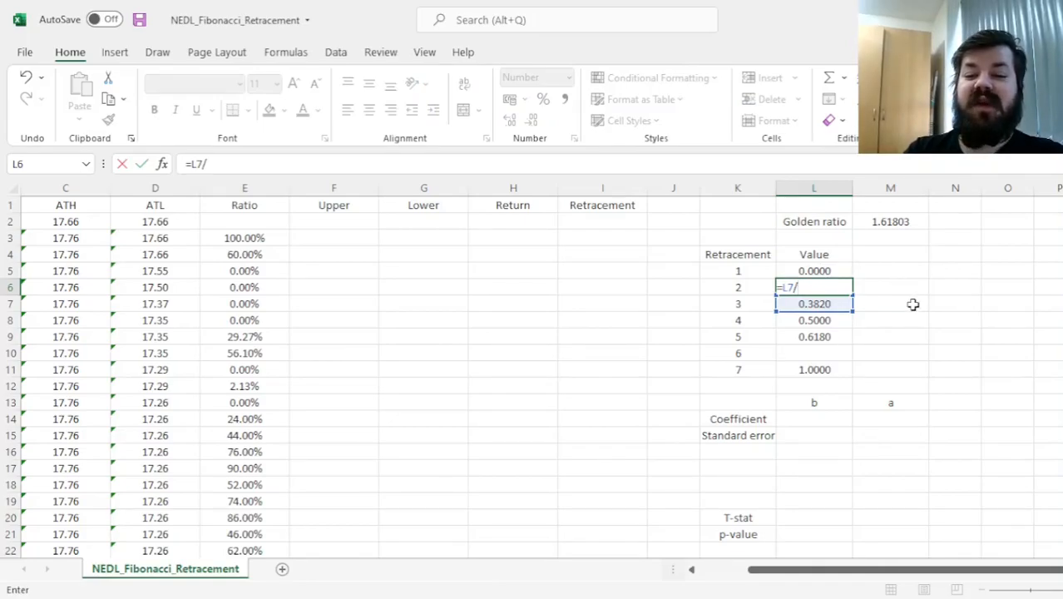
{"action": "left_click", "coordinate": [890, 221]}
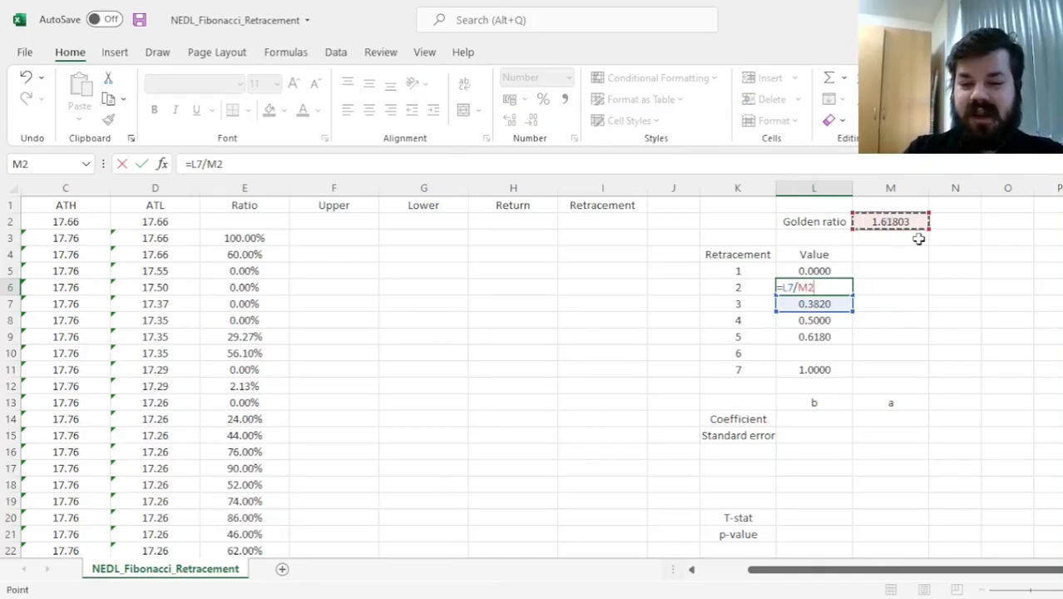
{"action": "key", "text": "Enter"}
{"action": "type", "text": "=1-L8"}
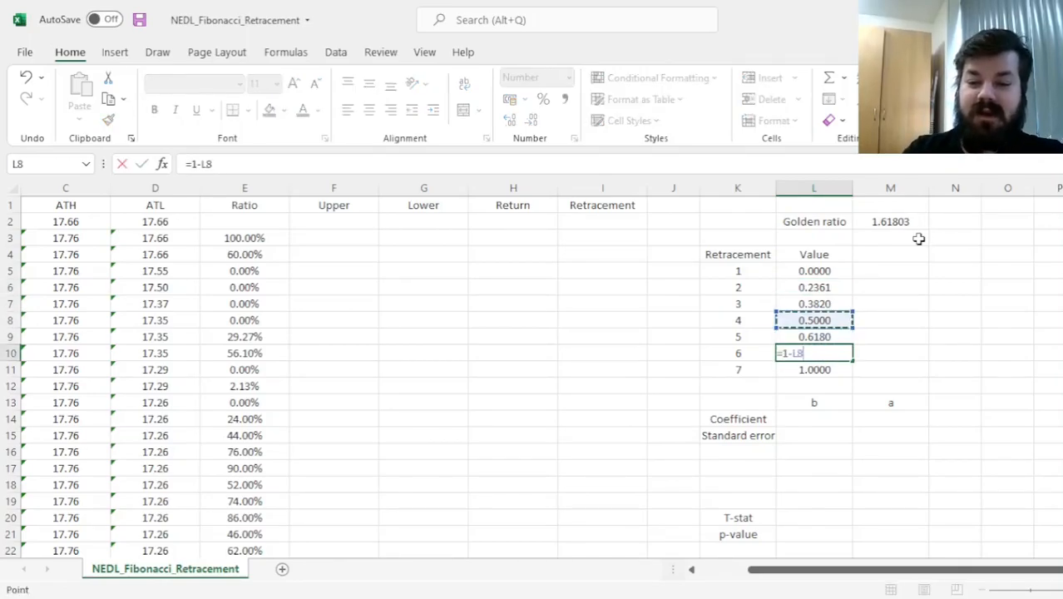
{"action": "key", "text": "Enter"}
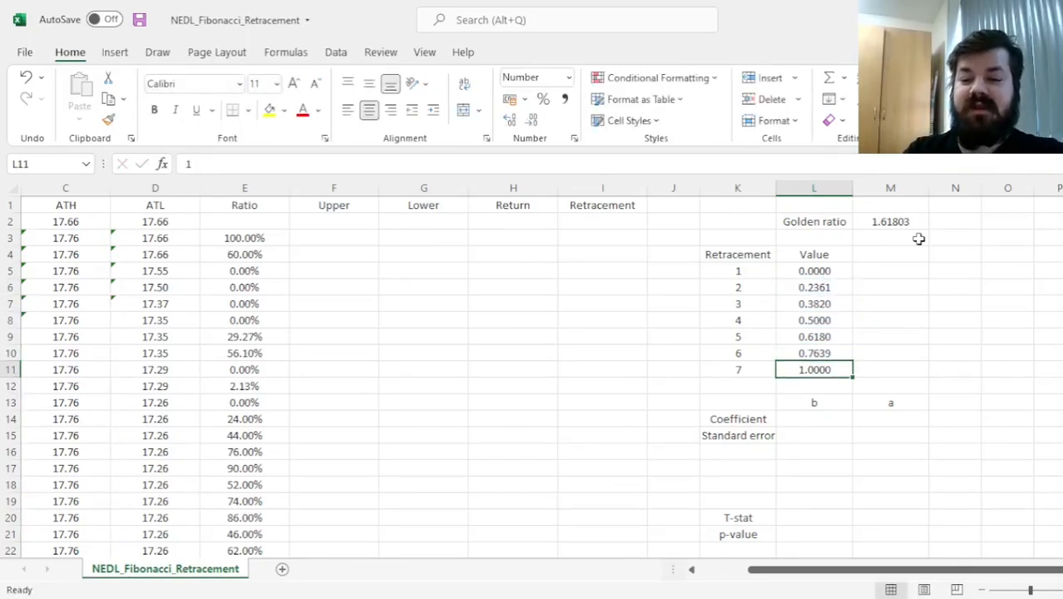
Review the completed level 6 and 7 values and formulas.
{"action": "left_click", "coordinate": [814, 336]}
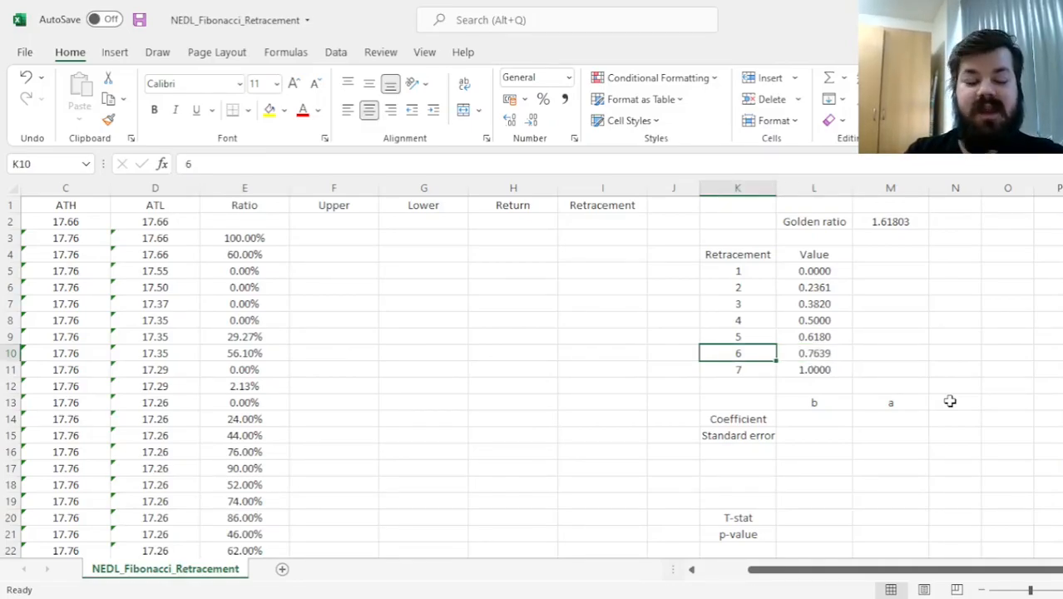
{"action": "left_click", "coordinate": [814, 352]}
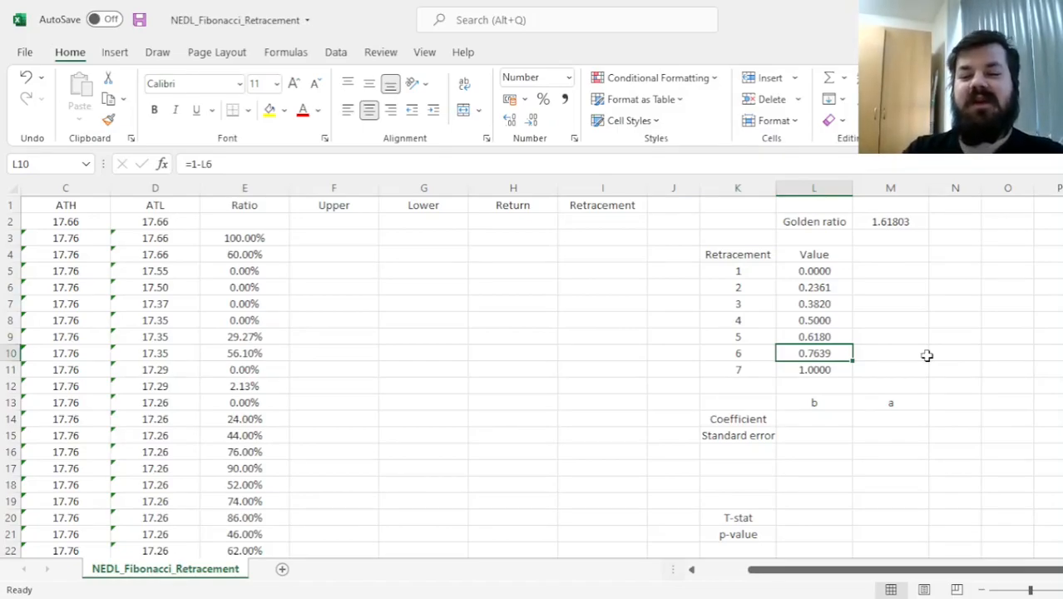
{"action": "mouse_move", "coordinate": [884, 327]}
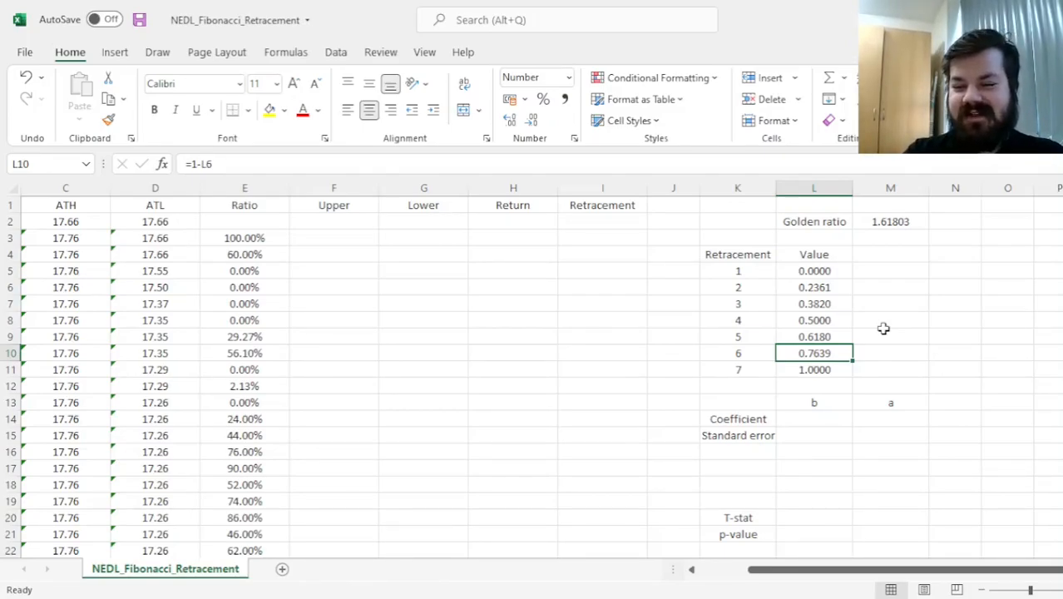
{"action": "left_click", "coordinate": [737, 353]}
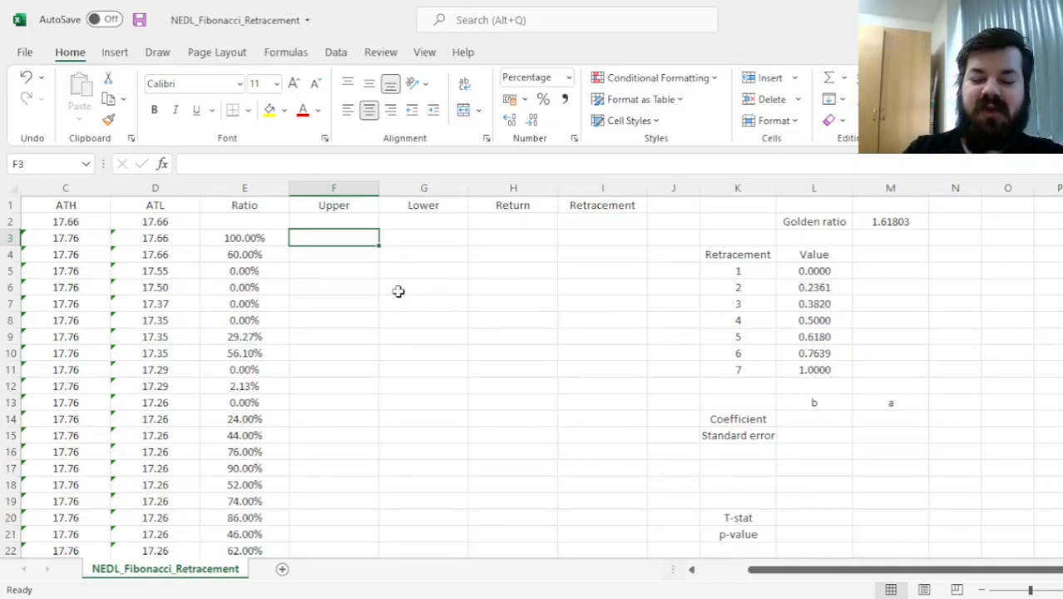
{"action": "left_click", "coordinate": [243, 236]}
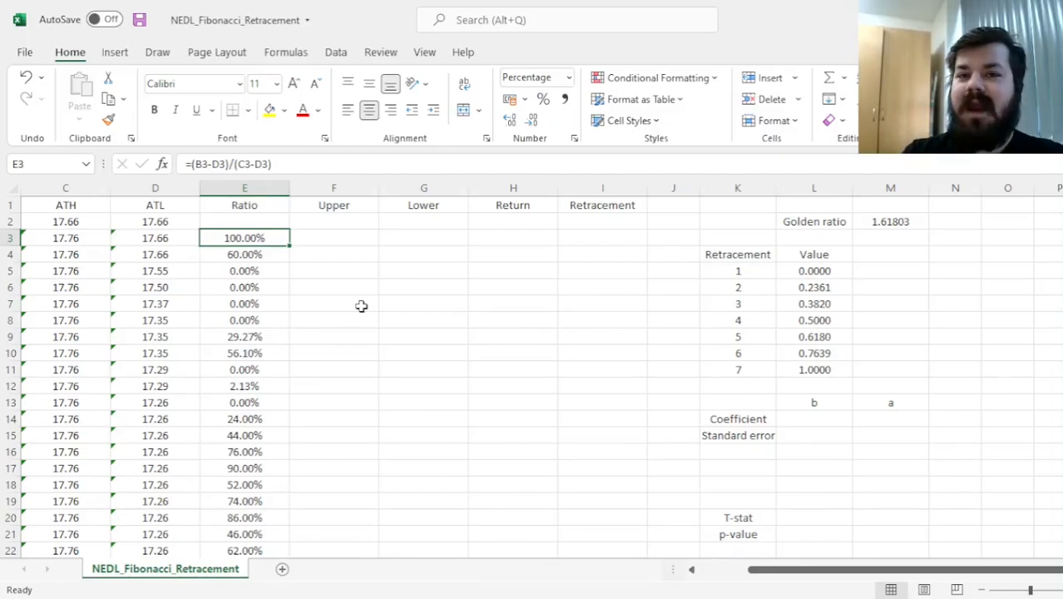
{"action": "left_click", "coordinate": [333, 236]}
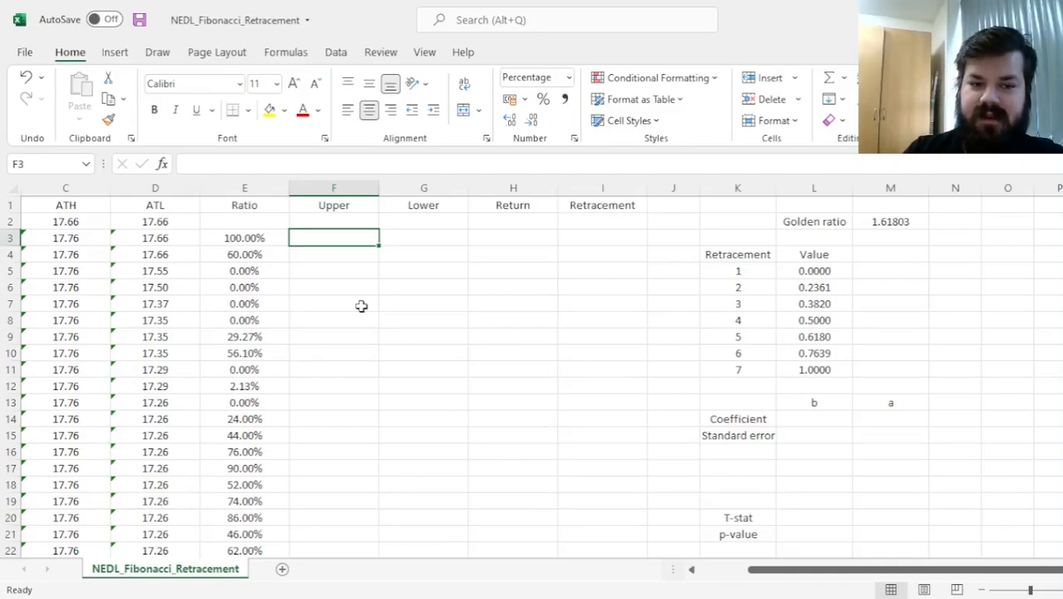
Enter =MIN(IF($L$5:$L$11>=E3,$L$5:$L$11,1)) in F3 as the Upper bound.
{"action": "type", "text": "="}
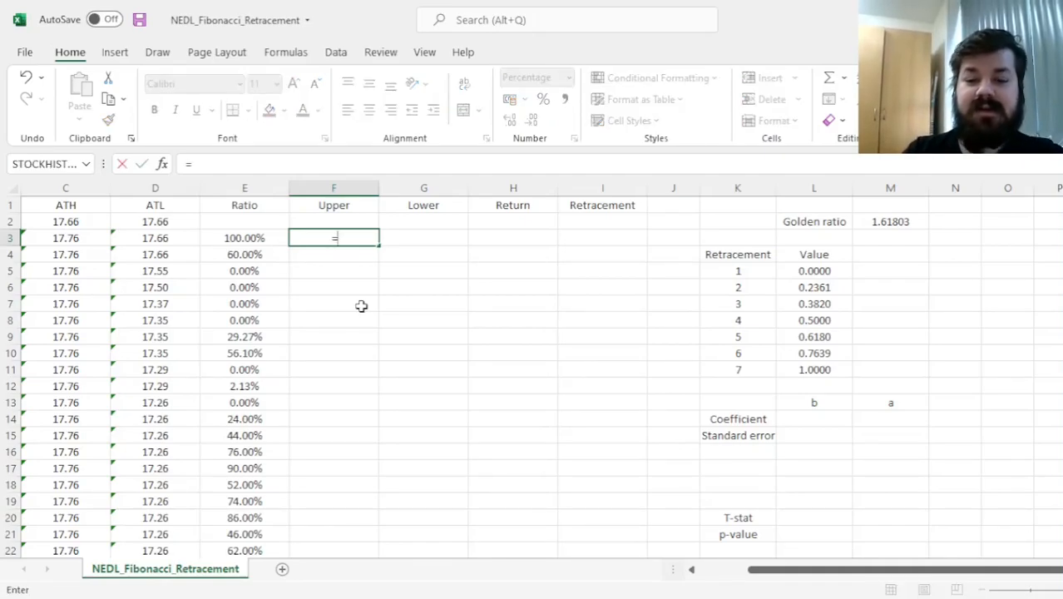
{"action": "type", "text": "MIN("}
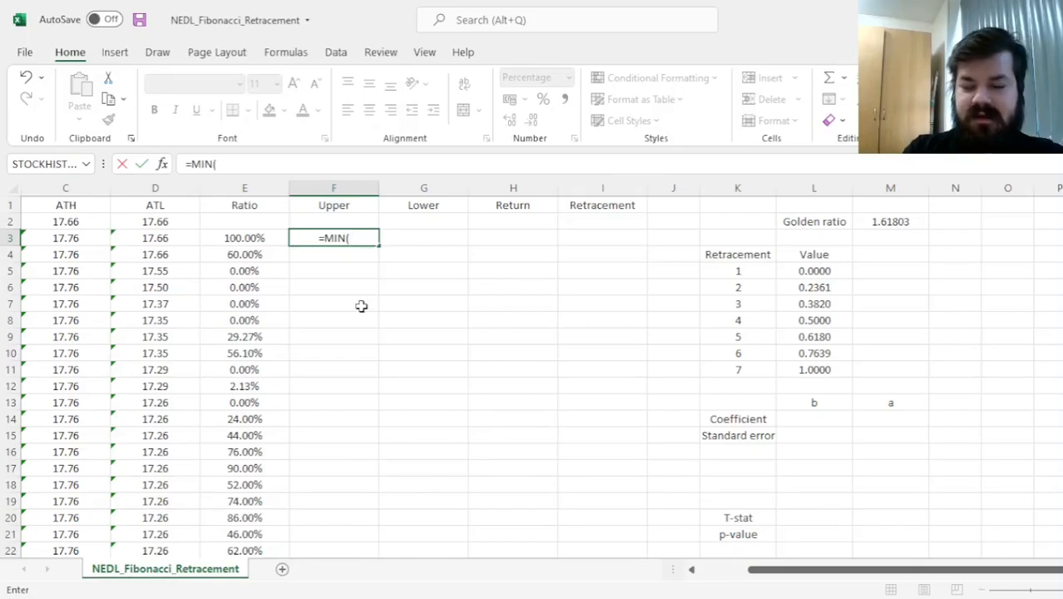
{"action": "mouse_move", "coordinate": [209, 352]}
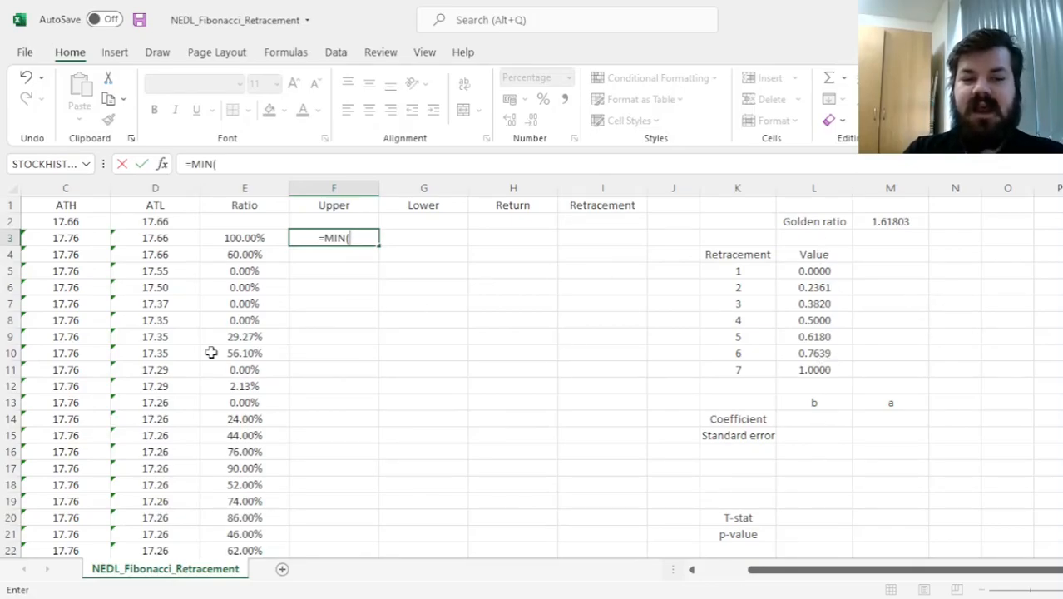
{"action": "mouse_move", "coordinate": [280, 363]}
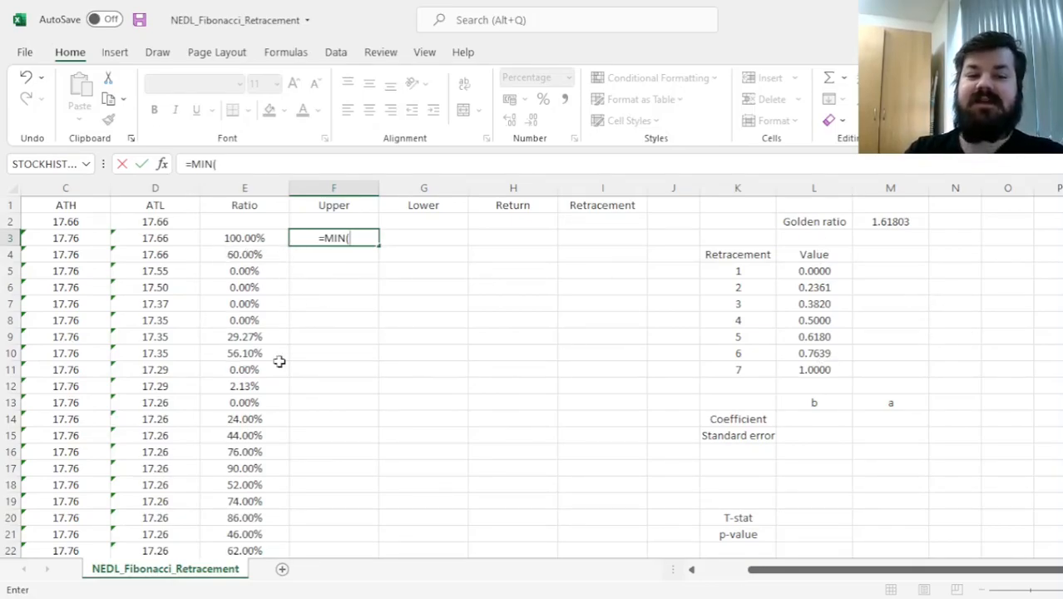
{"action": "mouse_move", "coordinate": [274, 353]}
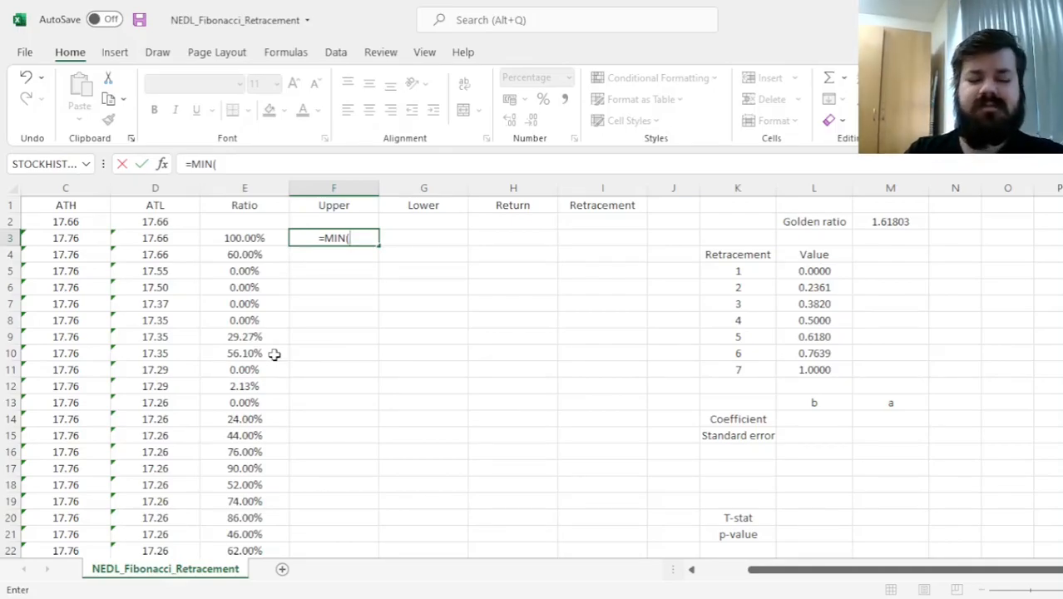
{"action": "mouse_move", "coordinate": [369, 283]}
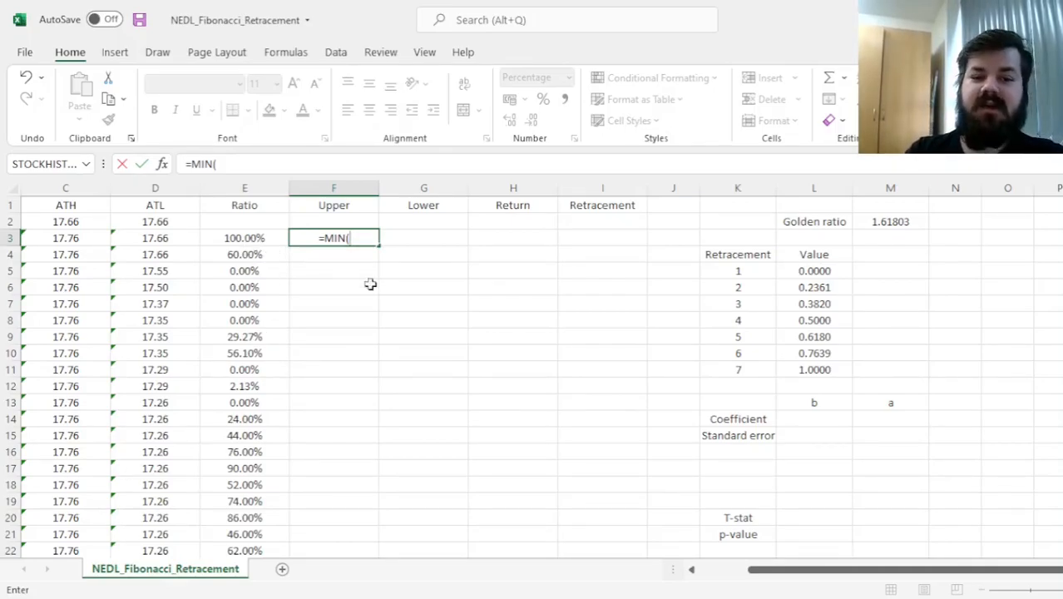
{"action": "mouse_move", "coordinate": [456, 371]}
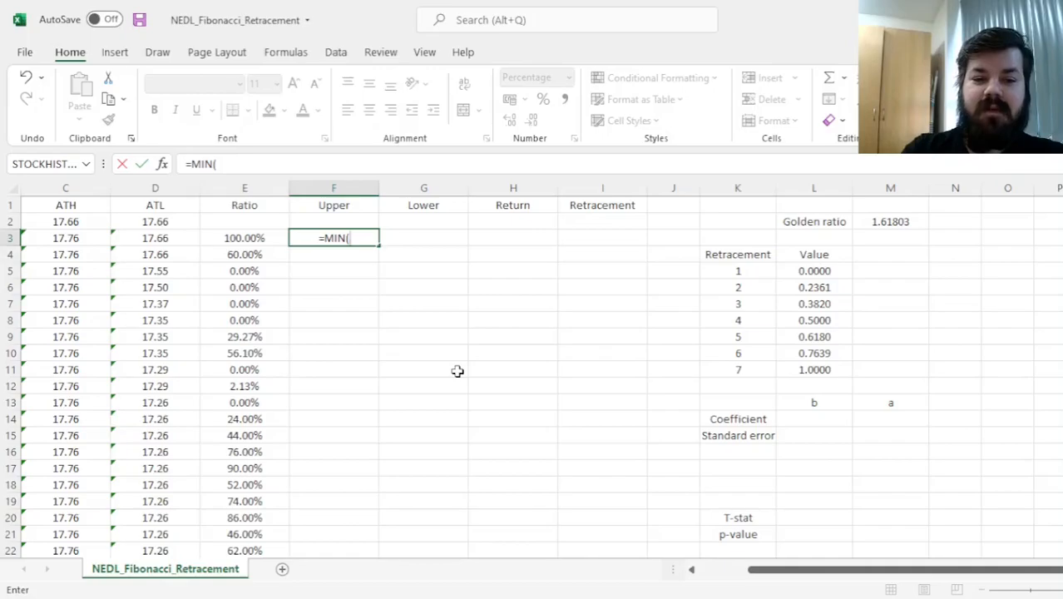
{"action": "type", "text": "IF("}
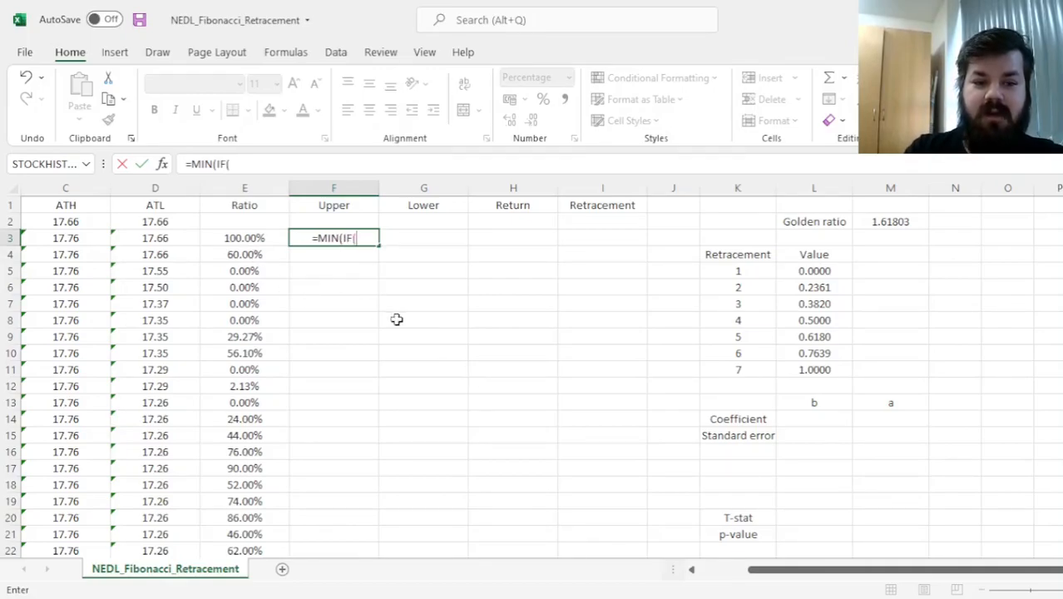
{"action": "left_click_drag", "start_coordinate": [814, 269], "coordinate": [814, 369]}
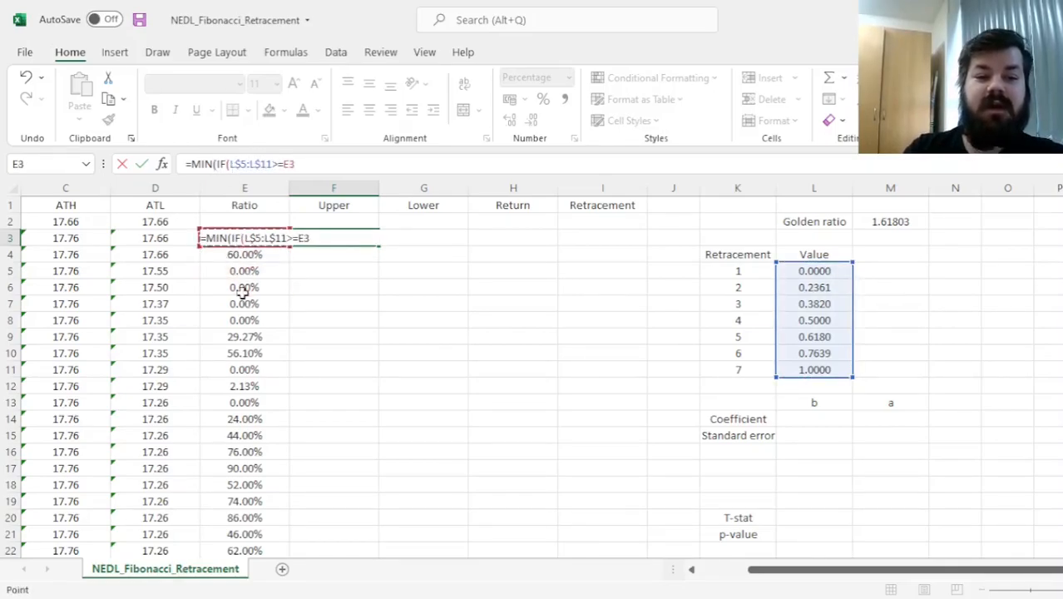
{"action": "type", "text": ",L$"}
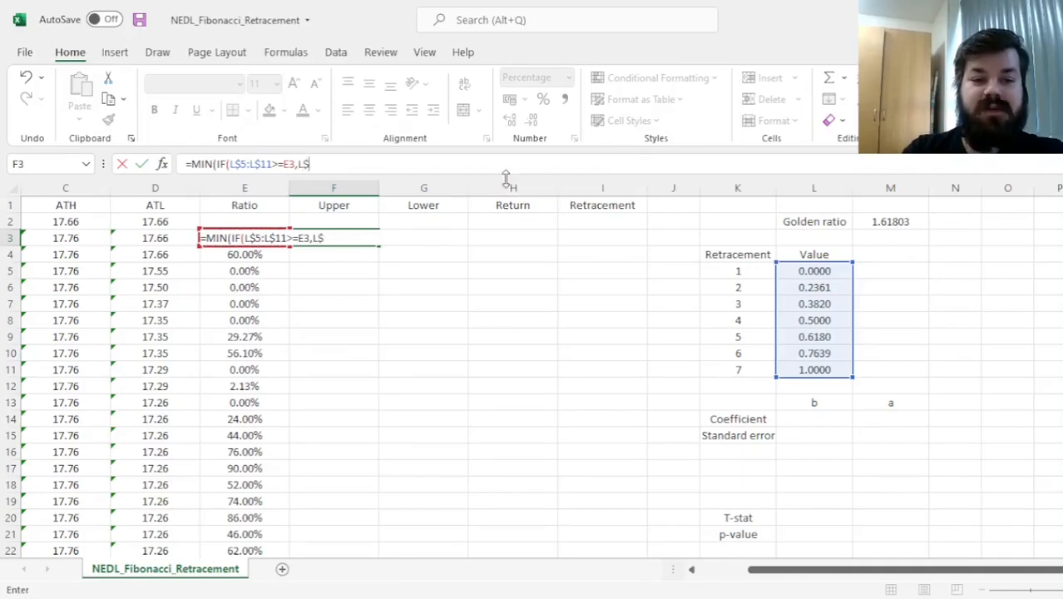
{"action": "type", "text": "$5:L$11,"}
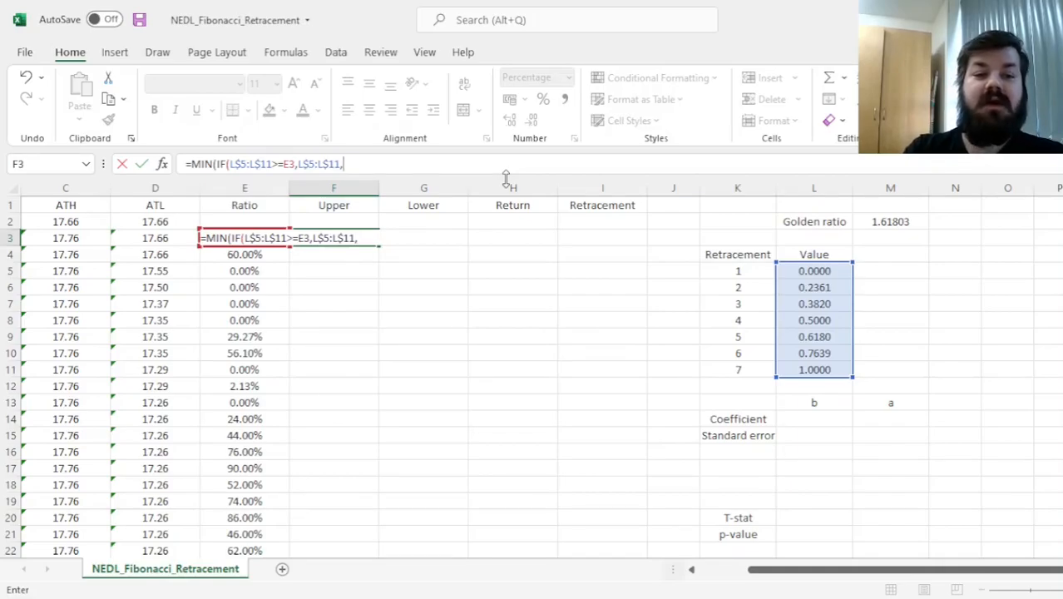
{"action": "type", "text": "1)"}
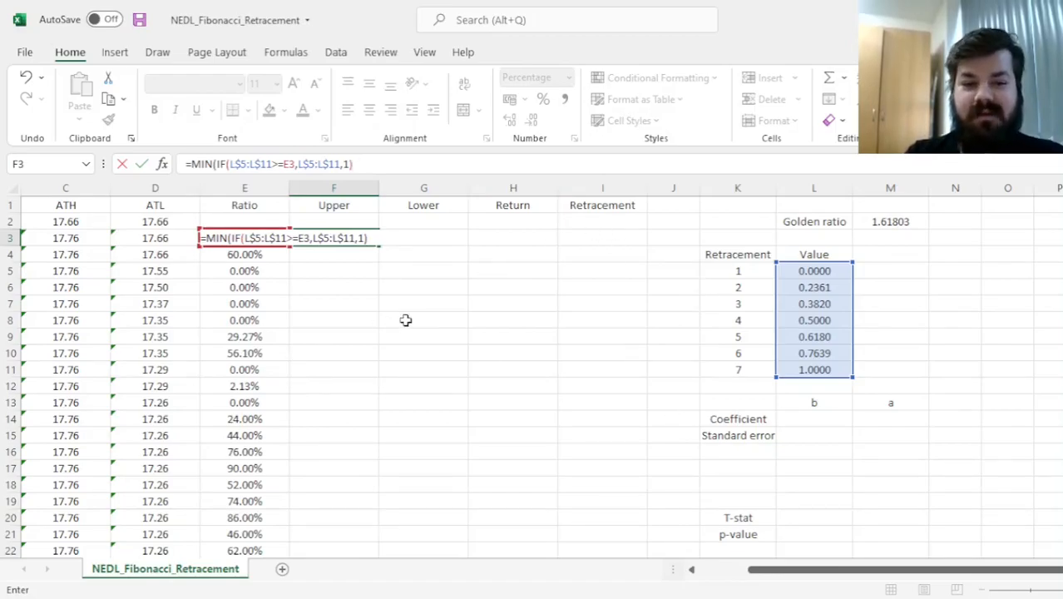
{"action": "mouse_move", "coordinate": [433, 288]}
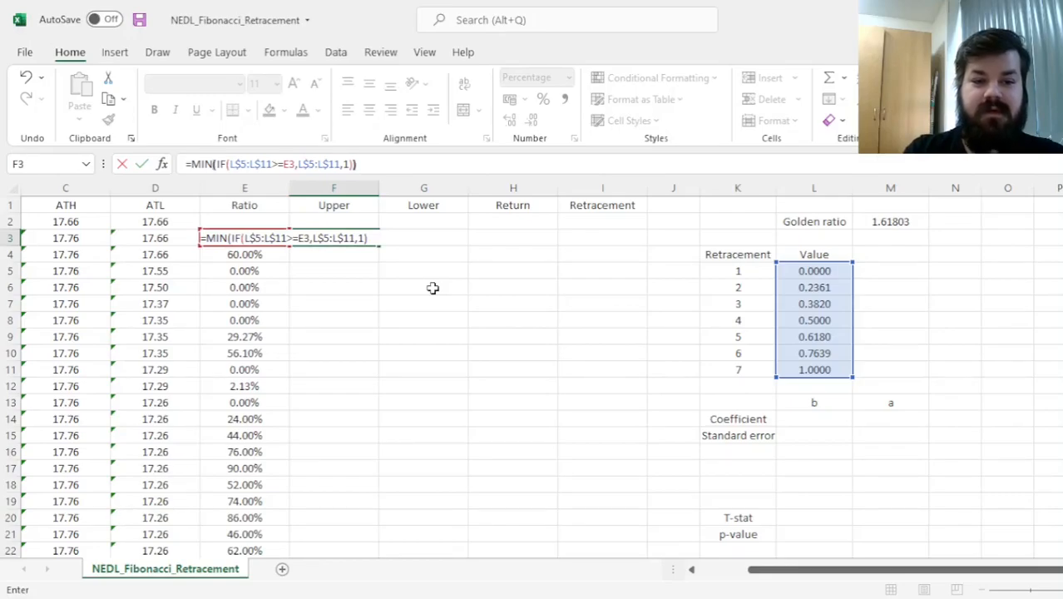
{"action": "key", "text": "Enter"}
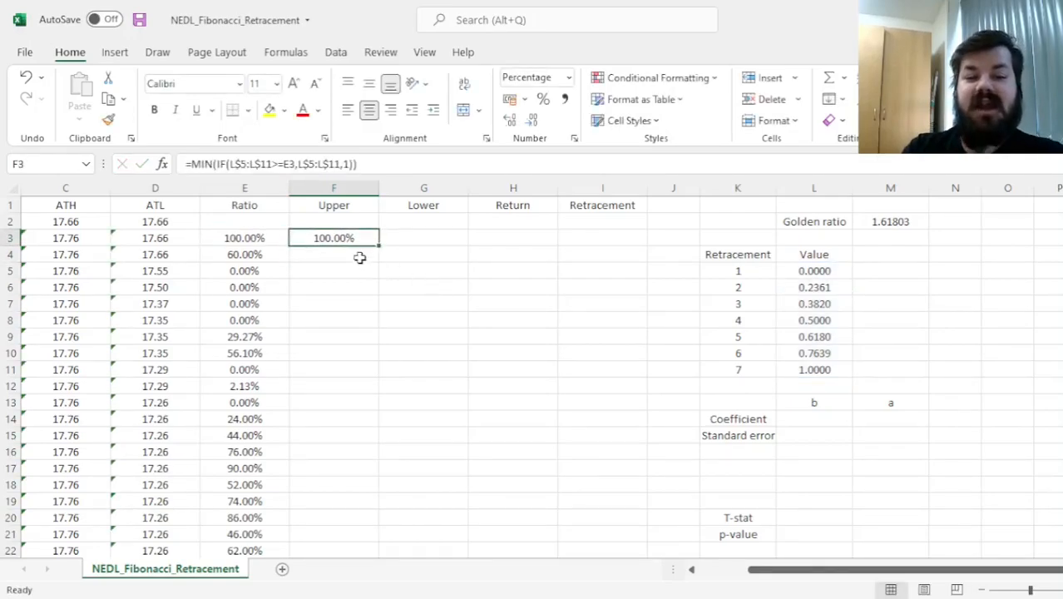
{"action": "mouse_move", "coordinate": [236, 230]}
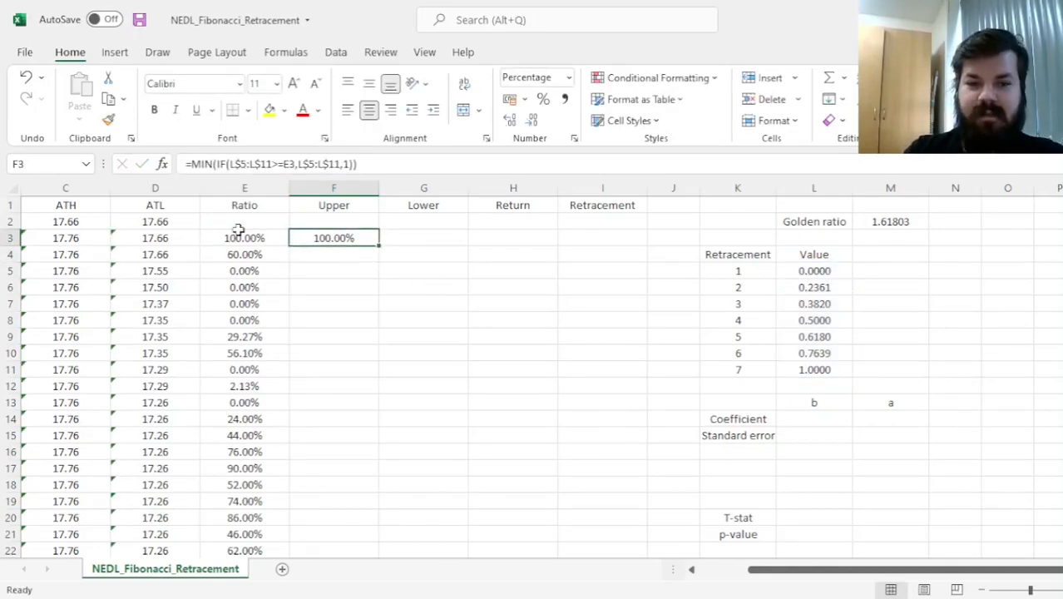
{"action": "mouse_move", "coordinate": [379, 246]}
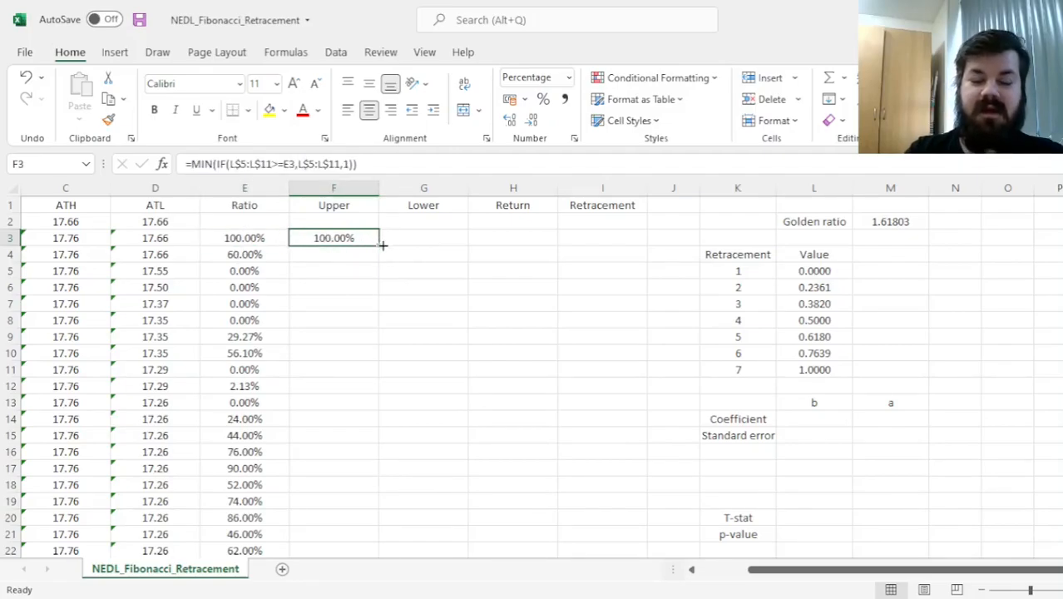
{"action": "mouse_move", "coordinate": [382, 247]}
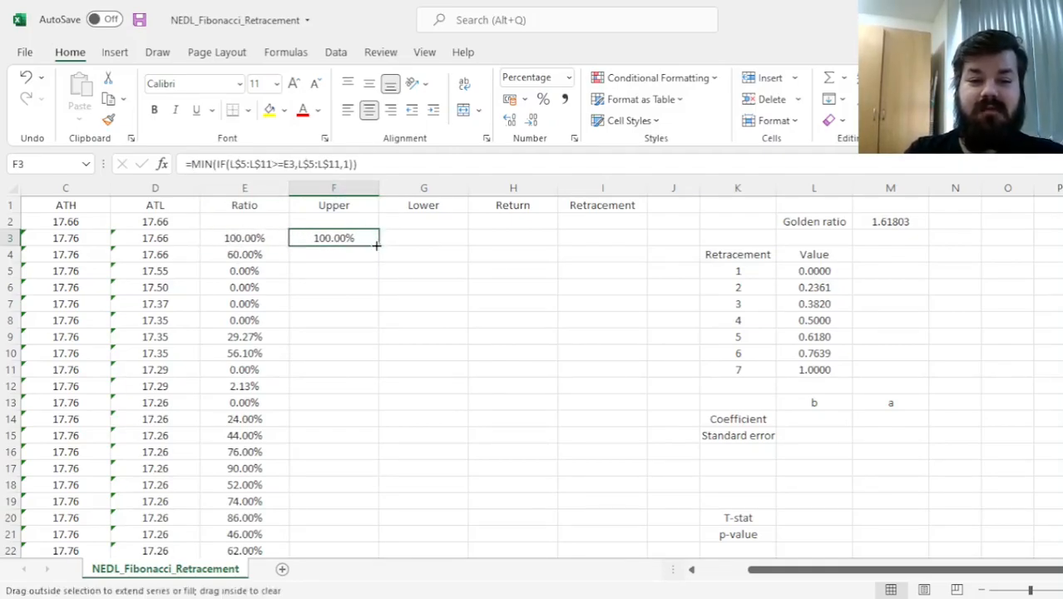
Fill the Upper formula down the column and check the ratio and 0.6180 level it uses.
{"action": "left_click_drag", "start_coordinate": [332, 238], "coordinate": [333, 549]}
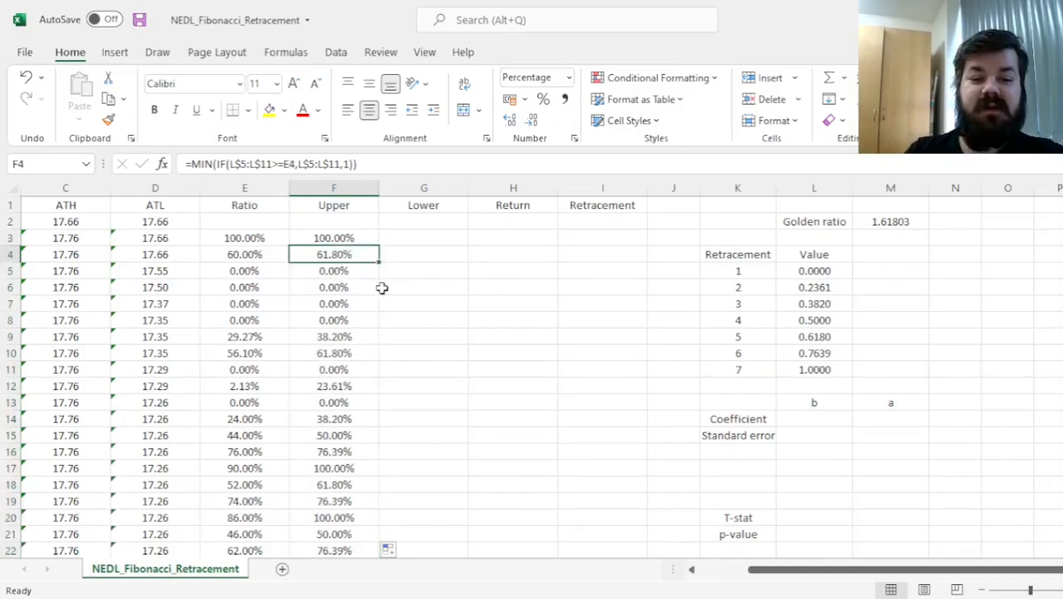
{"action": "mouse_move", "coordinate": [303, 270]}
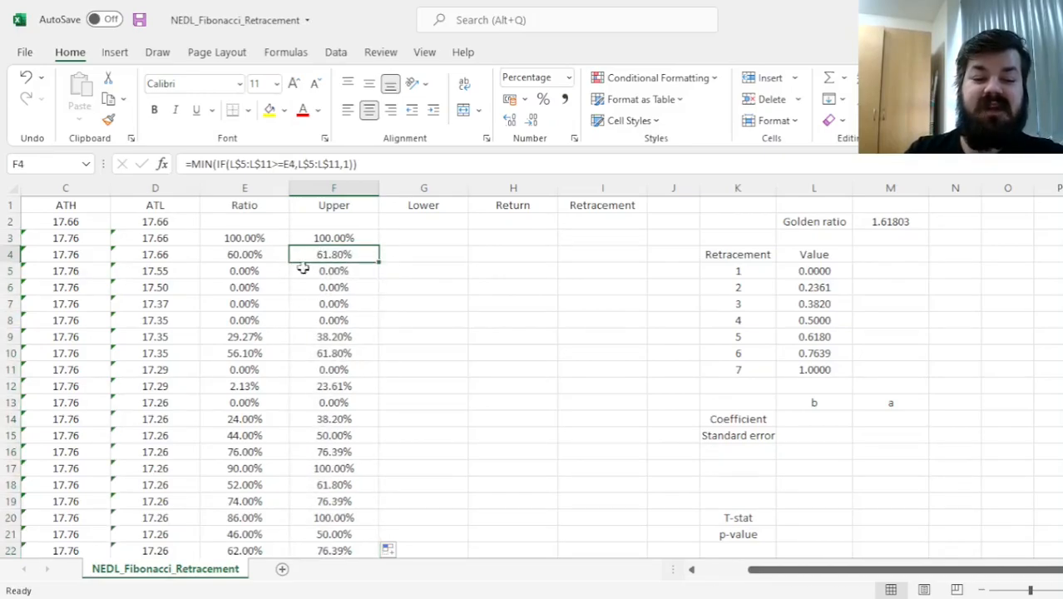
{"action": "left_click", "coordinate": [243, 253]}
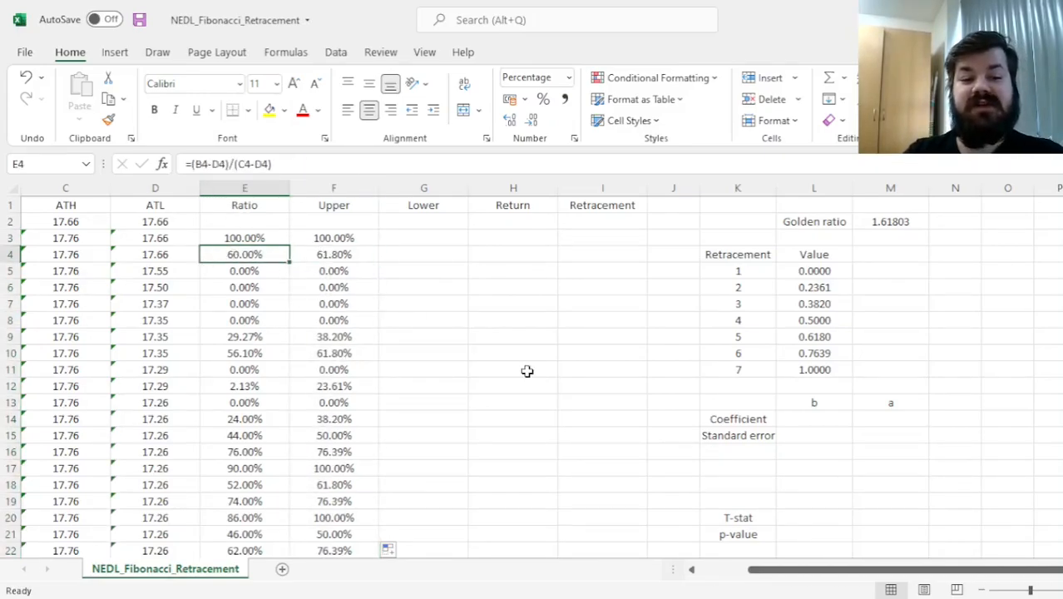
{"action": "left_click", "coordinate": [813, 336]}
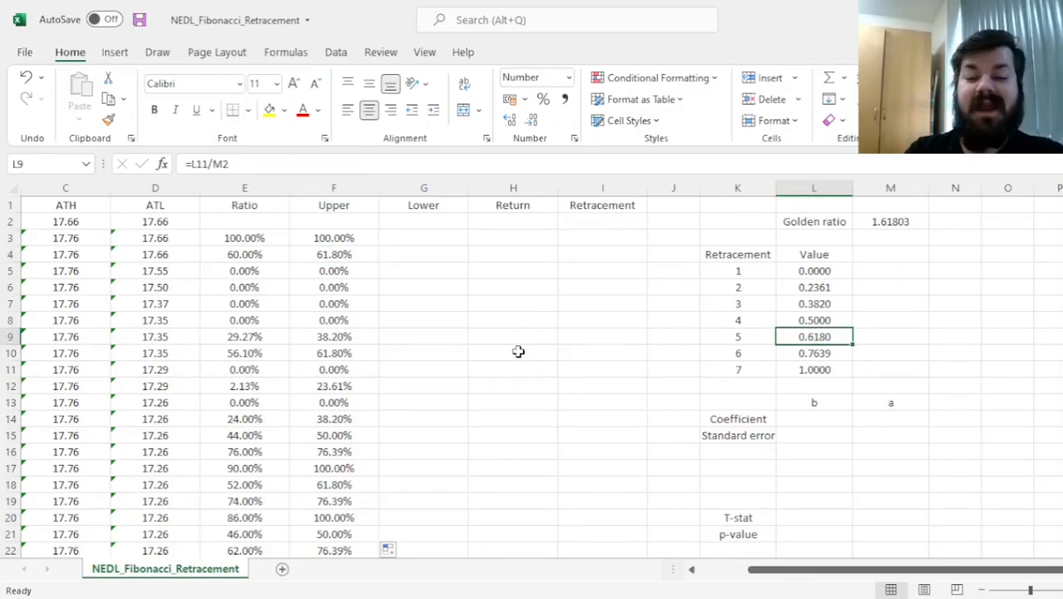
{"action": "mouse_move", "coordinate": [451, 320]}
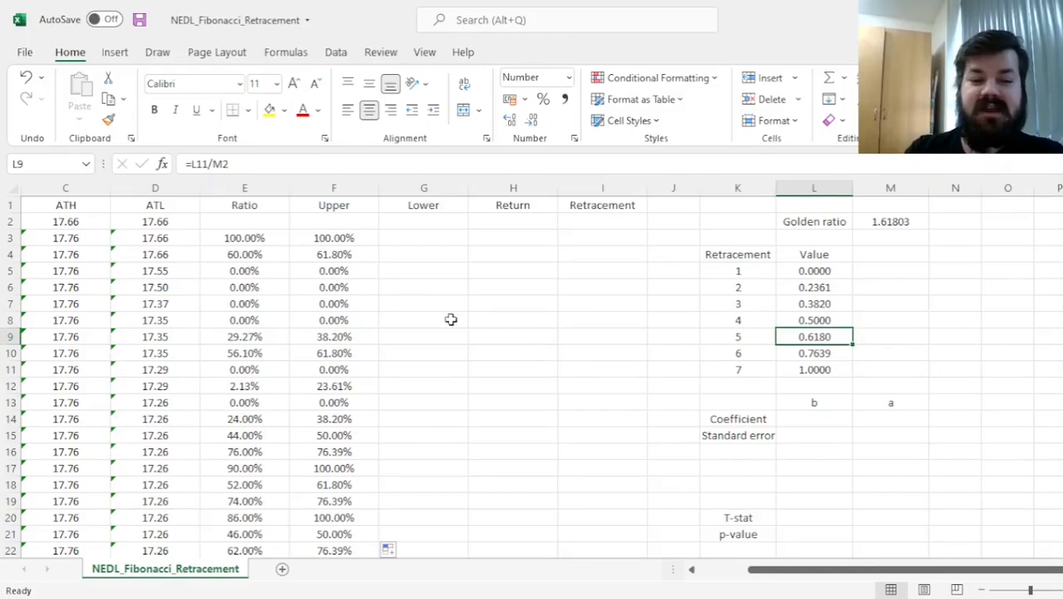
{"action": "left_click_drag", "start_coordinate": [814, 270], "coordinate": [813, 370]}
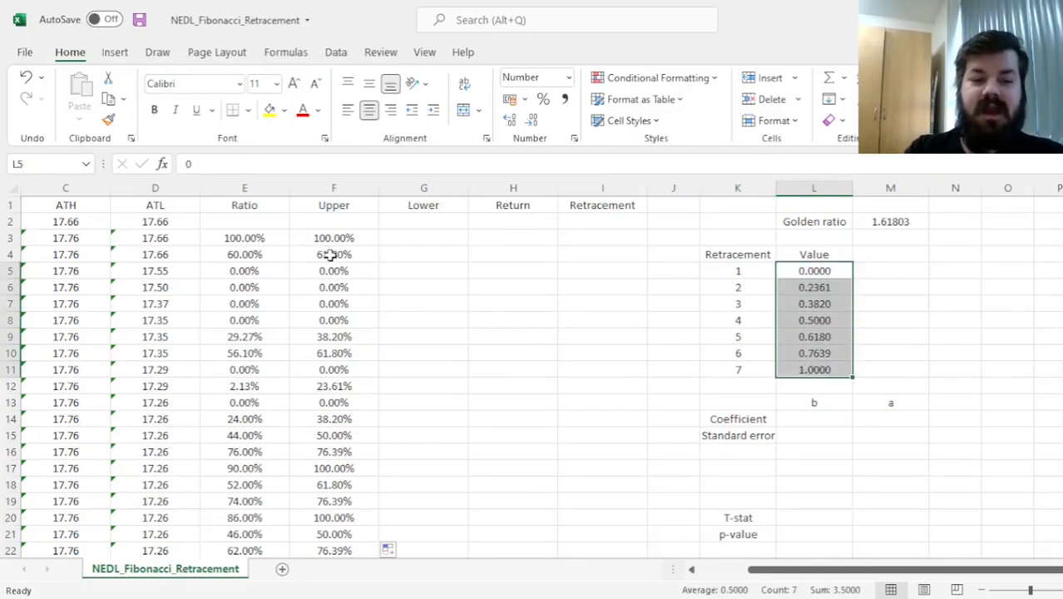
{"action": "left_click", "coordinate": [333, 238]}
{"action": "type", "text": "="}
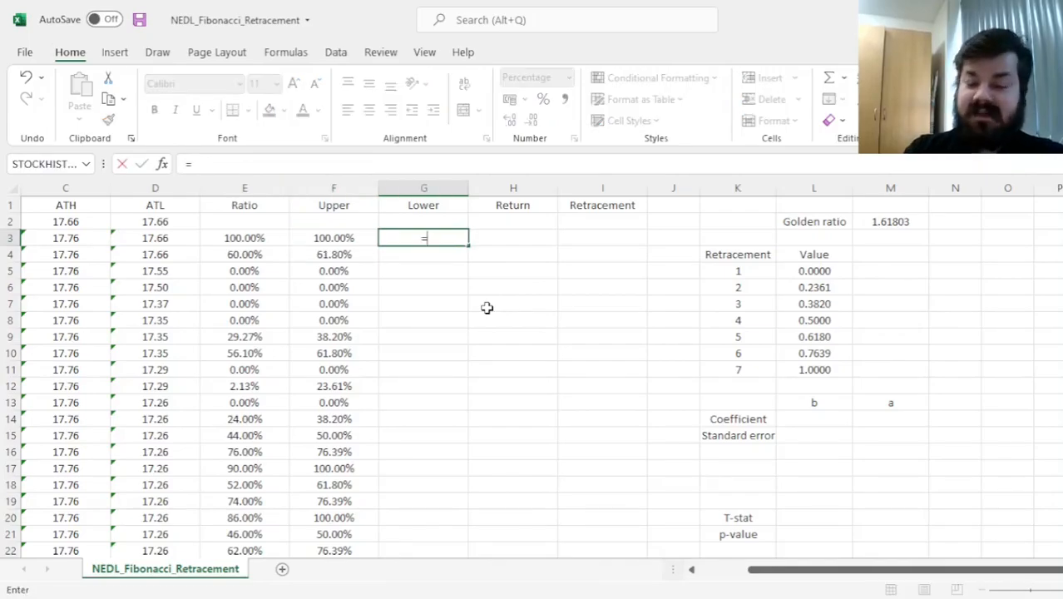
Enter =MAX(IF(L$5:L$11<E3,L$5:L$11,0)) in G3, giving the Lower level 76.39%.
{"action": "type", "text": "MAX("}
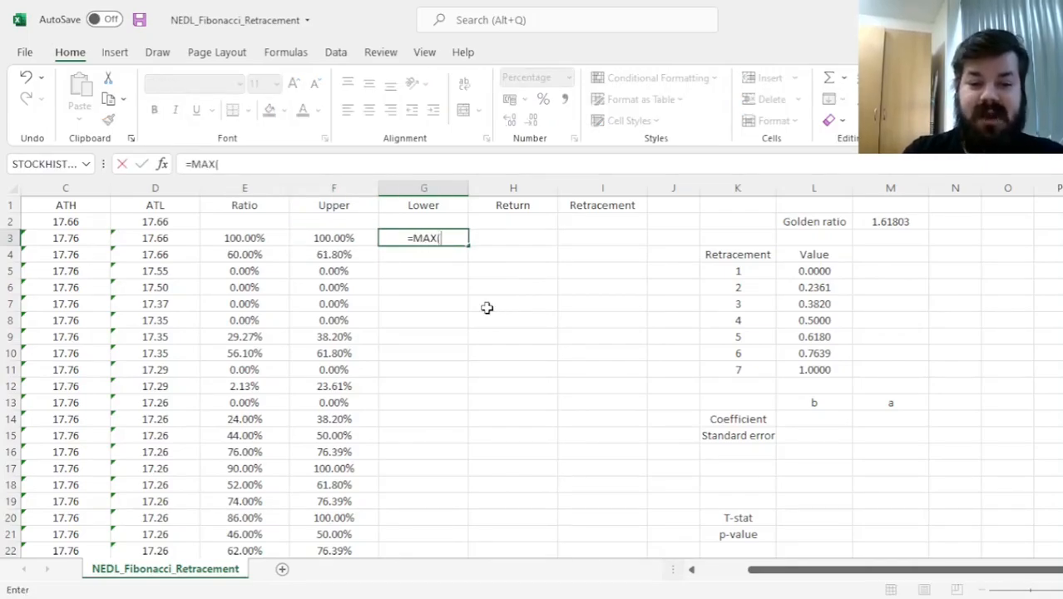
{"action": "type", "text": "IF("}
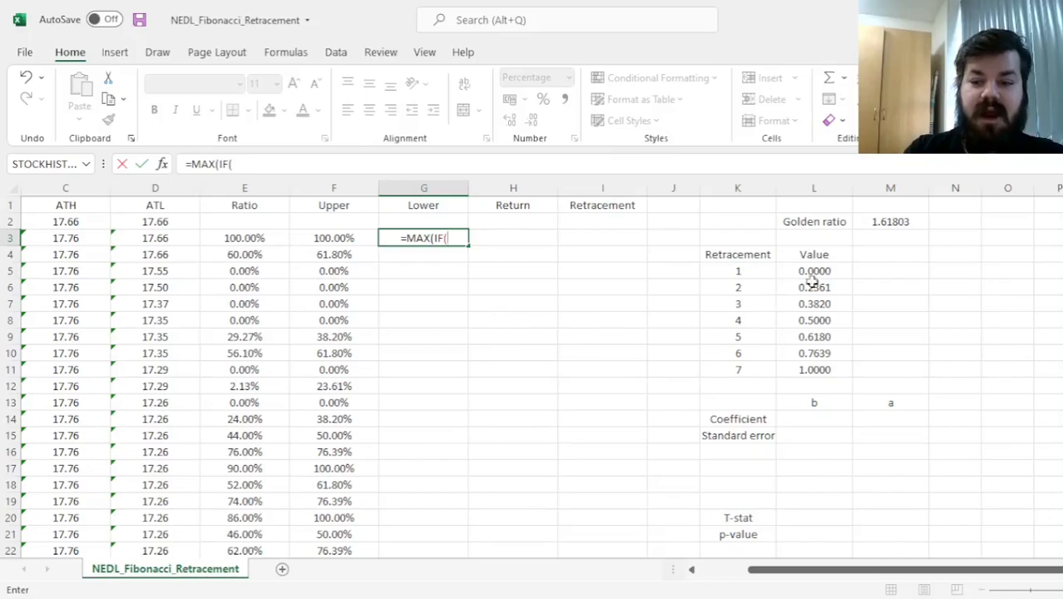
{"action": "left_click_drag", "start_coordinate": [814, 270], "coordinate": [813, 369]}
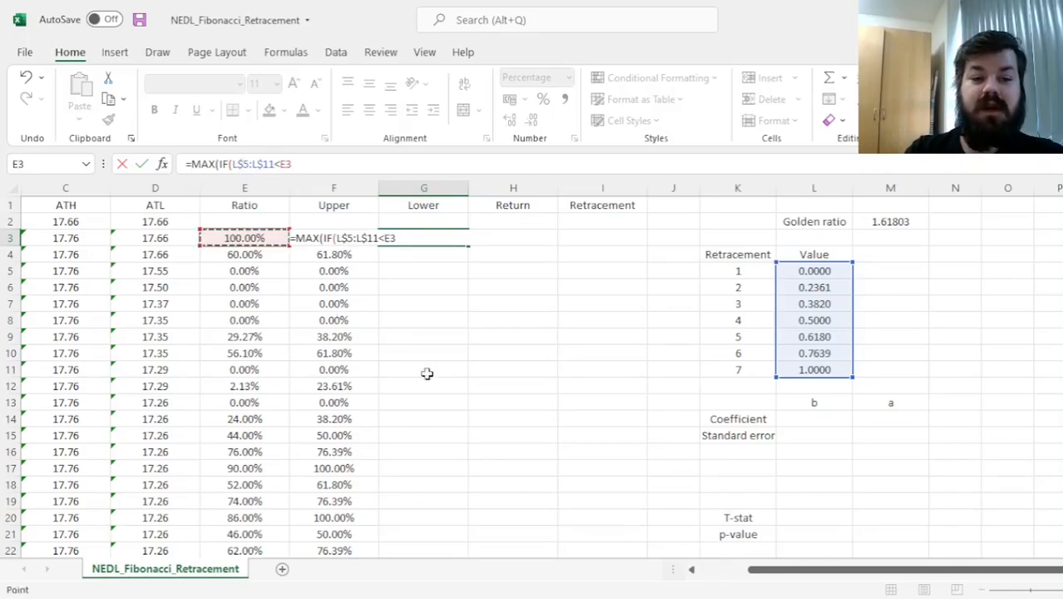
{"action": "type", "text": ",L"}
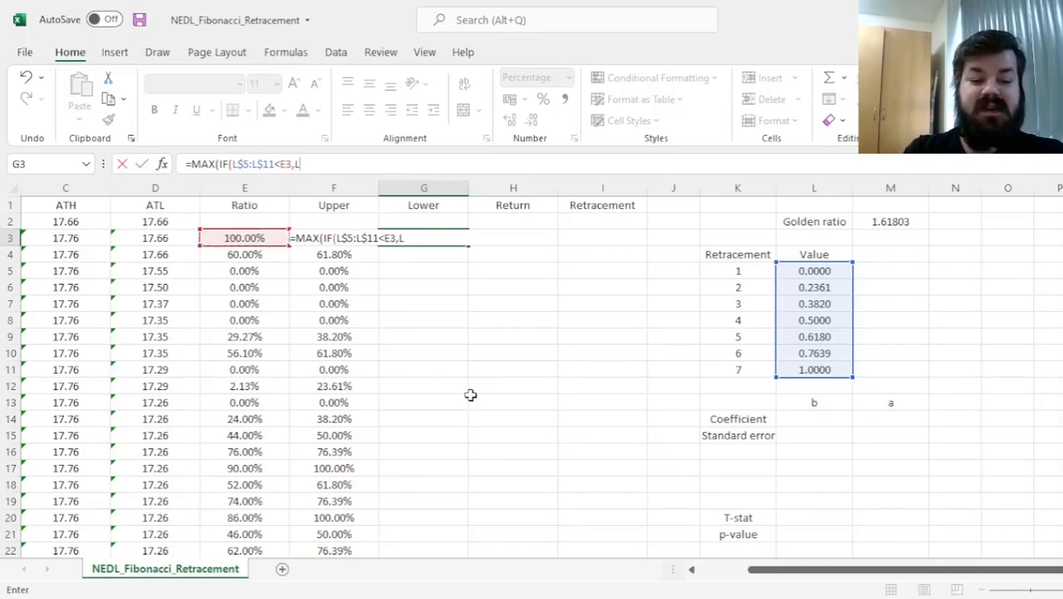
{"action": "type", "text": "$5:L$"}
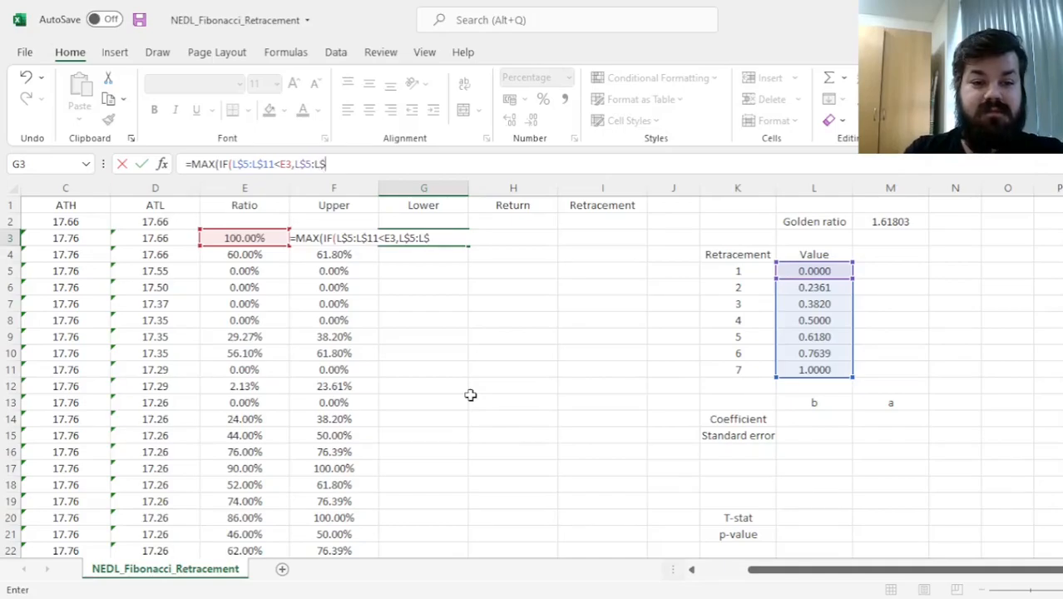
{"action": "type", "text": "11"}
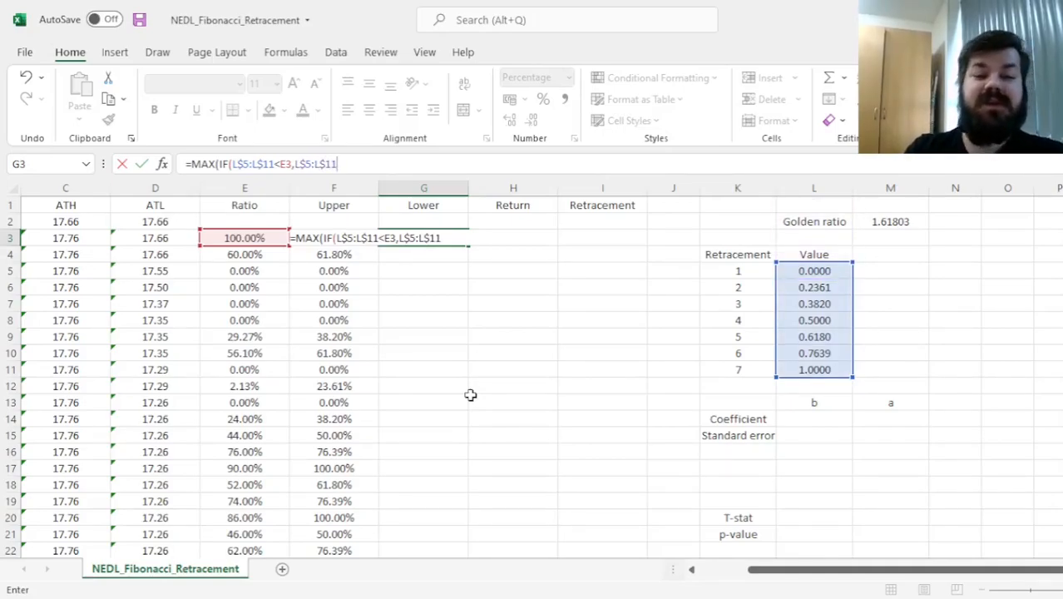
{"action": "type", "text": ","}
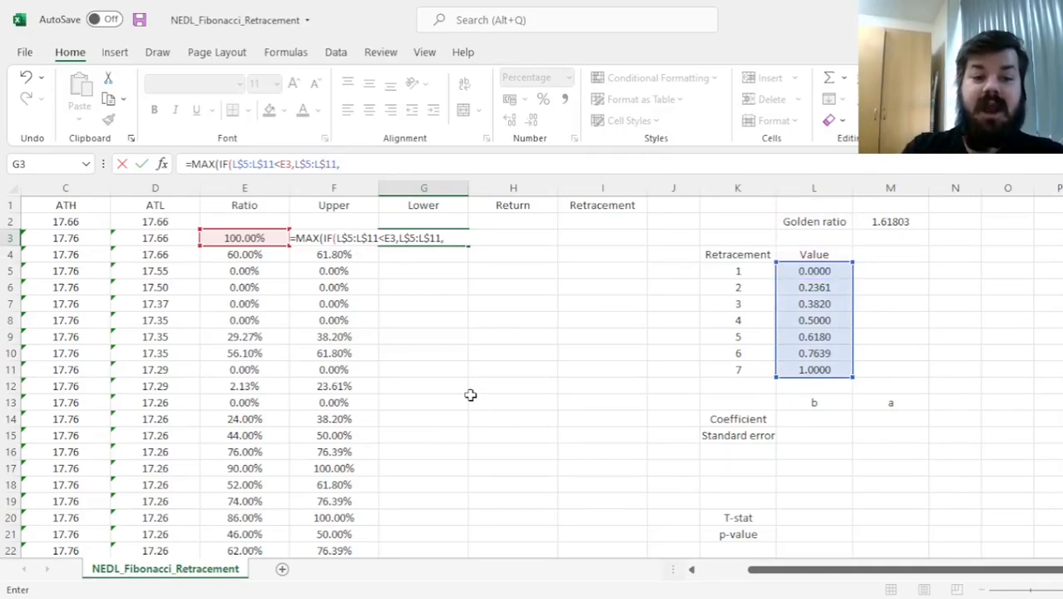
{"action": "type", "text": "0)"}
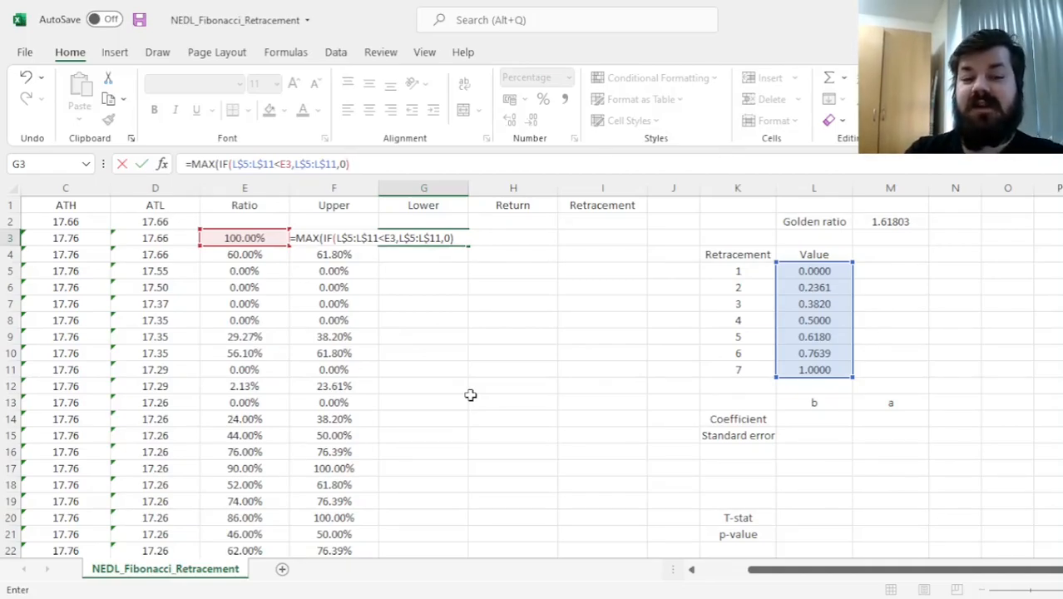
{"action": "key", "text": "Enter"}
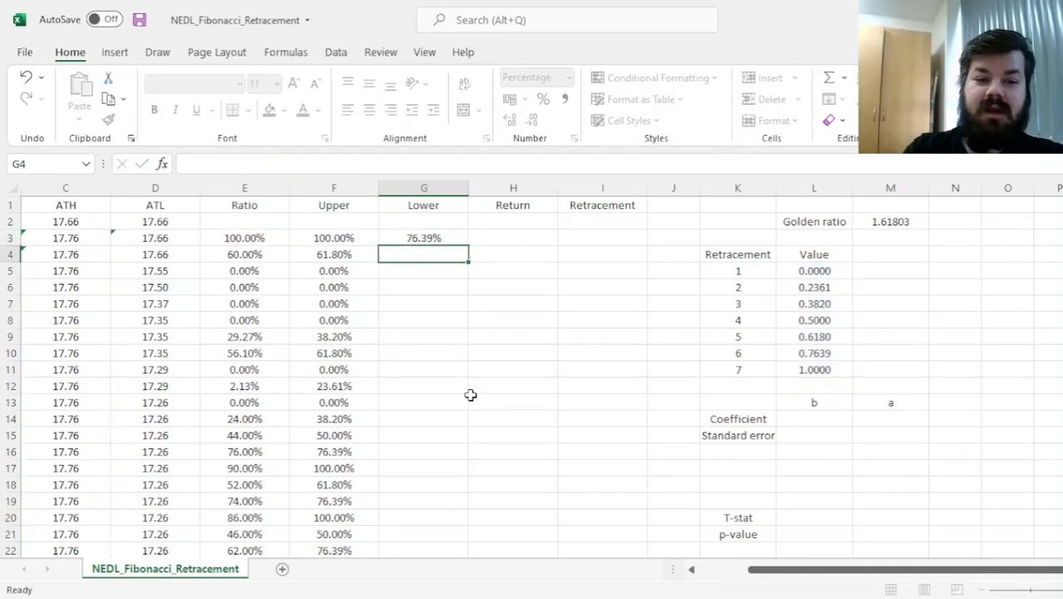
Review the Lower formula and copy it down column G.
{"action": "left_click", "coordinate": [422, 238]}
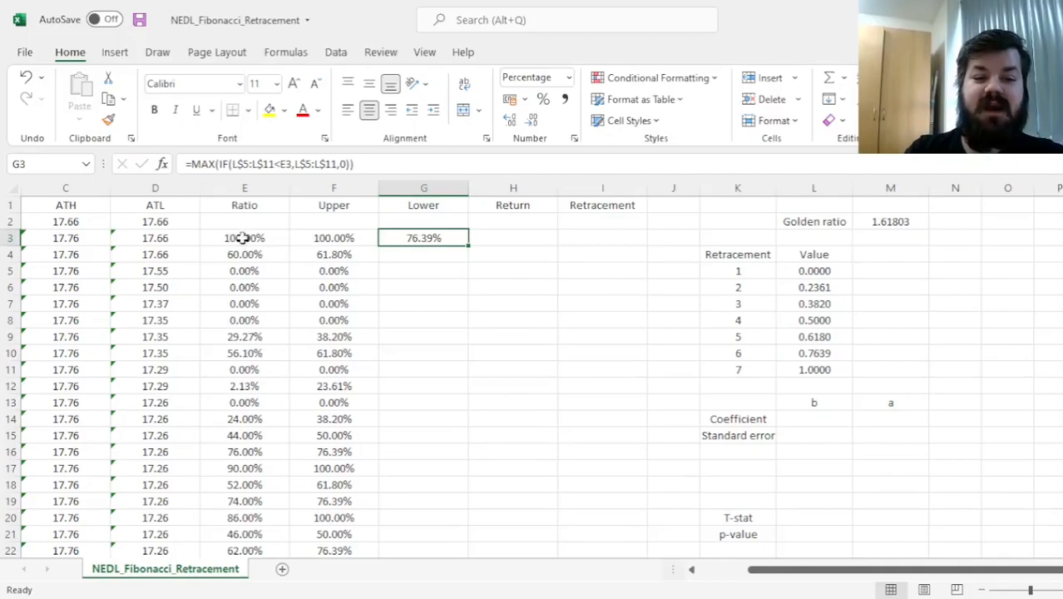
{"action": "left_click", "coordinate": [814, 353]}
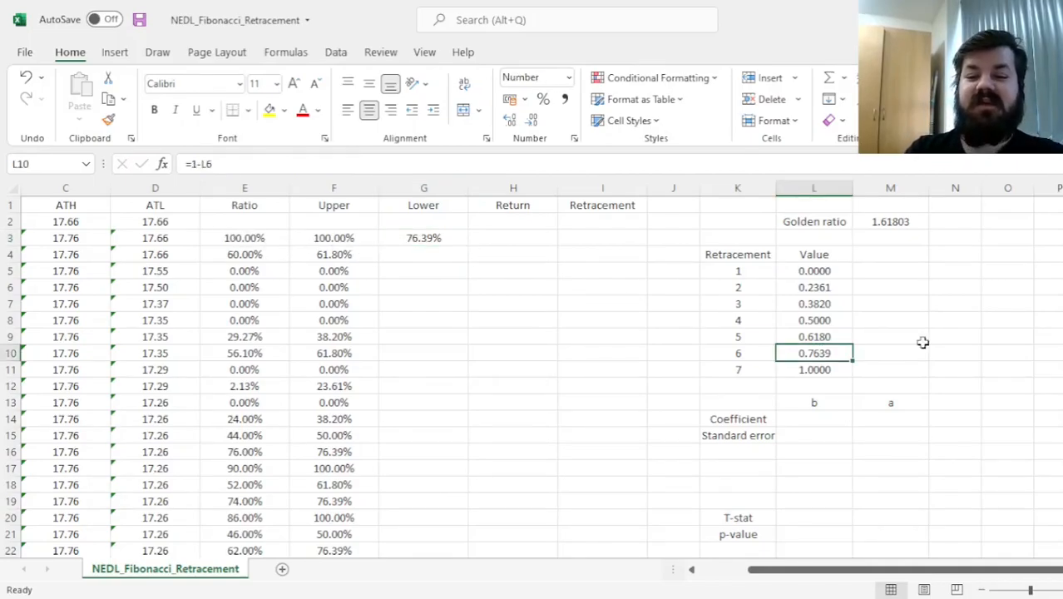
{"action": "left_click", "coordinate": [814, 369]}
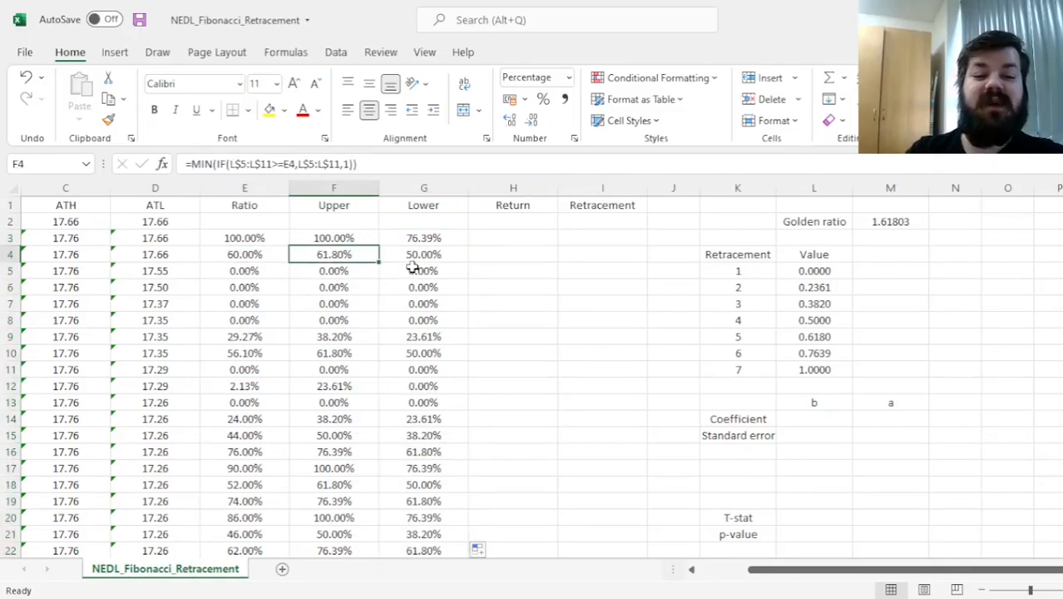
Check the ratio, upper and lower levels for row 9.
{"action": "left_click", "coordinate": [243, 336]}
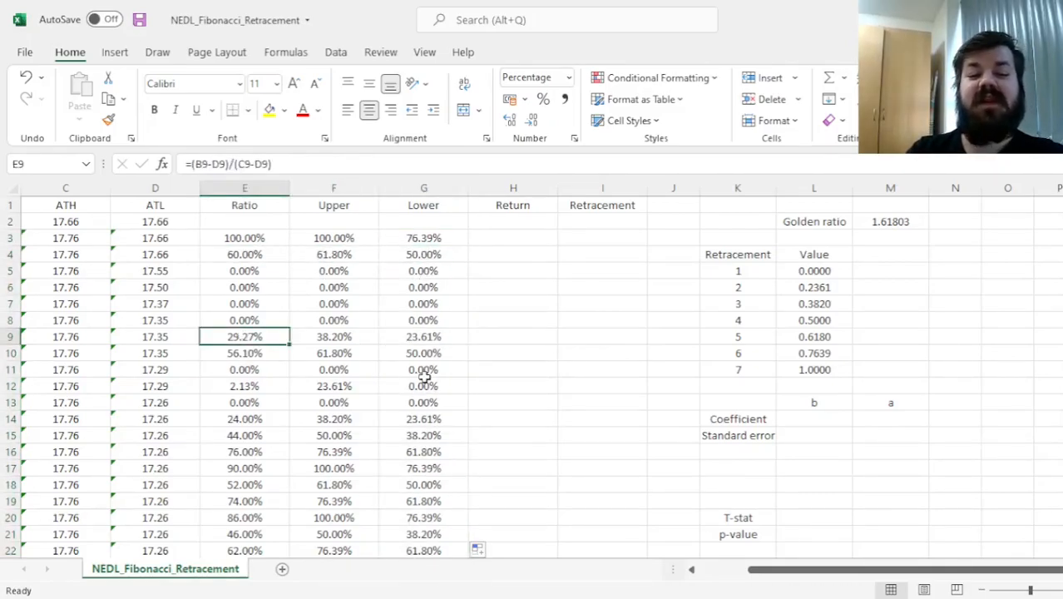
{"action": "left_click", "coordinate": [332, 336]}
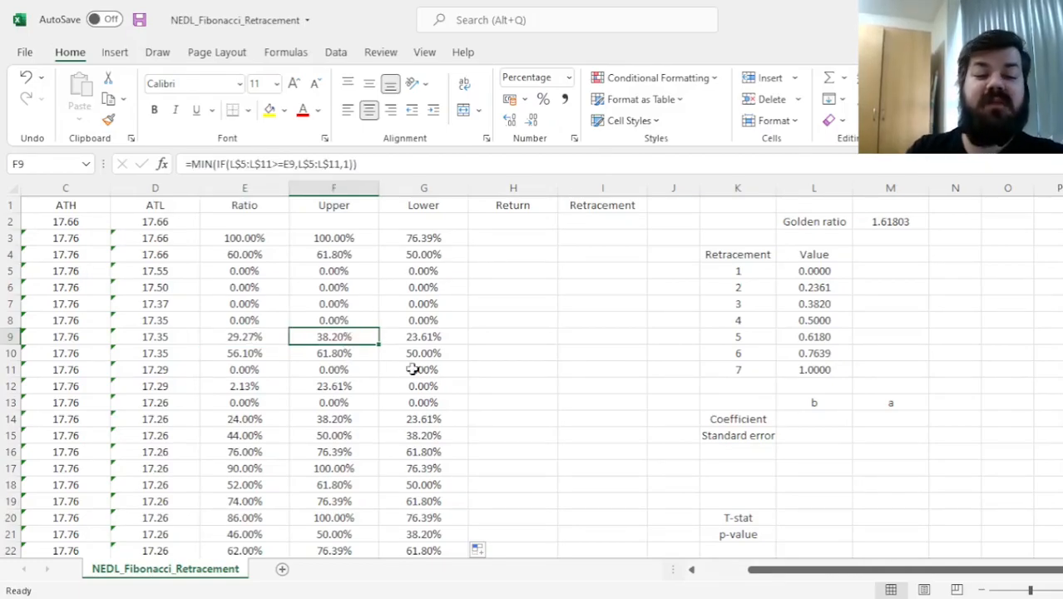
{"action": "left_click", "coordinate": [423, 336]}
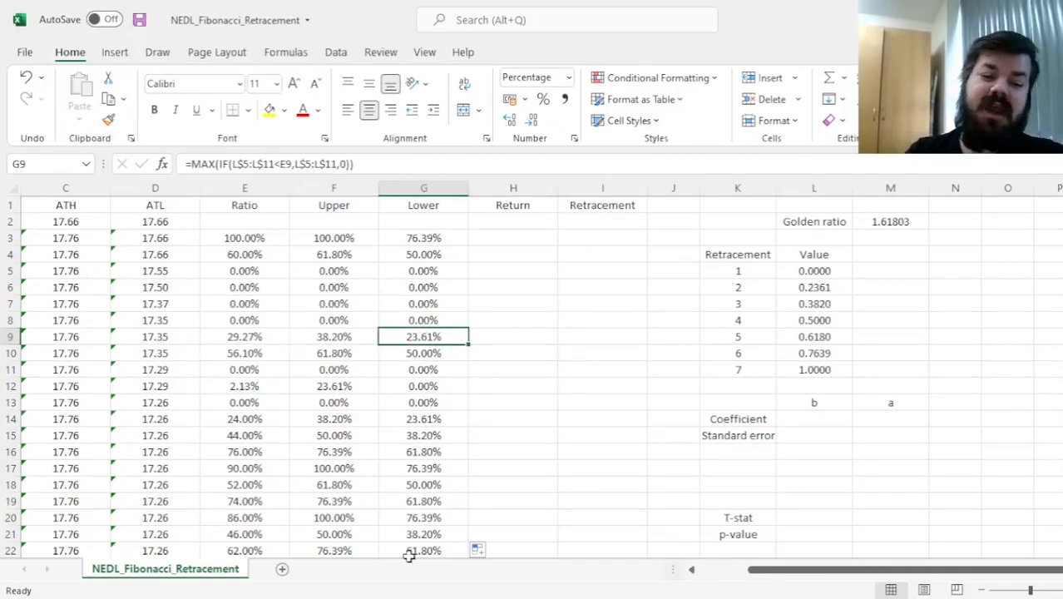
{"action": "mouse_move", "coordinate": [502, 265]}
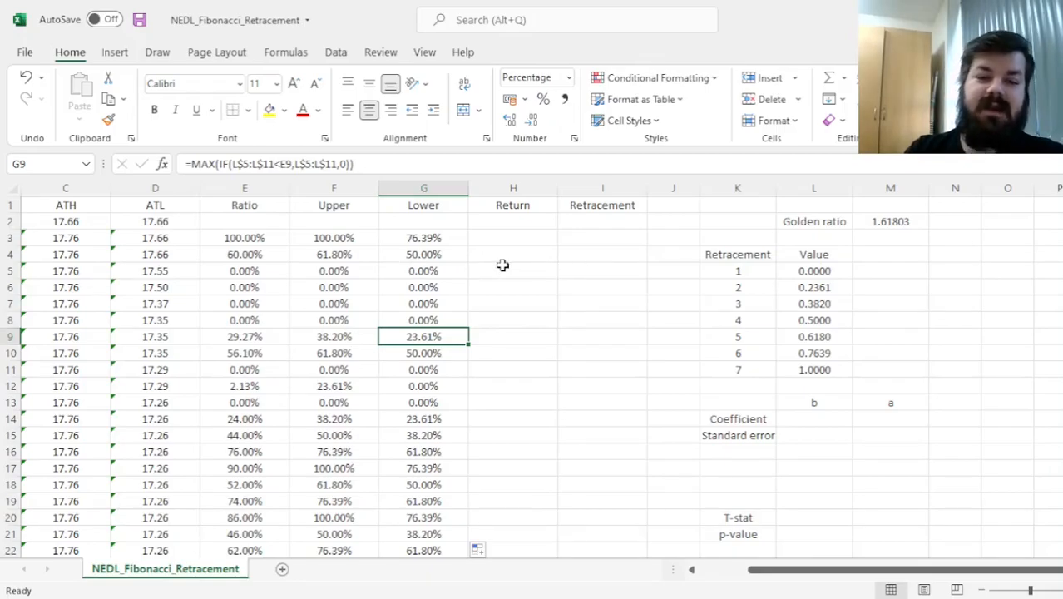
{"action": "mouse_move", "coordinate": [502, 257]}
{"action": "type", "text": "=B4"}
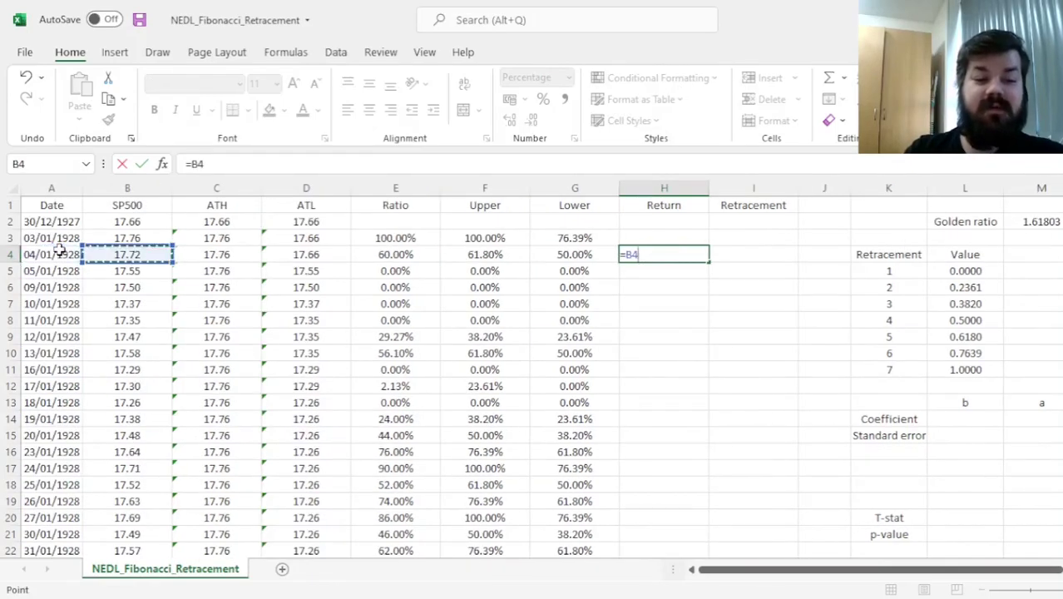
Enter the daily return formula in H4 from B4 and B3 and fill it down column H.
{"action": "left_click", "coordinate": [126, 238]}
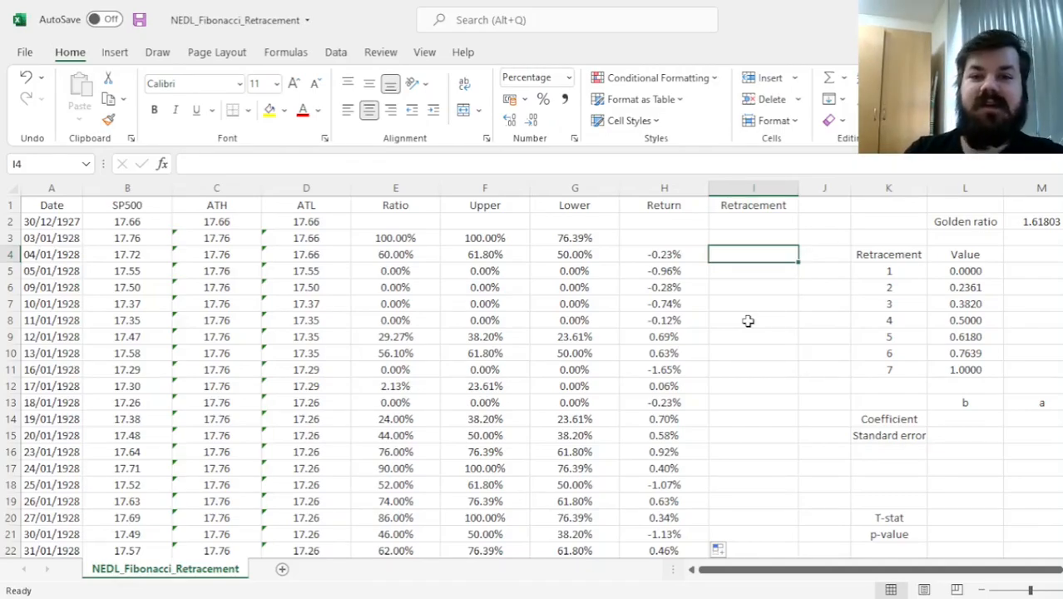
{"action": "type", "text": "="}
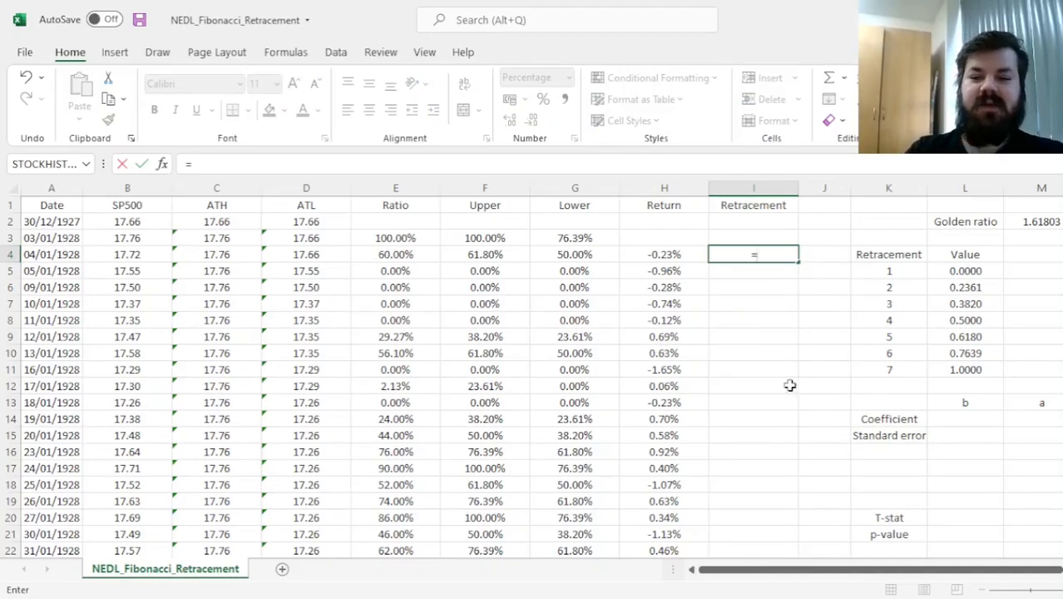
{"action": "type", "text": "("}
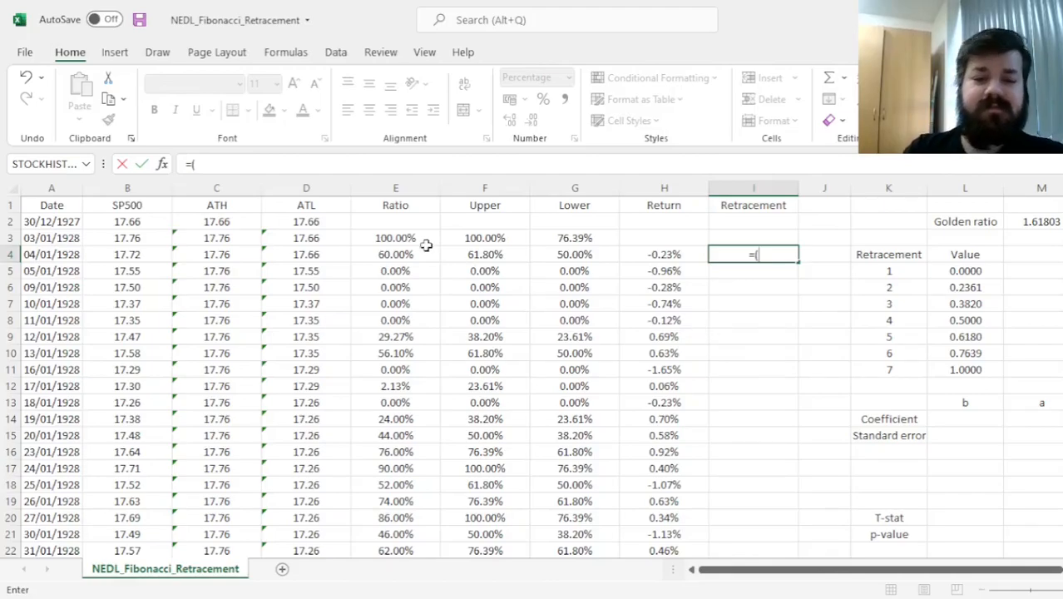
{"action": "mouse_move", "coordinate": [702, 334]}
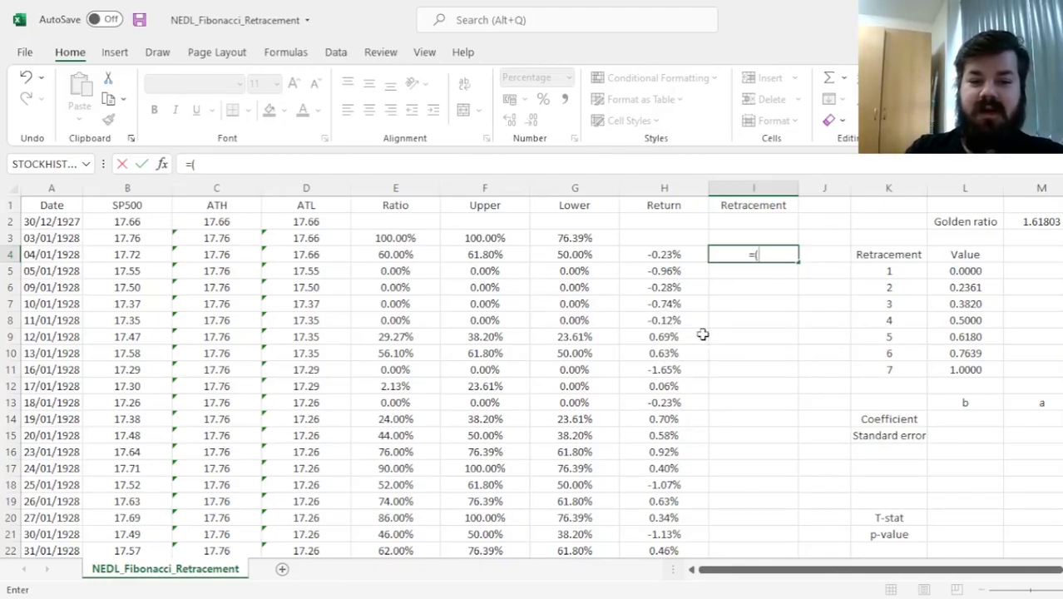
{"action": "mouse_move", "coordinate": [759, 365]}
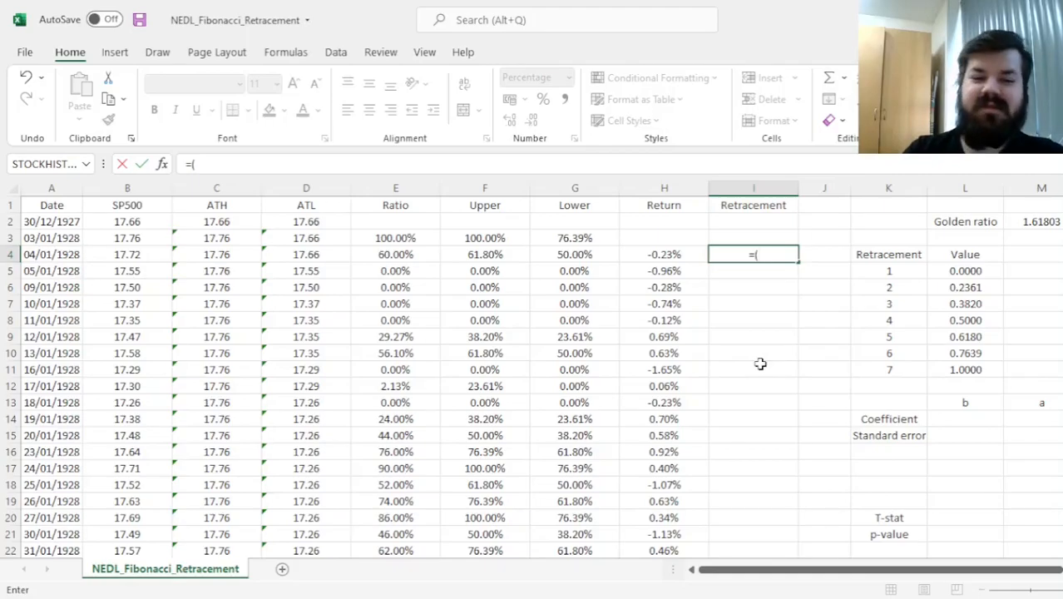
{"action": "mouse_move", "coordinate": [690, 314]}
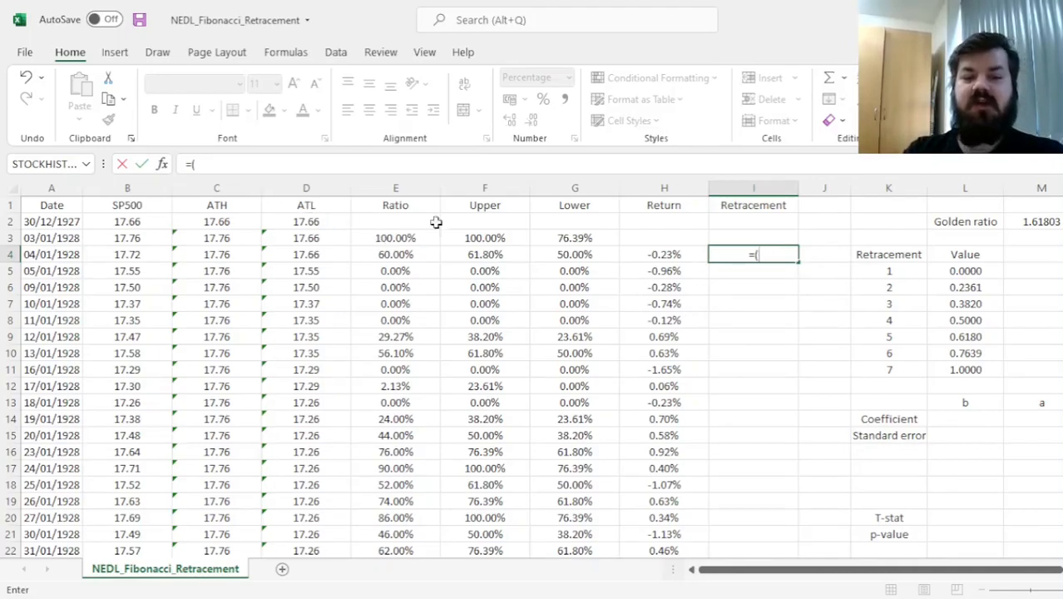
{"action": "mouse_move", "coordinate": [745, 340]}
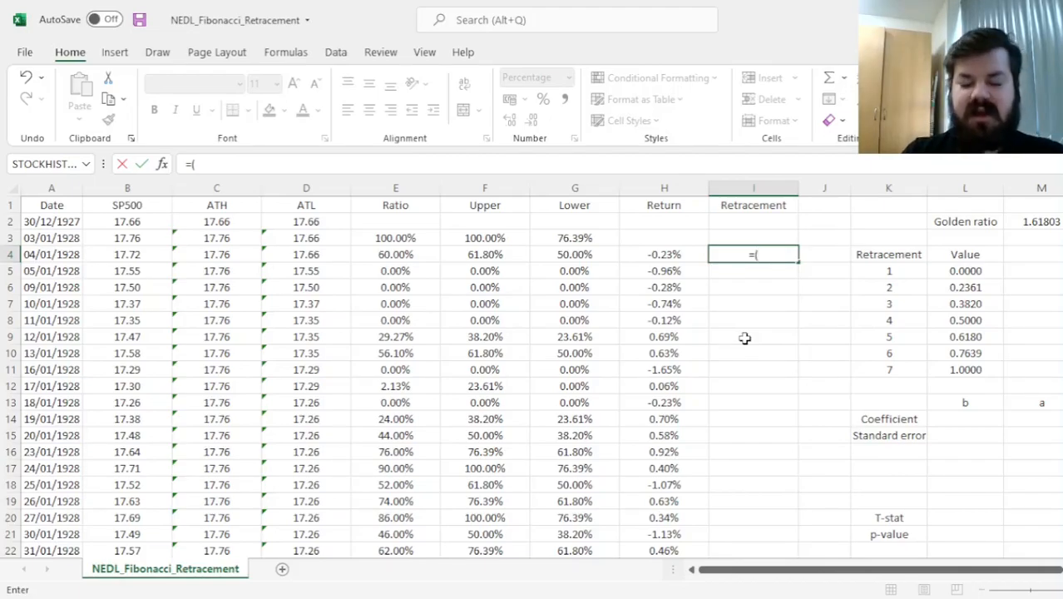
{"action": "mouse_move", "coordinate": [449, 238]}
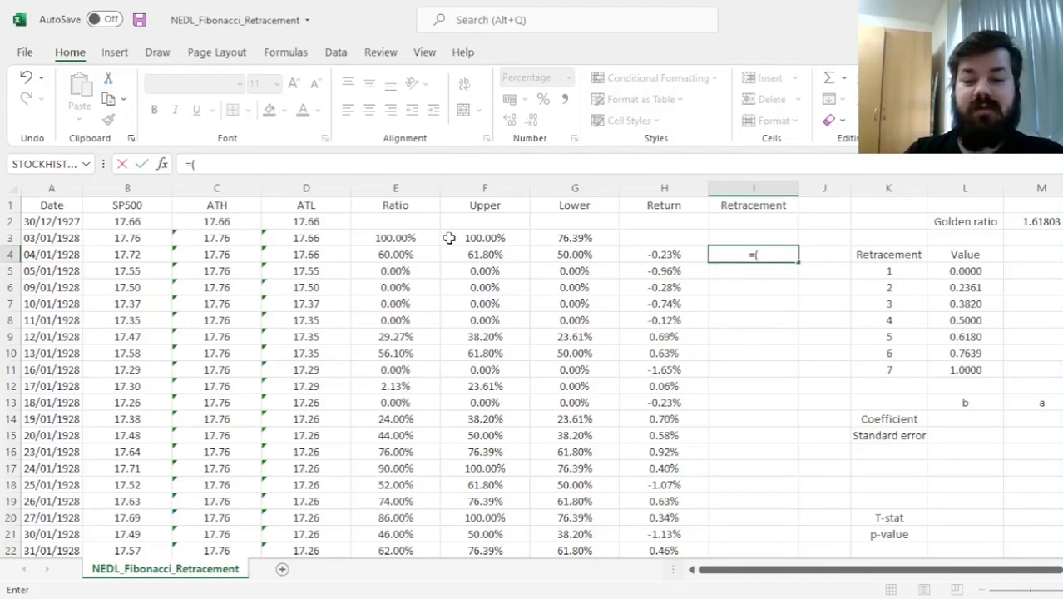
Enter =IF(E3=0,0,(E3-G3)/(F3-G3)) in I4 as the retracement position formula.
{"action": "left_click", "coordinate": [396, 238]}
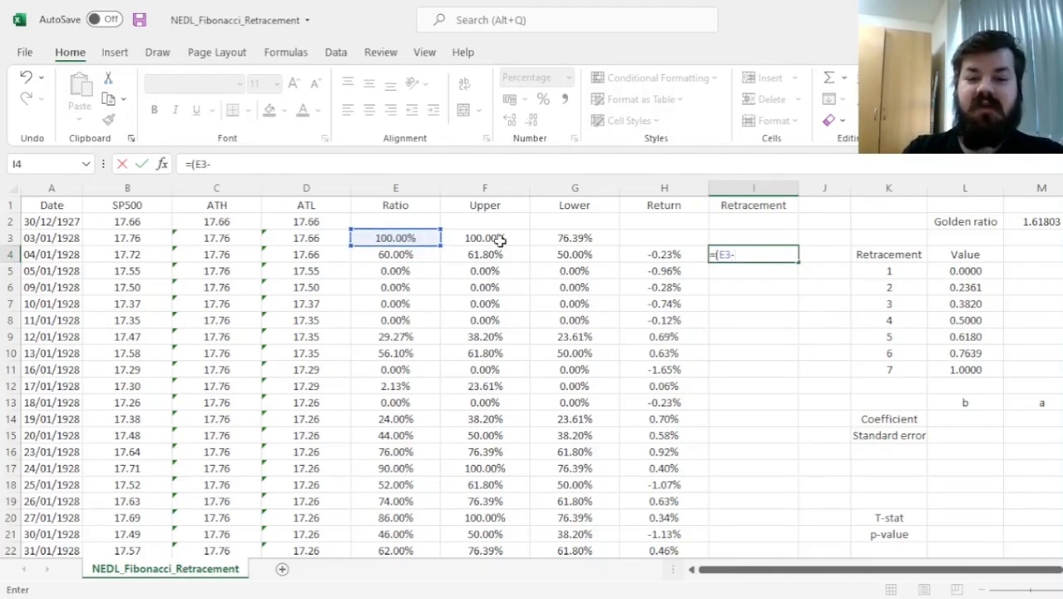
{"action": "left_click", "coordinate": [574, 237]}
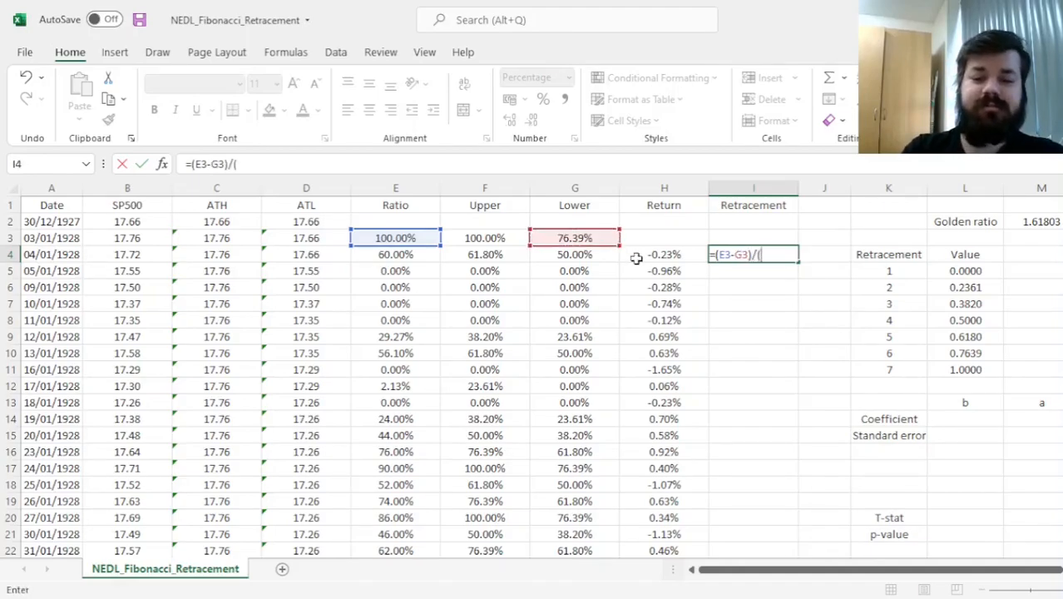
{"action": "left_click", "coordinate": [484, 238]}
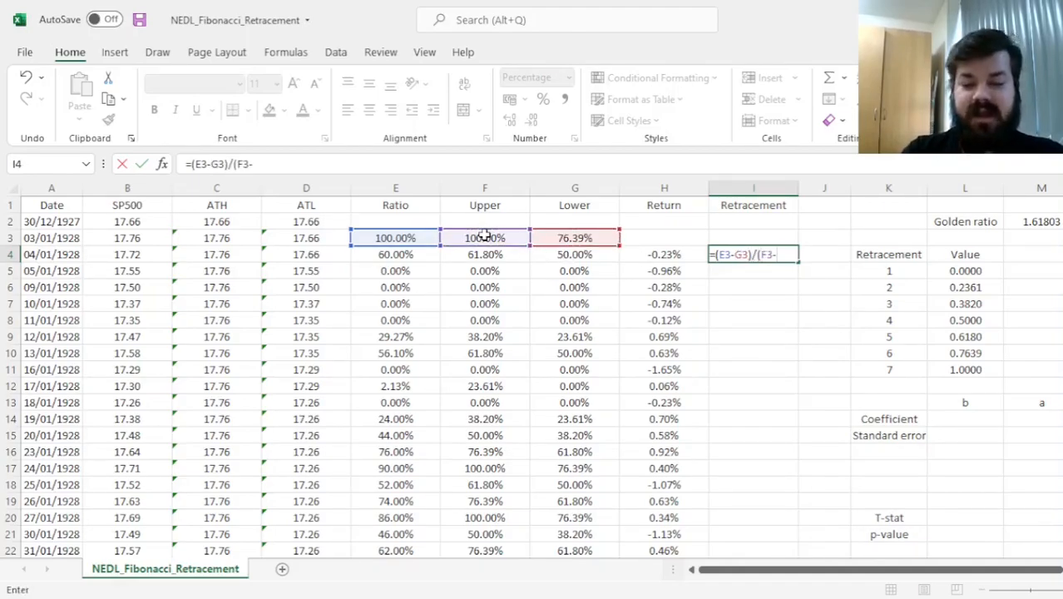
{"action": "left_click", "coordinate": [574, 238]}
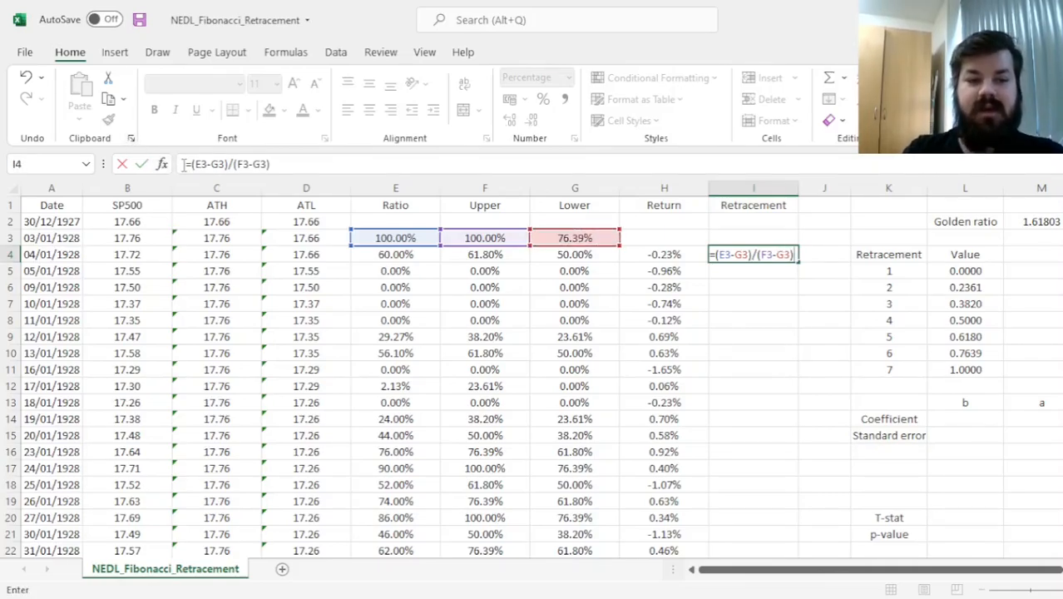
{"action": "mouse_move", "coordinate": [789, 360]}
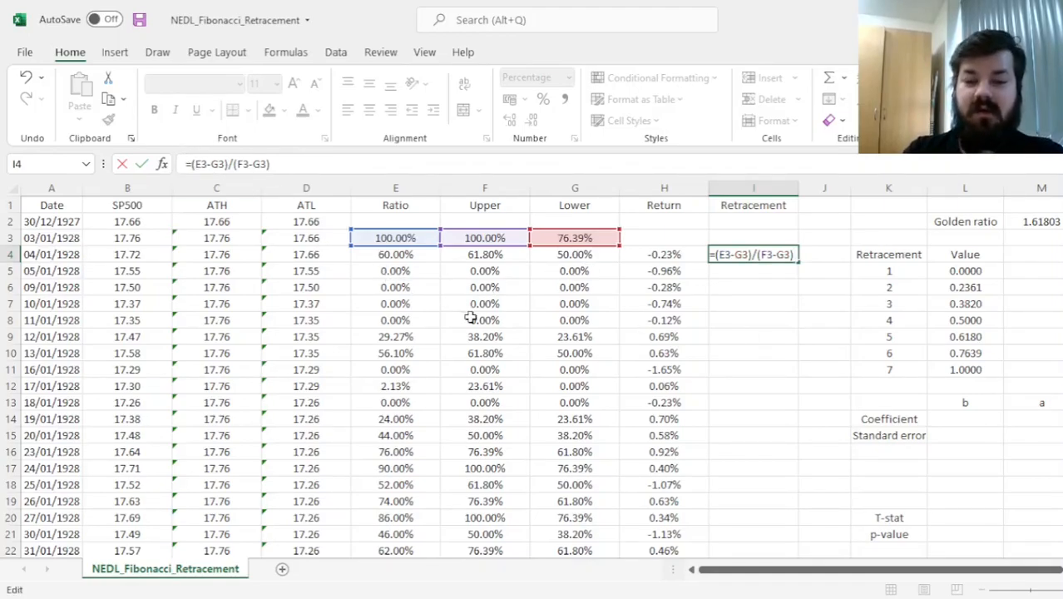
{"action": "mouse_move", "coordinate": [729, 410]}
{"action": "type", "text": "=IF(E3"}
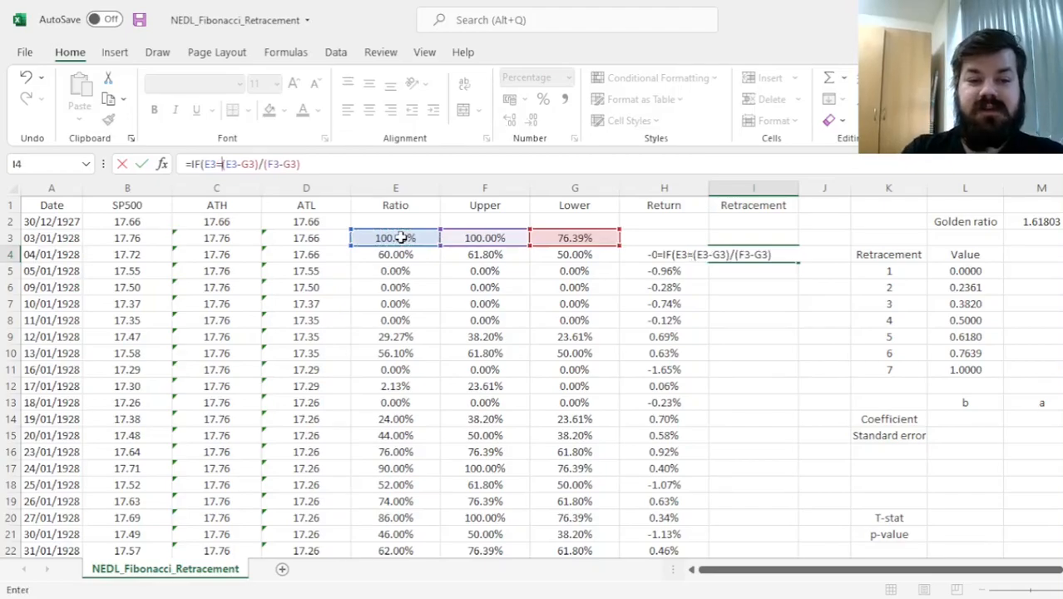
{"action": "type", "text": "=0,0,"}
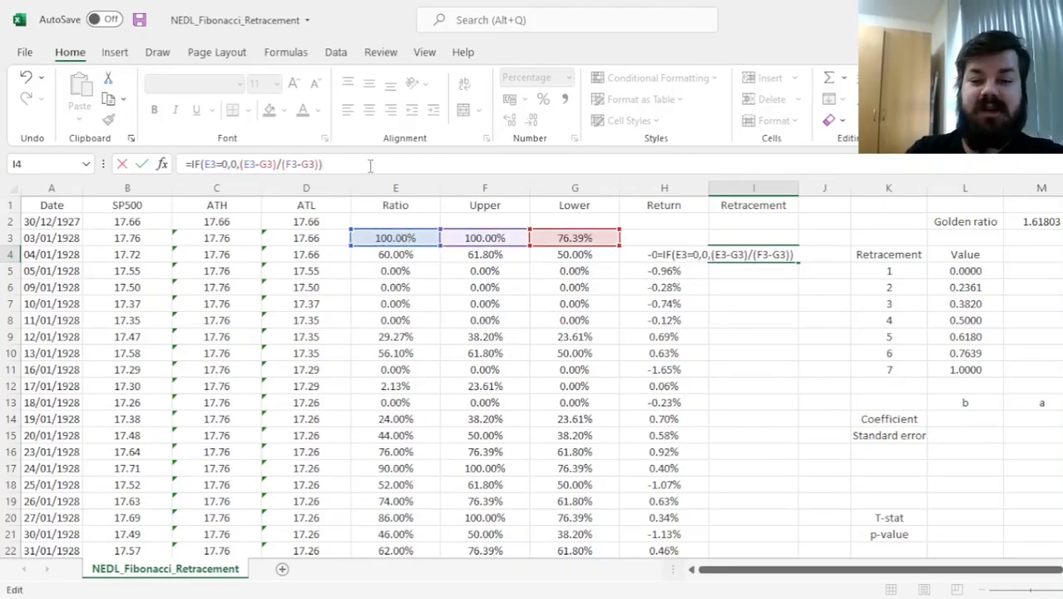
{"action": "key", "text": "Enter"}
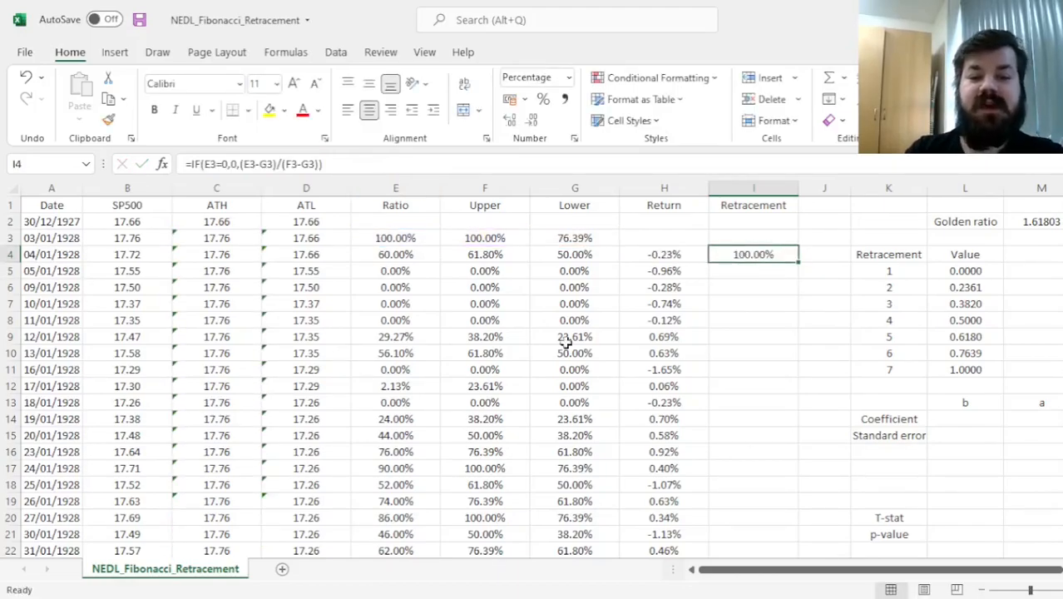
Fill the retracement formula down column I and verify the result in I10.
{"action": "left_click", "coordinate": [396, 238]}
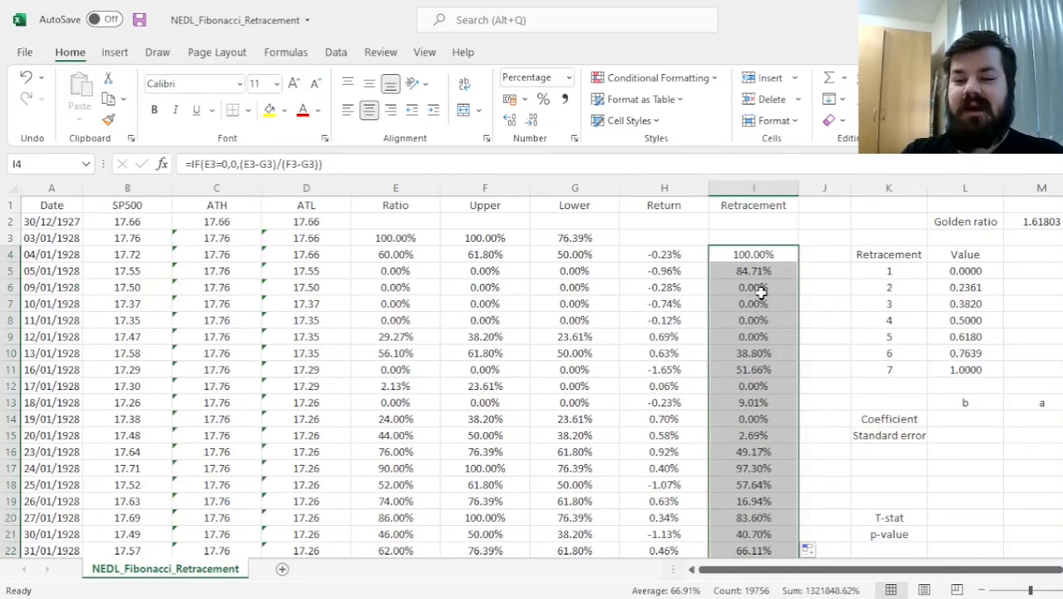
{"action": "left_click", "coordinate": [752, 253]}
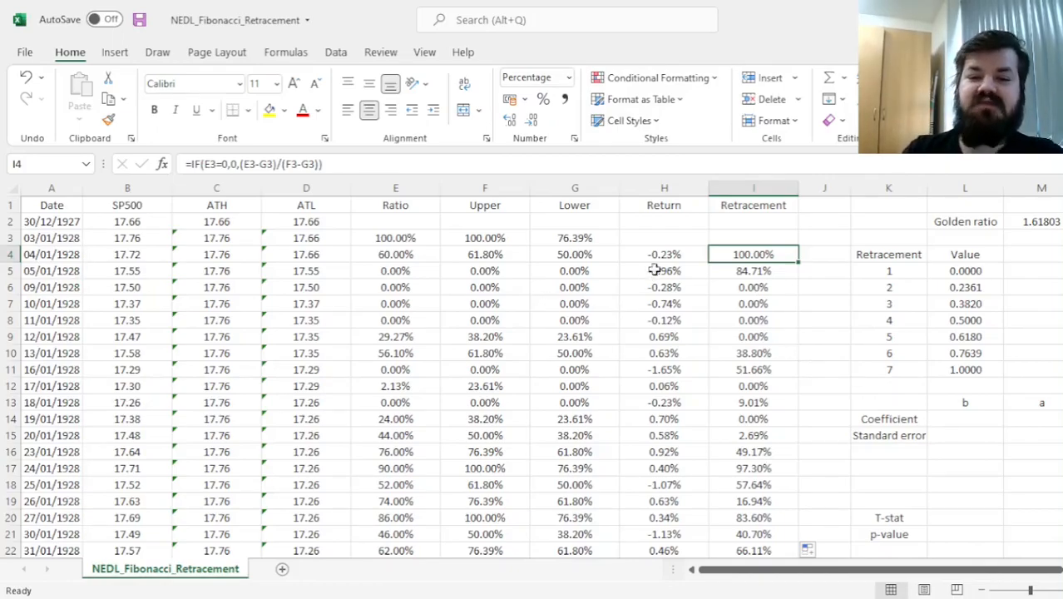
{"action": "left_click_drag", "start_coordinate": [752, 253], "coordinate": [752, 369]}
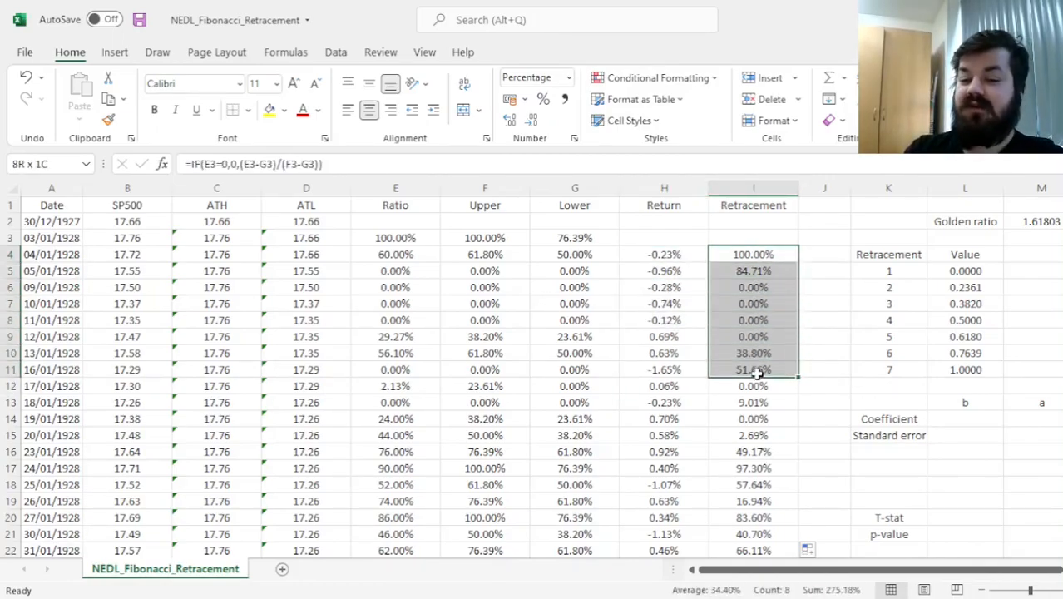
{"action": "left_click", "coordinate": [752, 353]}
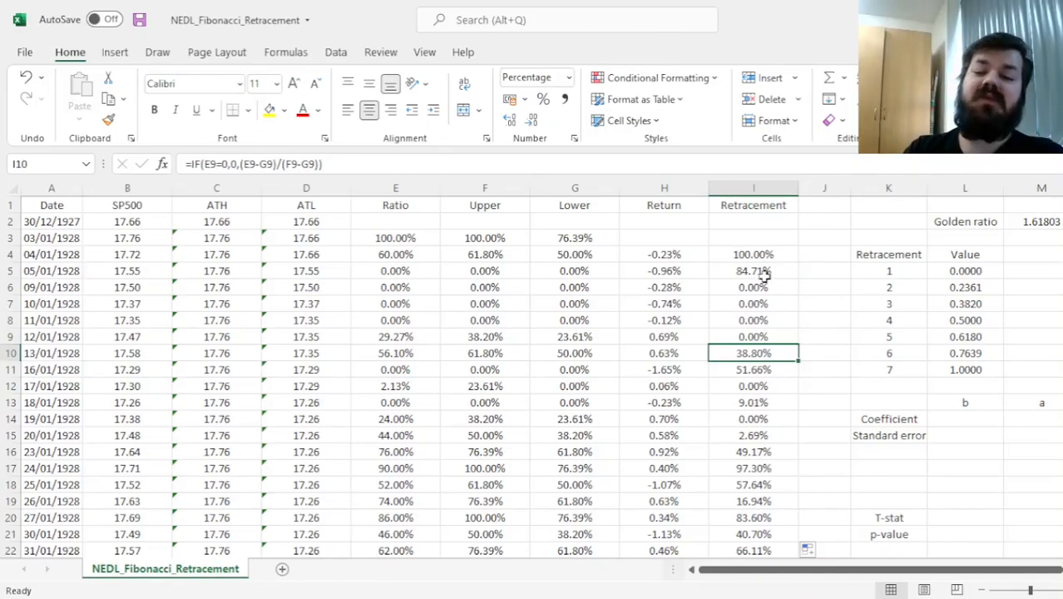
{"action": "mouse_move", "coordinate": [752, 258]}
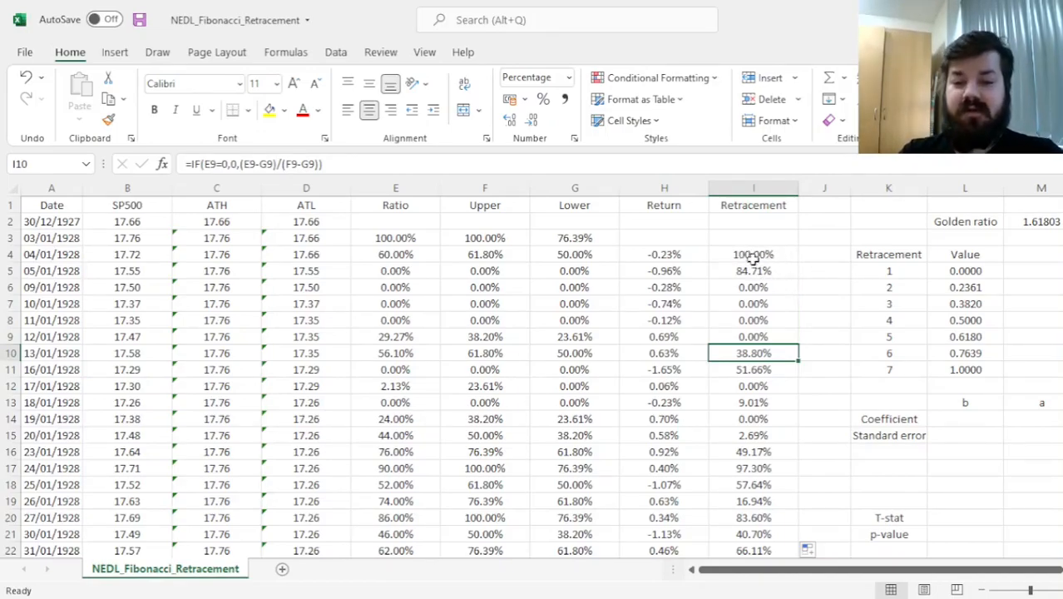
{"action": "left_click", "coordinate": [752, 253]}
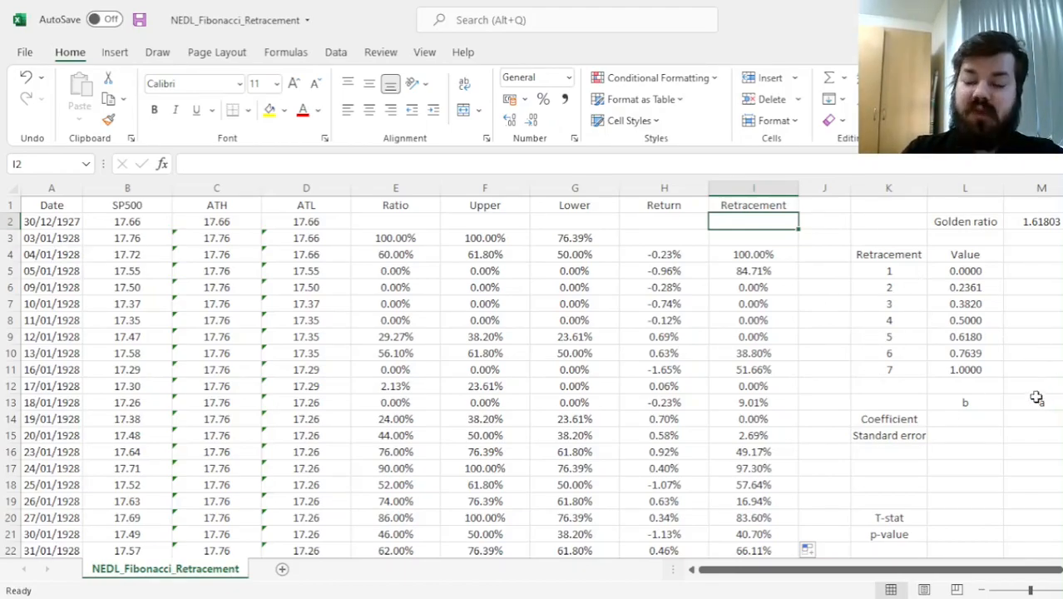
Array-enter =LINEST(H4:H19759,I4:I19759,1,1) into L14:M18 for the Return-on-Retracement regression.
{"action": "left_click_drag", "start_coordinate": [965, 269], "coordinate": [965, 369]}
{"action": "type", "text": "a"}
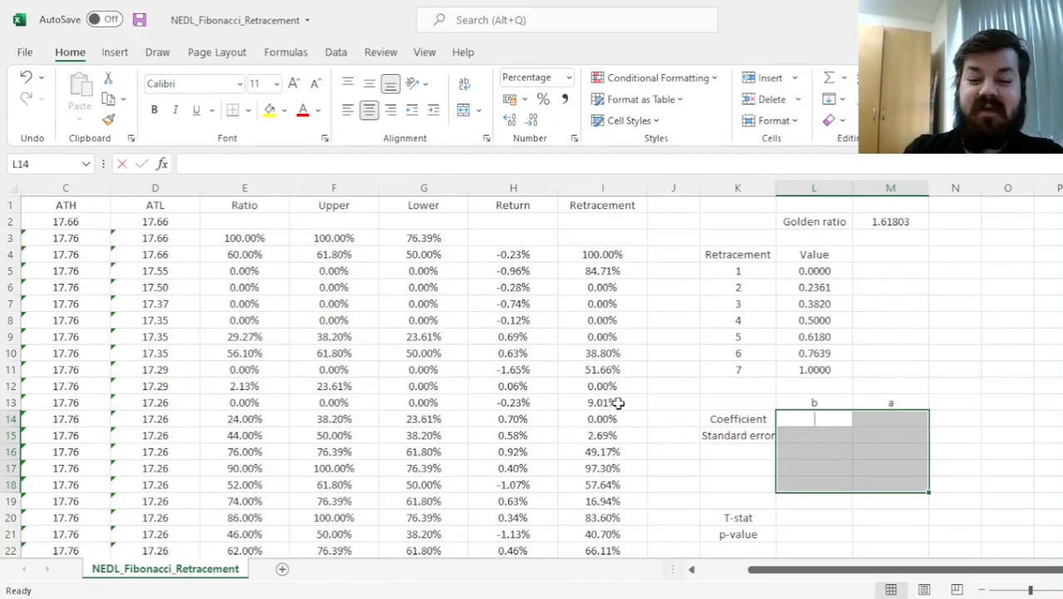
{"action": "type", "text": "=LINEST(H4:H19759,I4:I19759,"}
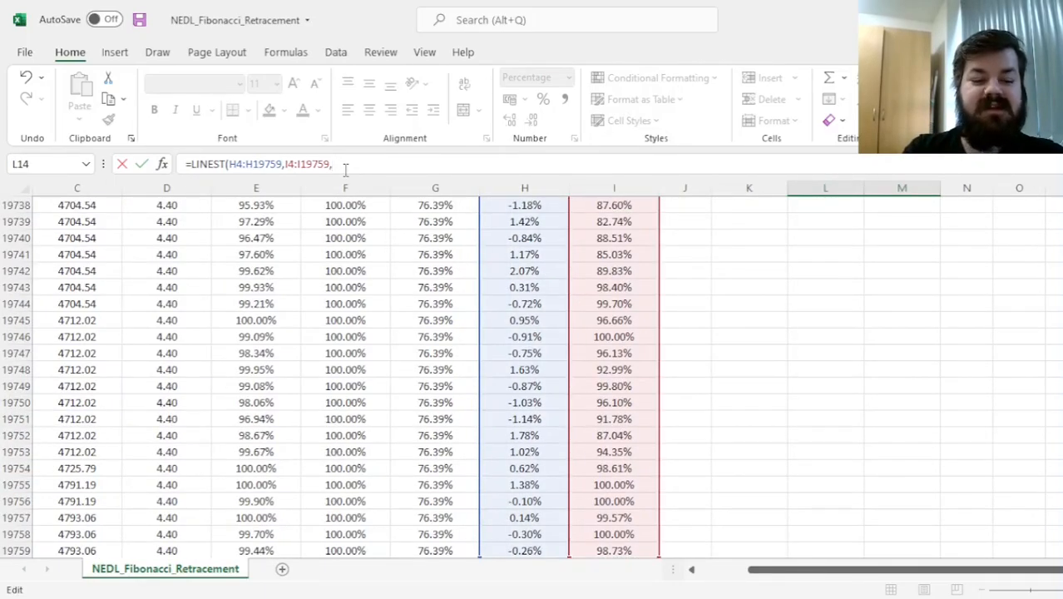
{"action": "type", "text": "1,"}
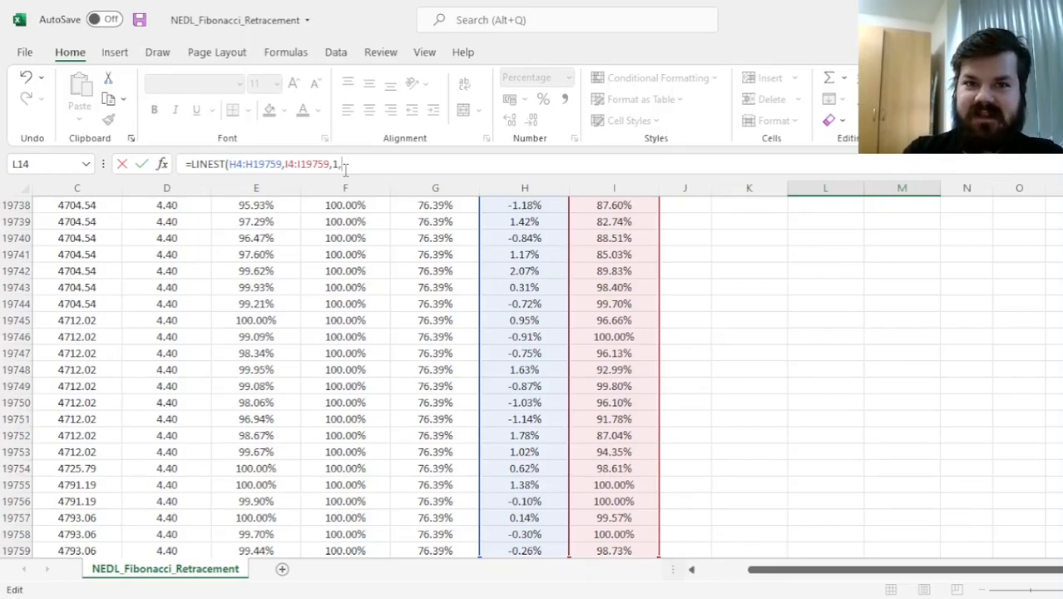
{"action": "type", "text": "1)}"}
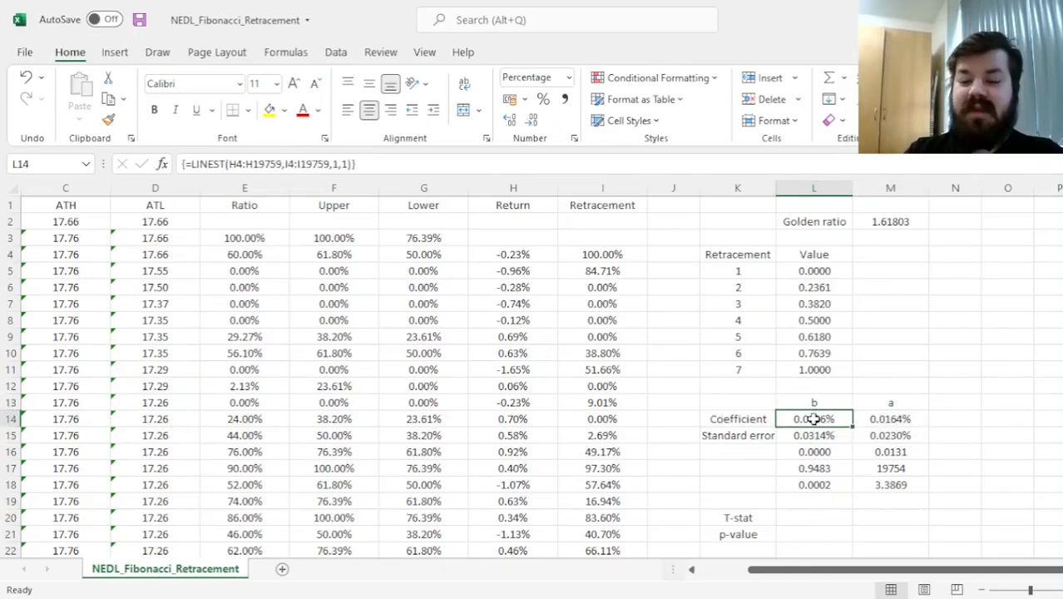
{"action": "mouse_move", "coordinate": [627, 288]}
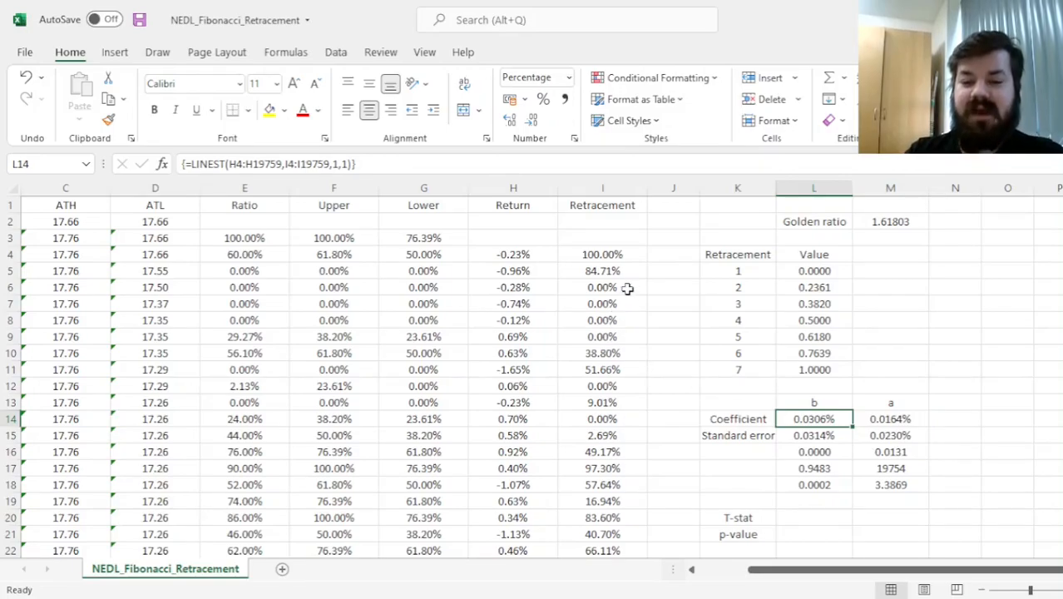
{"action": "mouse_move", "coordinate": [654, 326]}
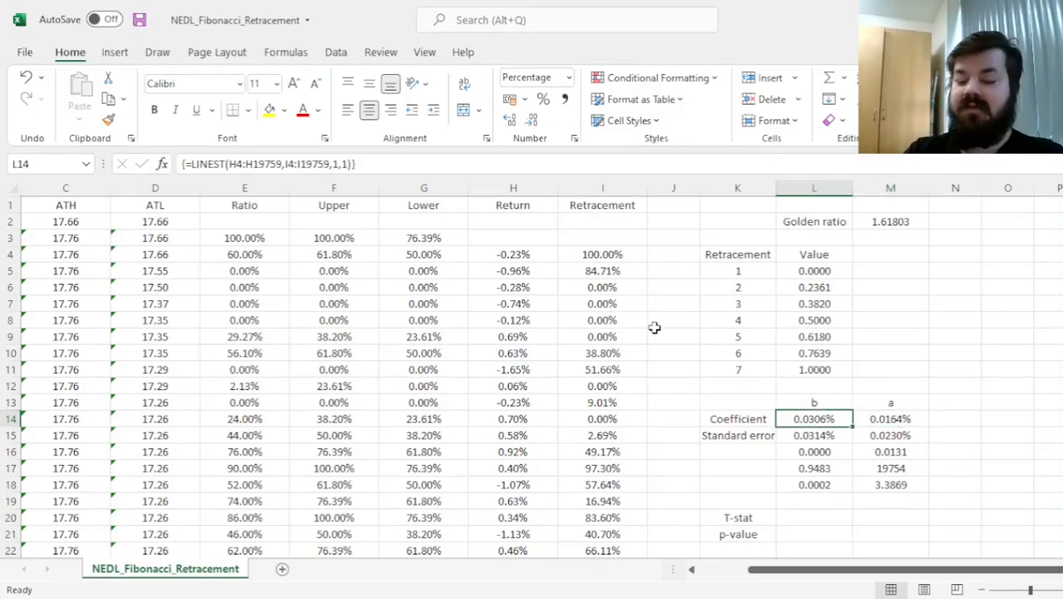
Compute the T-stat in L20 as coefficient over standard error (0.9738).
{"action": "left_click", "coordinate": [813, 518]}
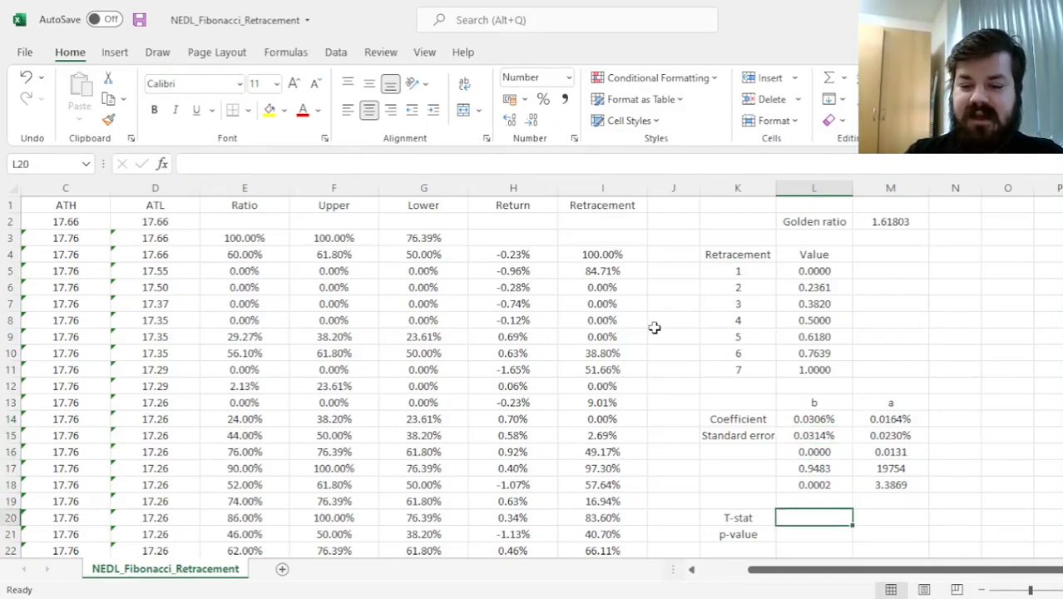
{"action": "type", "text": "=L14/L15"}
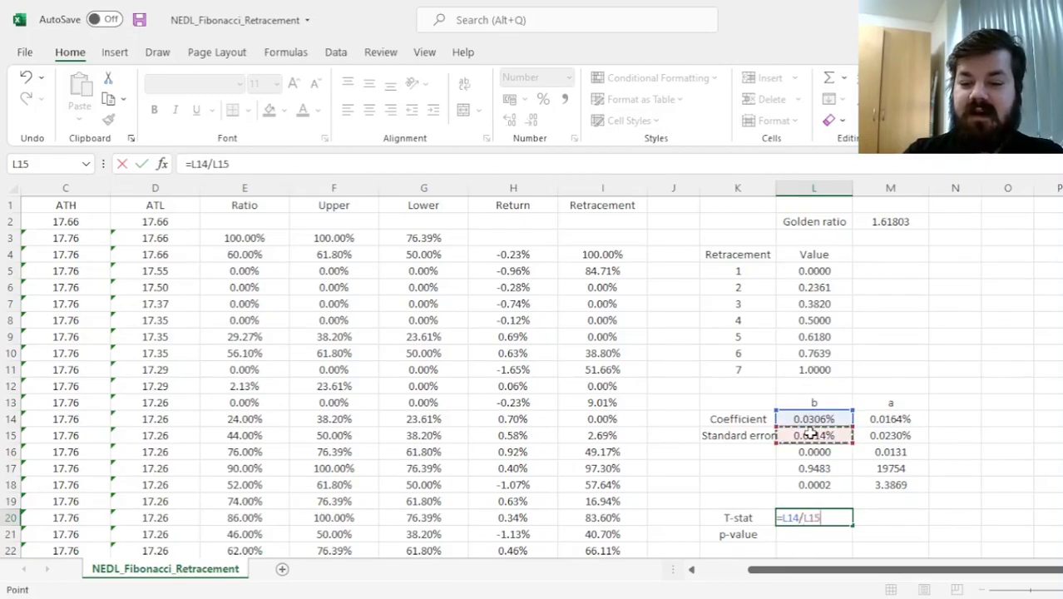
{"action": "key", "text": "Enter"}
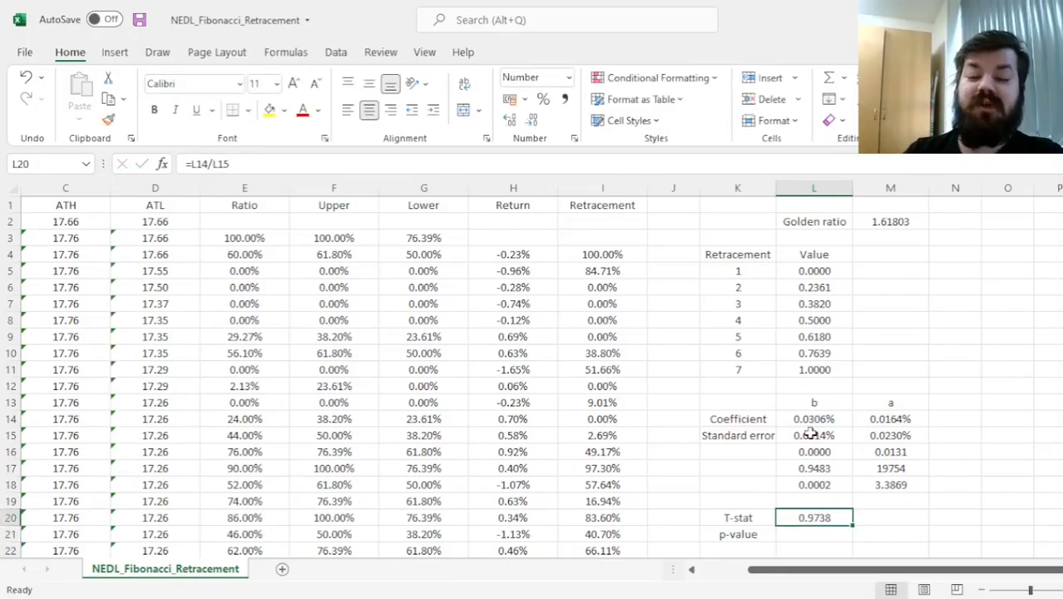
Compute the two-tailed p-value in L21 with =T.DIST.2T(ABS(L20),M17), giving 33.02%.
{"action": "left_click", "coordinate": [814, 536]}
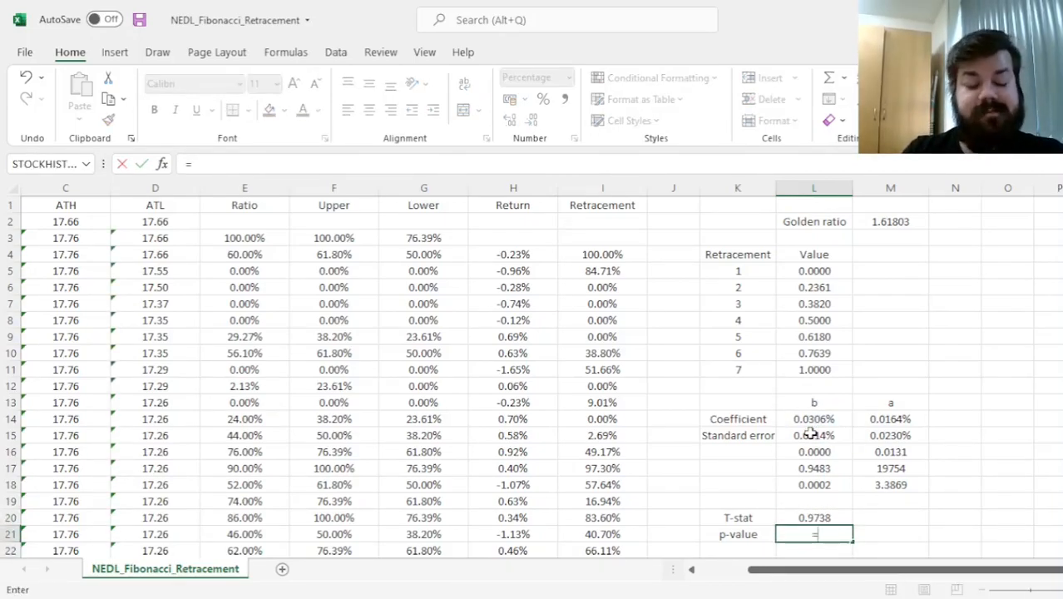
{"action": "type", "text": "T.DIST.2T(ABS"}
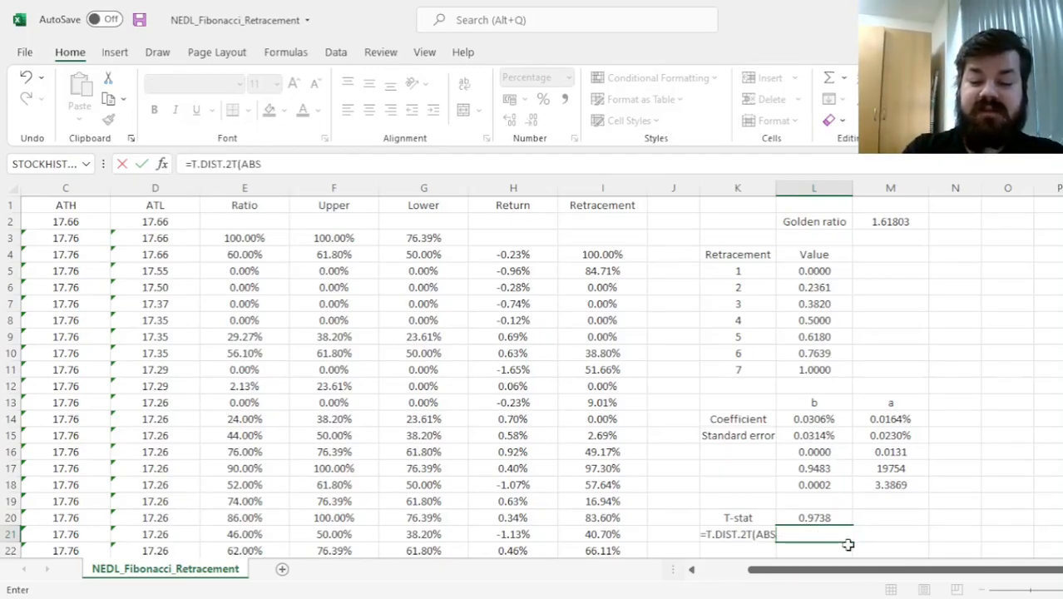
{"action": "left_click", "coordinate": [812, 518]}
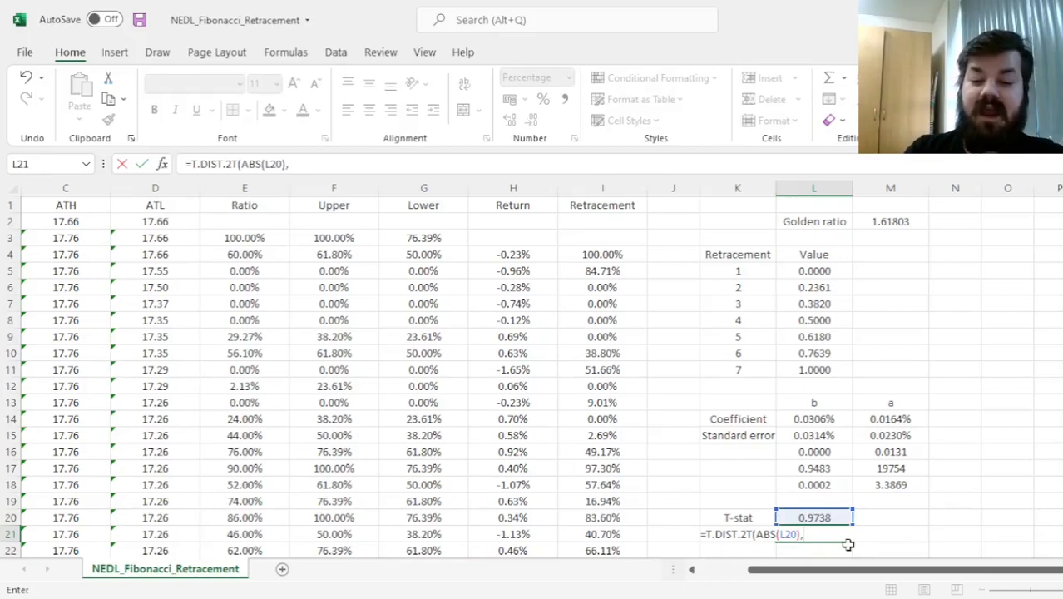
{"action": "left_click", "coordinate": [890, 466]}
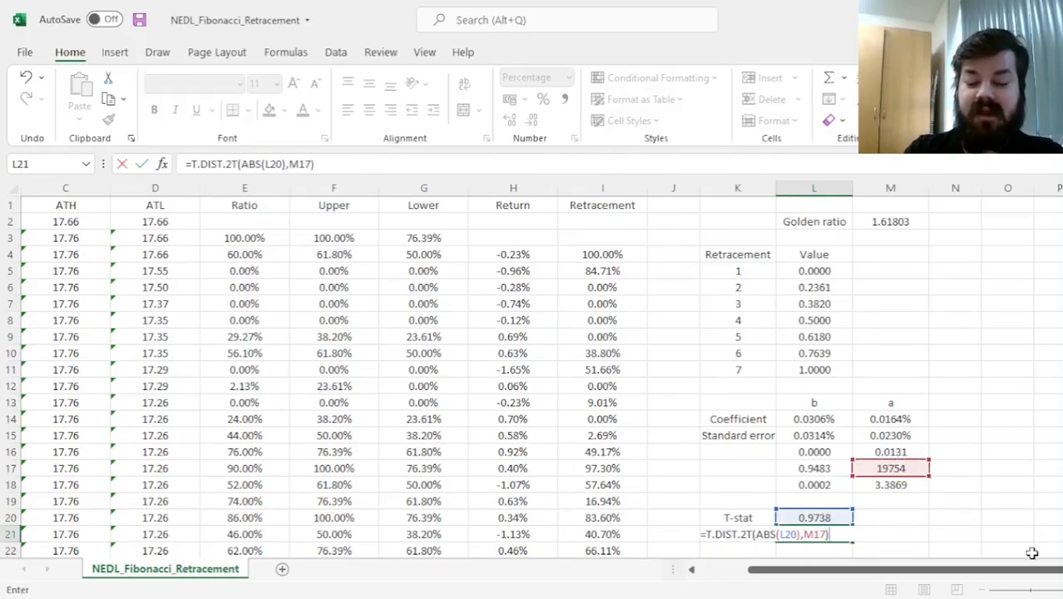
{"action": "key", "text": "Enter"}
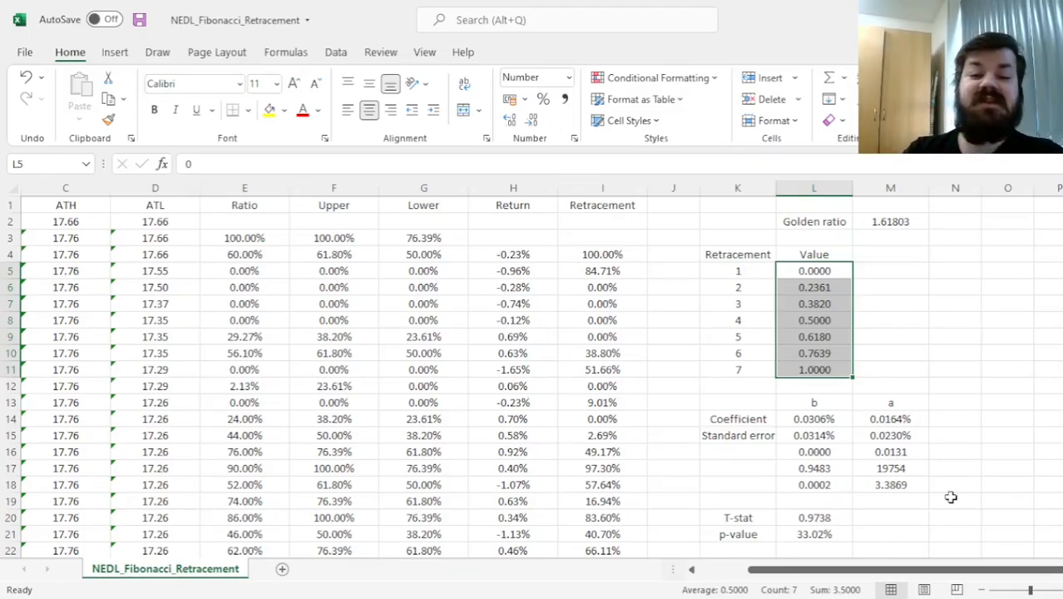
{"action": "mouse_move", "coordinate": [809, 426]}
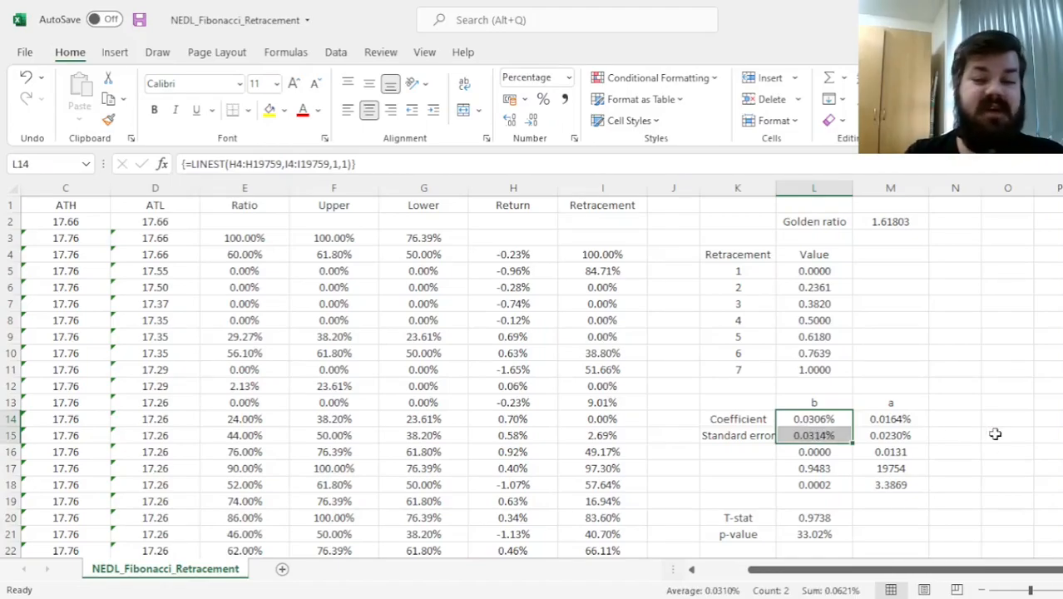
{"action": "mouse_move", "coordinate": [825, 367]}
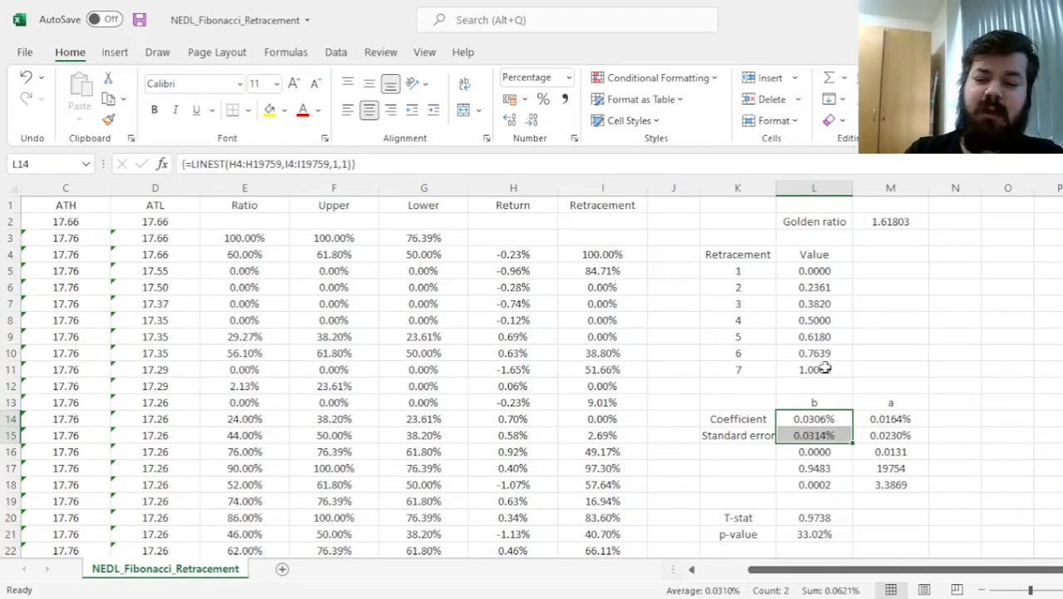
Clear retracement levels 2, 3 and 6, bringing the T-stat to -1.4104 and p-value to 15.85%.
{"action": "left_click", "coordinate": [813, 352]}
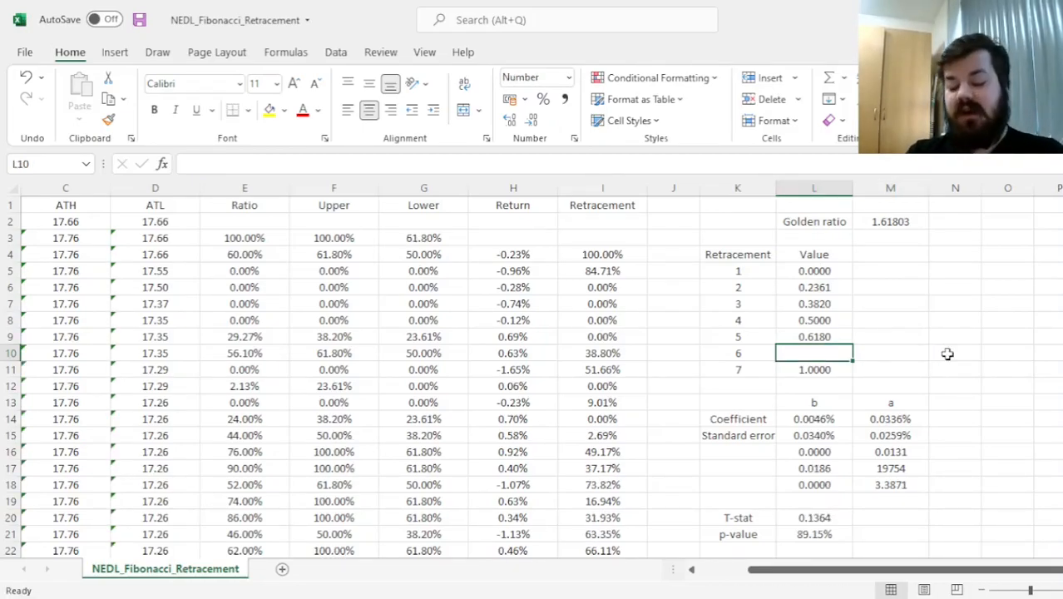
{"action": "left_click", "coordinate": [814, 287]}
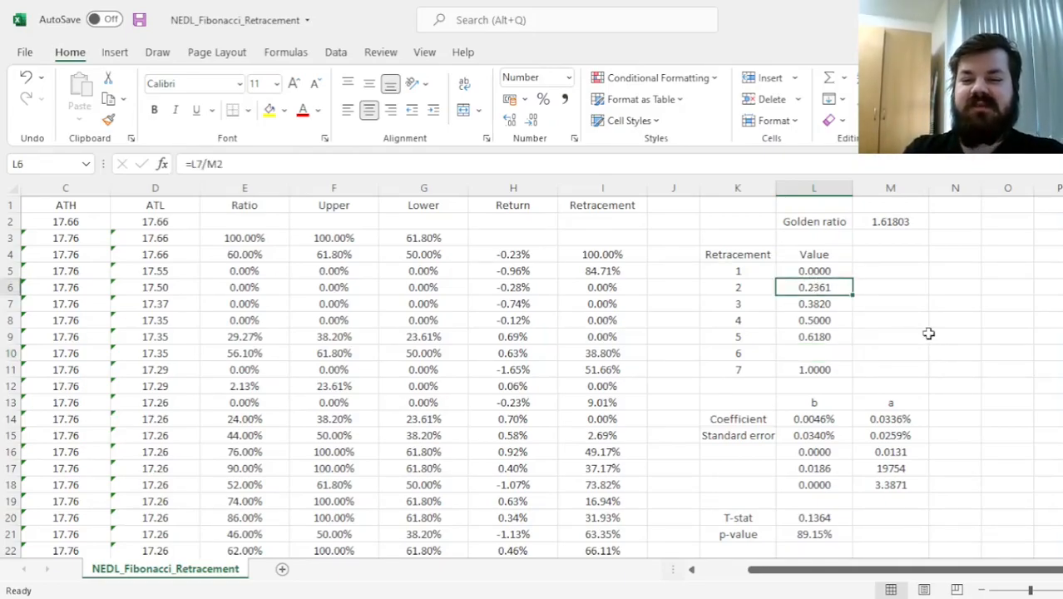
{"action": "key", "text": "Delete"}
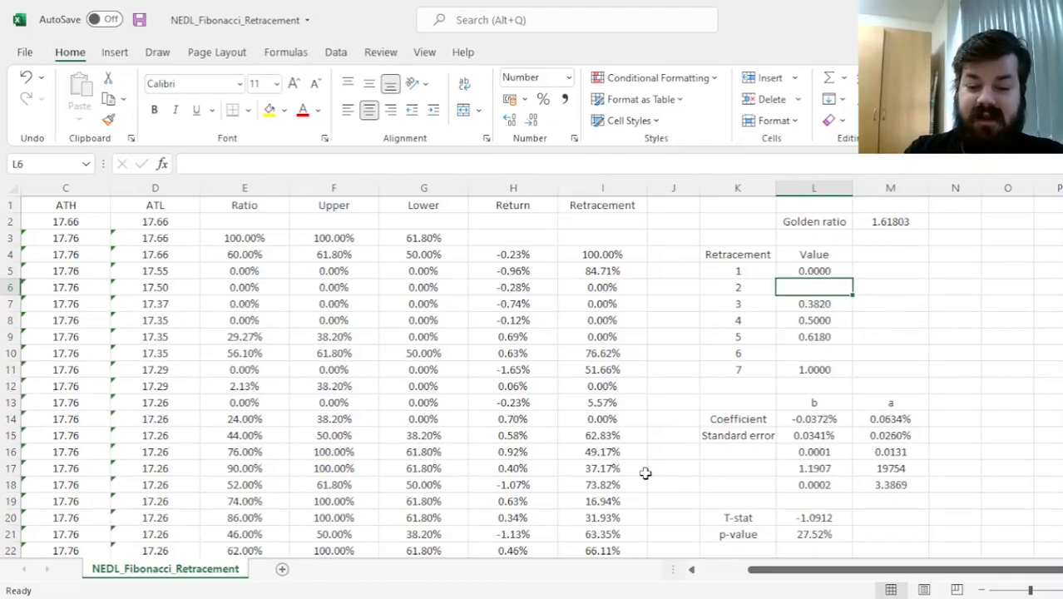
{"action": "left_click", "coordinate": [813, 534]}
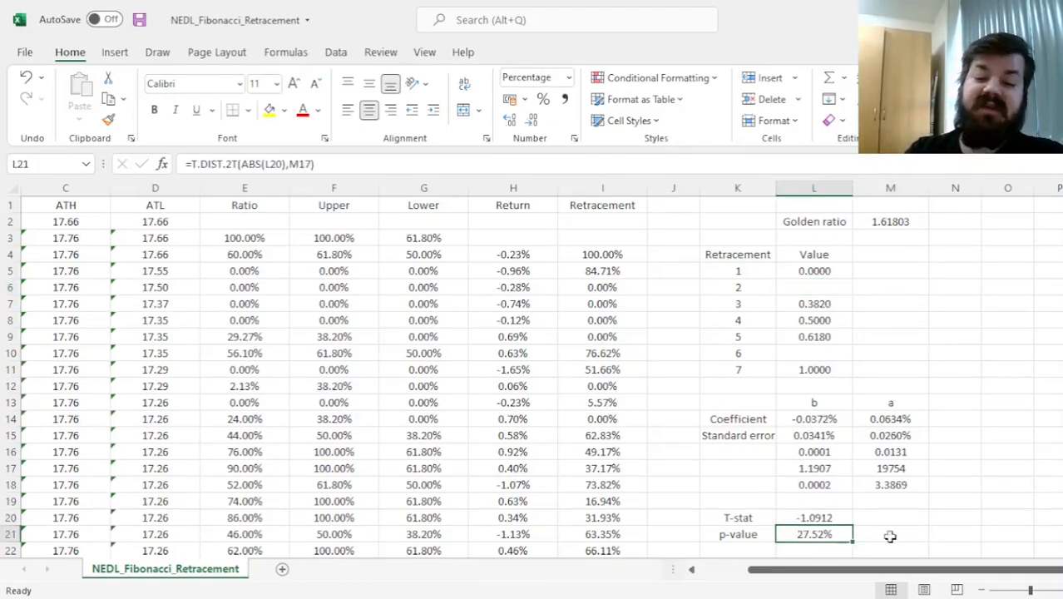
{"action": "mouse_move", "coordinate": [910, 519]}
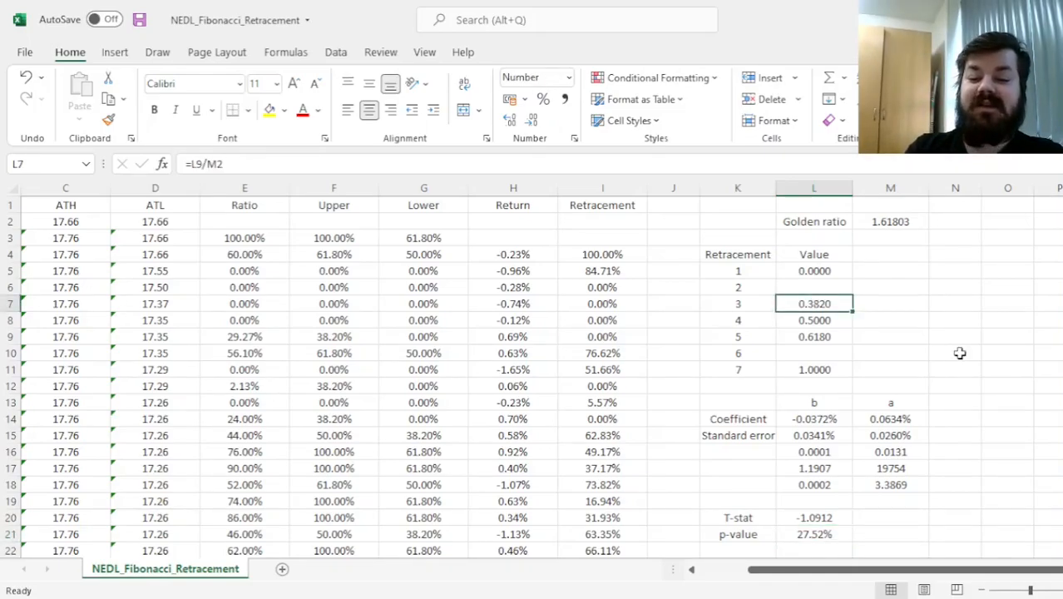
{"action": "key", "text": "Delete"}
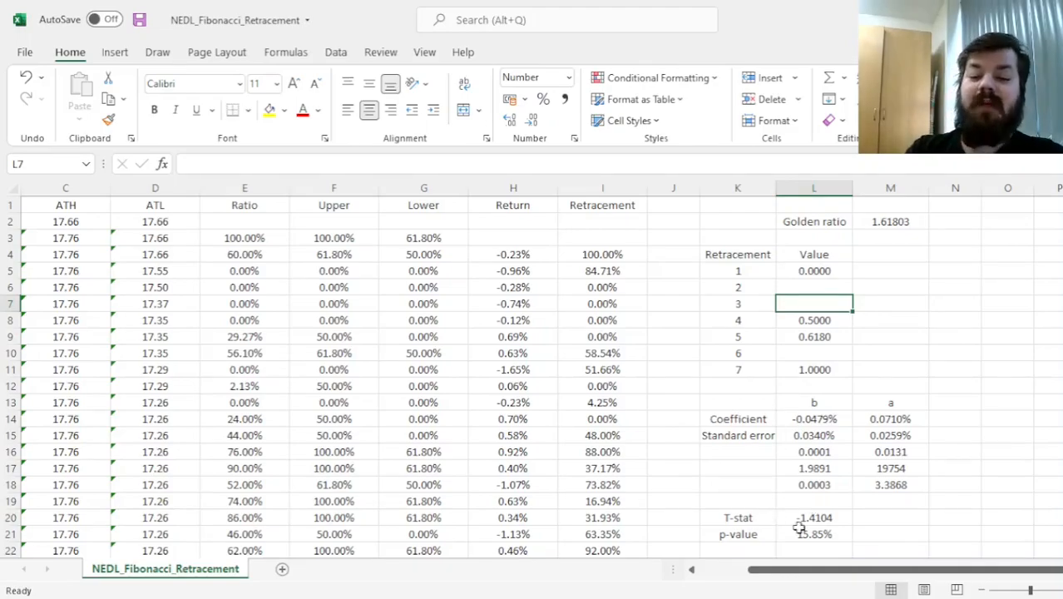
{"action": "left_click", "coordinate": [813, 517]}
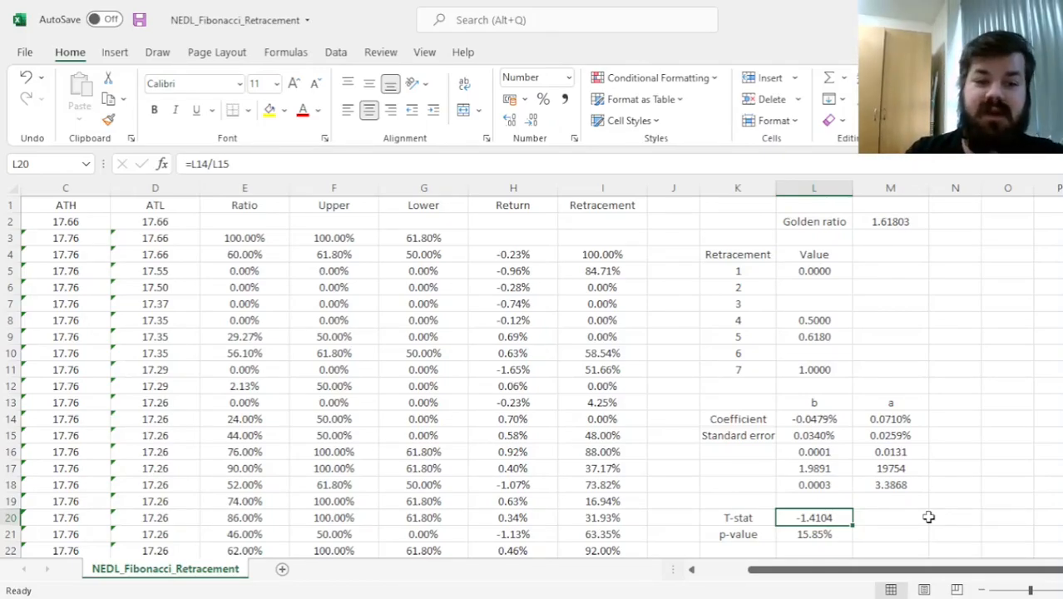
{"action": "mouse_move", "coordinate": [842, 445]}
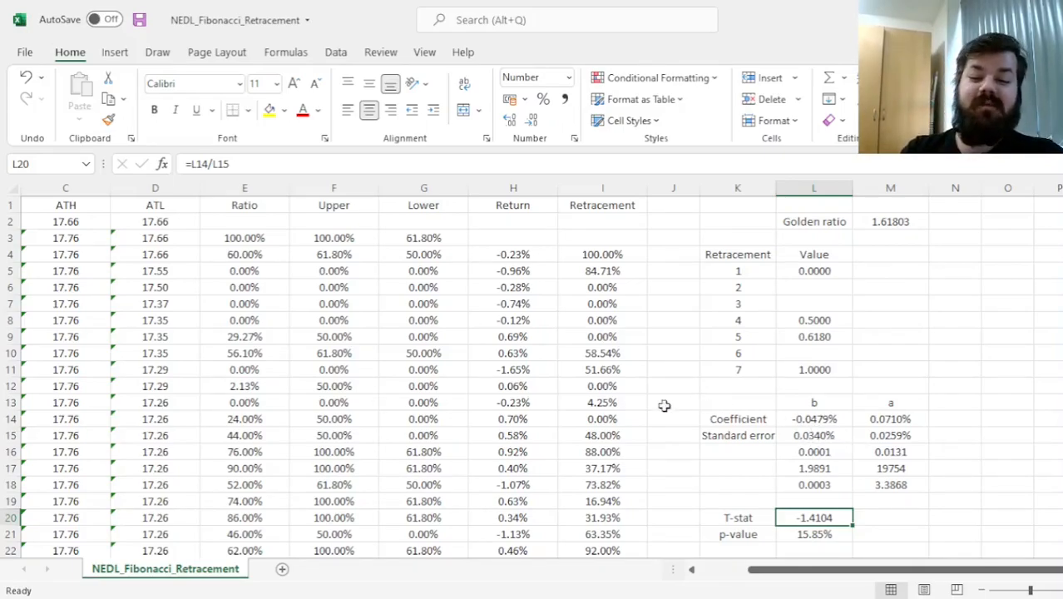
{"action": "mouse_move", "coordinate": [629, 428]}
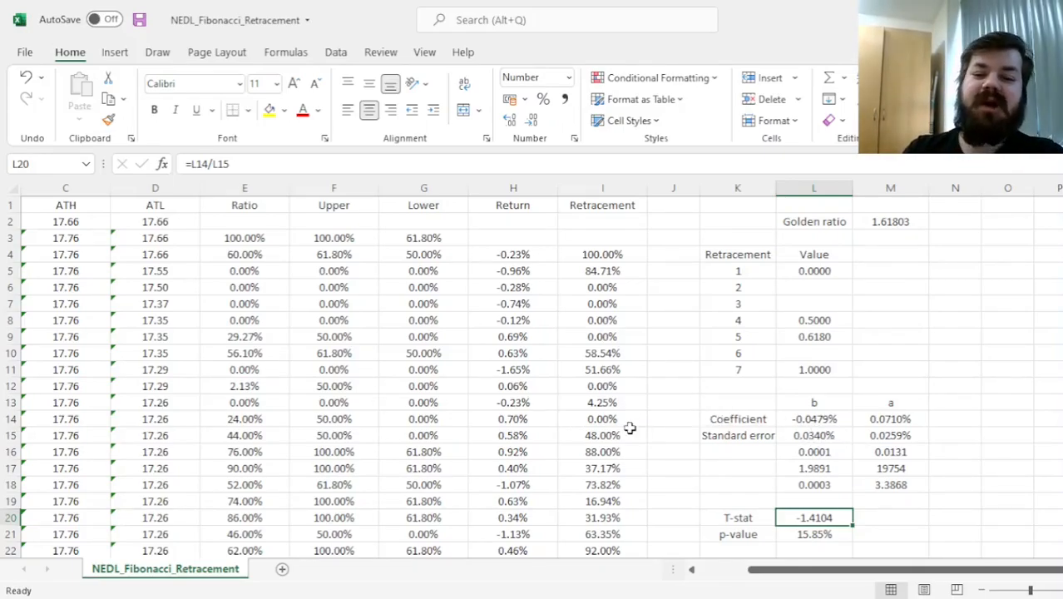
{"action": "mouse_move", "coordinate": [667, 441]}
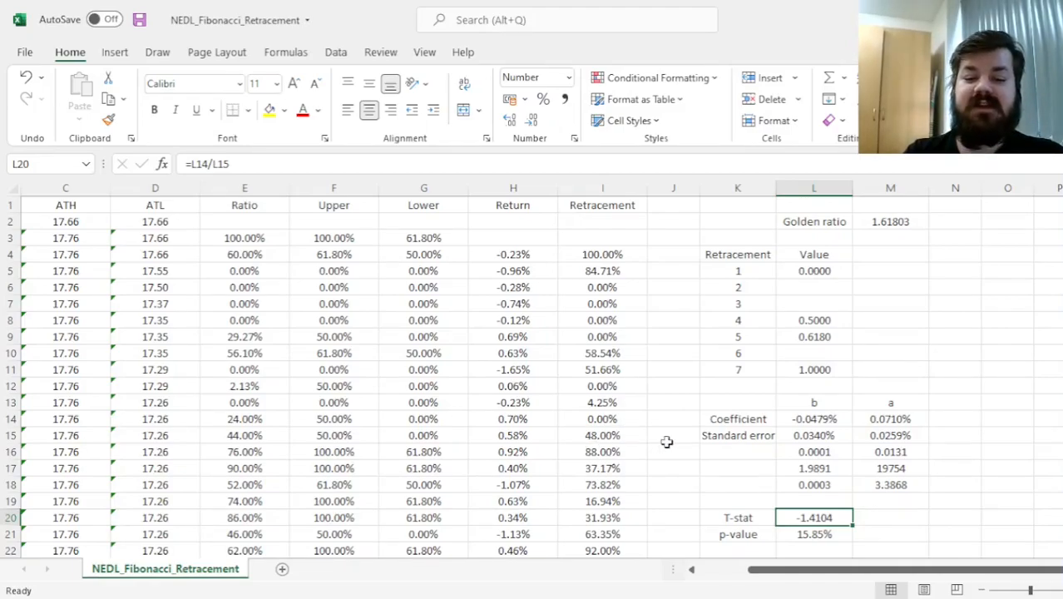
{"action": "mouse_move", "coordinate": [690, 468]}
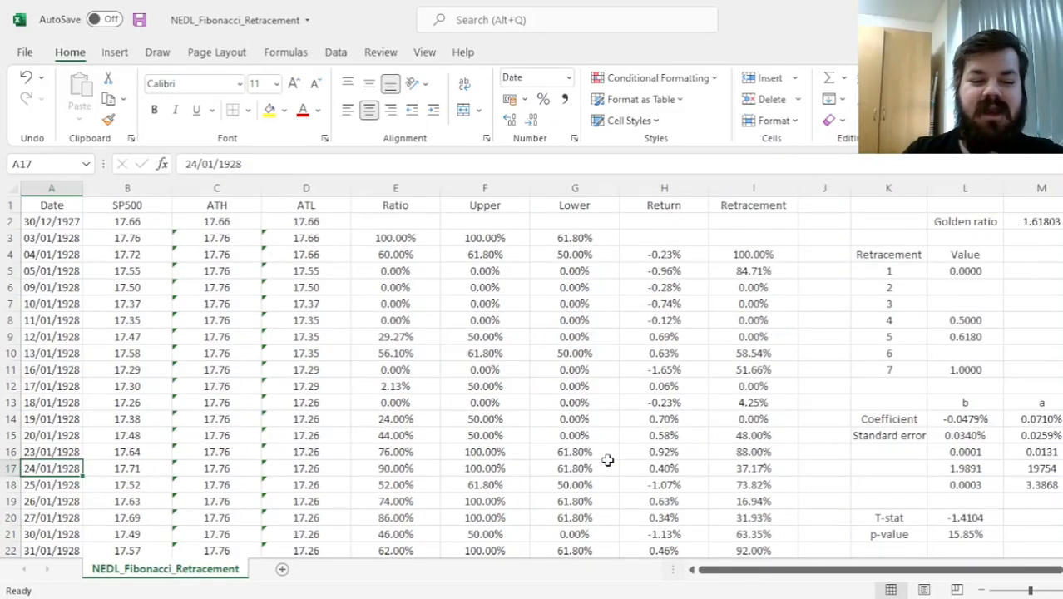
{"action": "scroll", "scroll_direction": "down", "scroll_amount": 3}
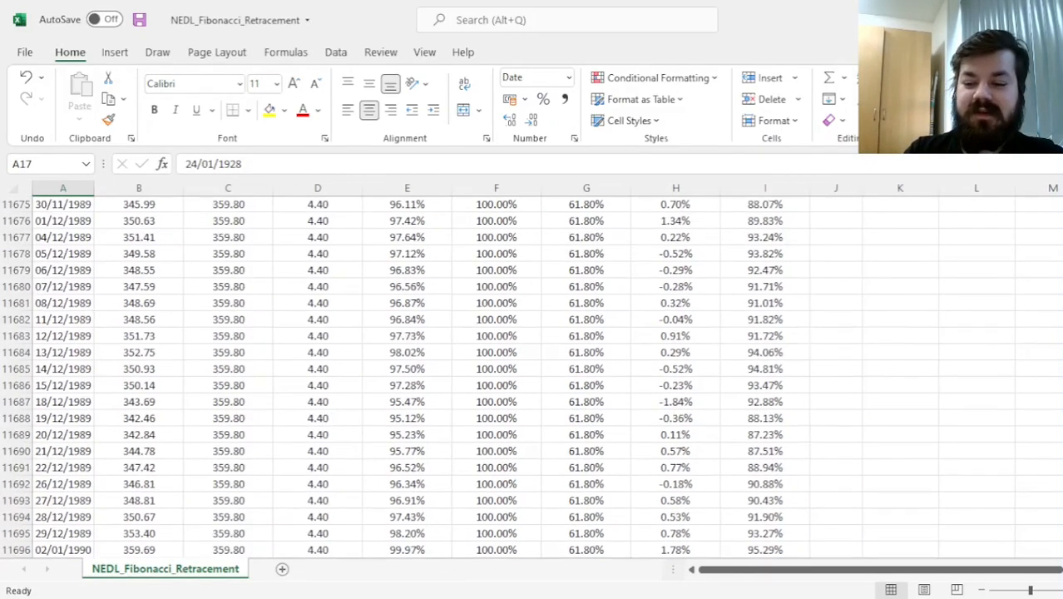
{"action": "scroll", "scroll_direction": "down", "scroll_amount": 3}
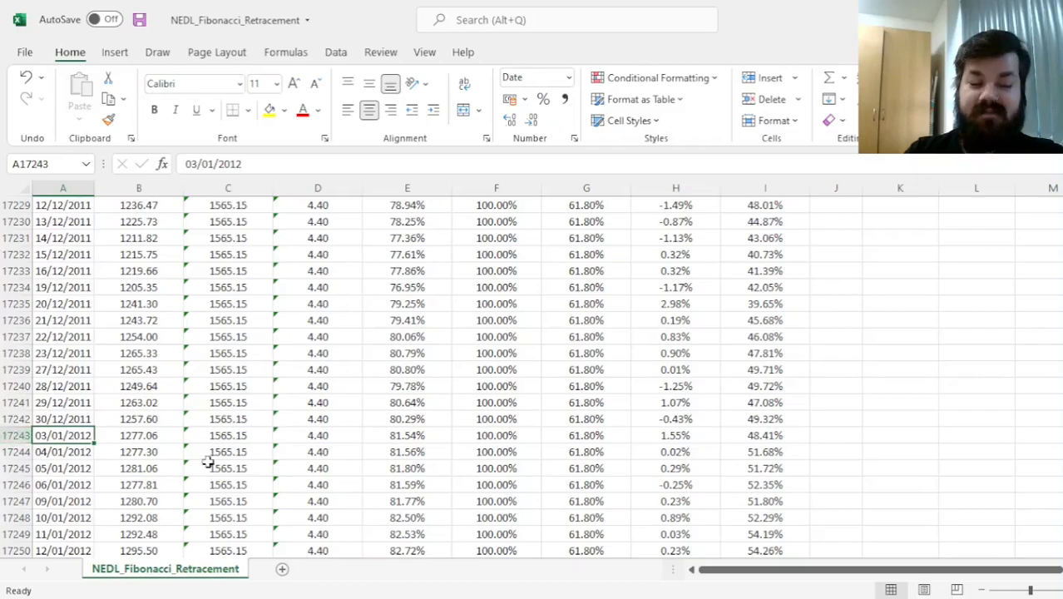
{"action": "mouse_move", "coordinate": [306, 514]}
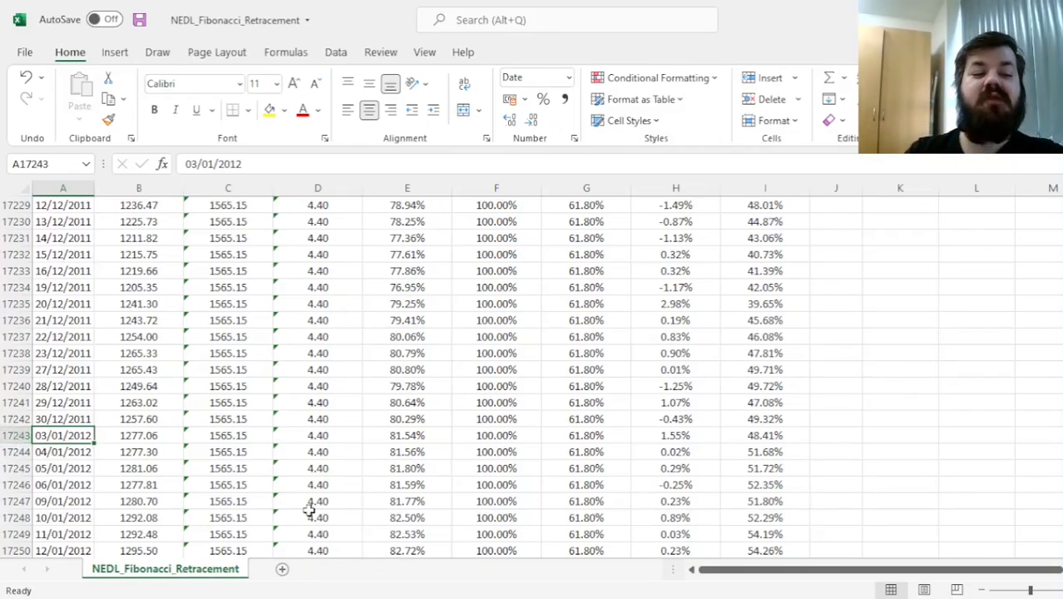
{"action": "mouse_move", "coordinate": [449, 492]}
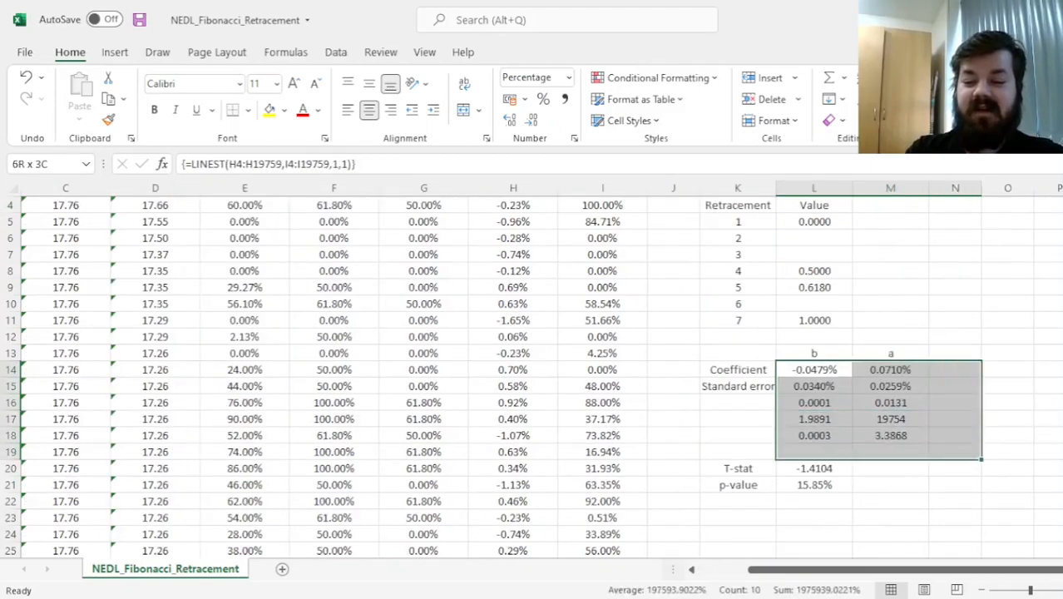
Change the LINEST ranges to H17243:H19759 and I17243:I19759, yielding T-stat -4.0361 and p-value 0.01%.
{"action": "double_click", "coordinate": [814, 369]}
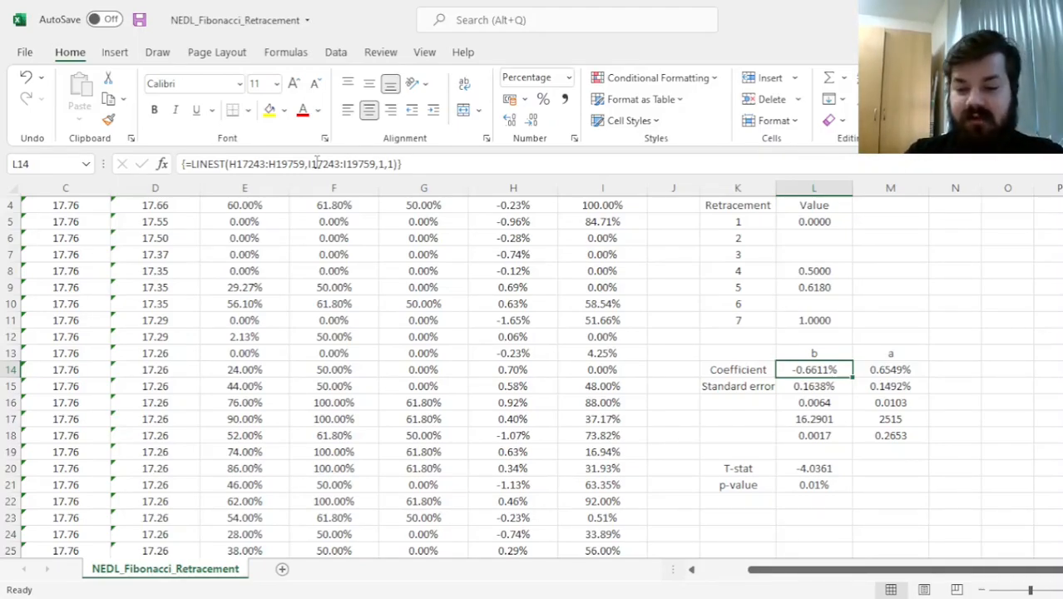
{"action": "left_click", "coordinate": [812, 401]}
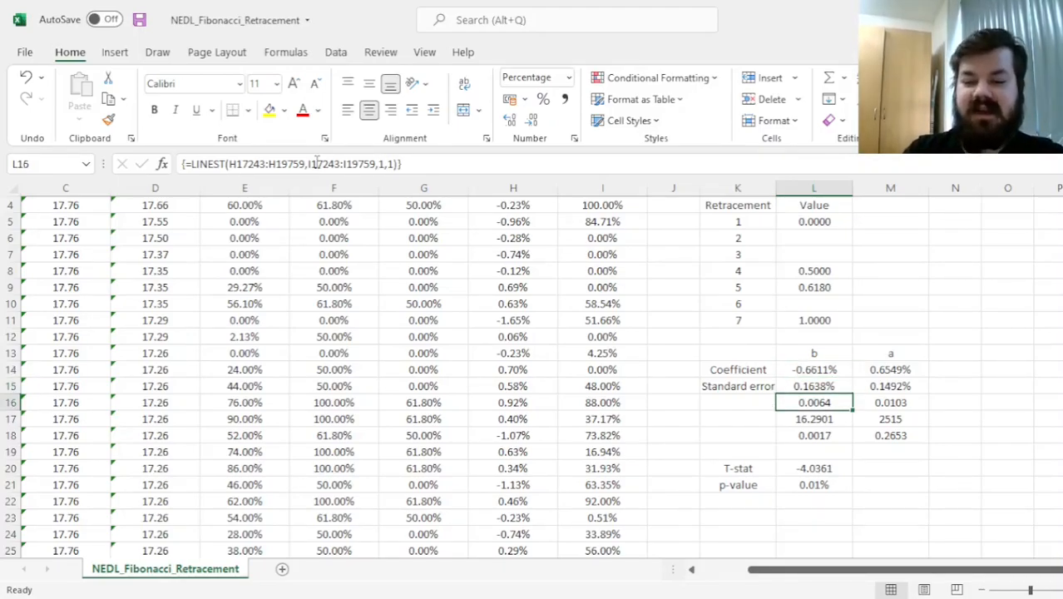
{"action": "left_click", "coordinate": [814, 468]}
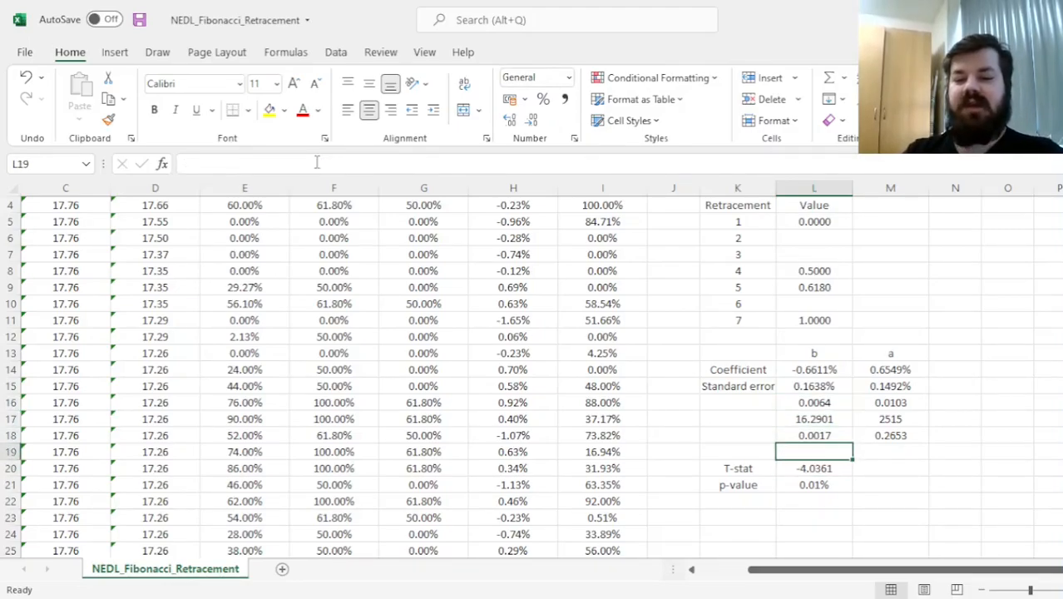
{"action": "left_click", "coordinate": [814, 469]}
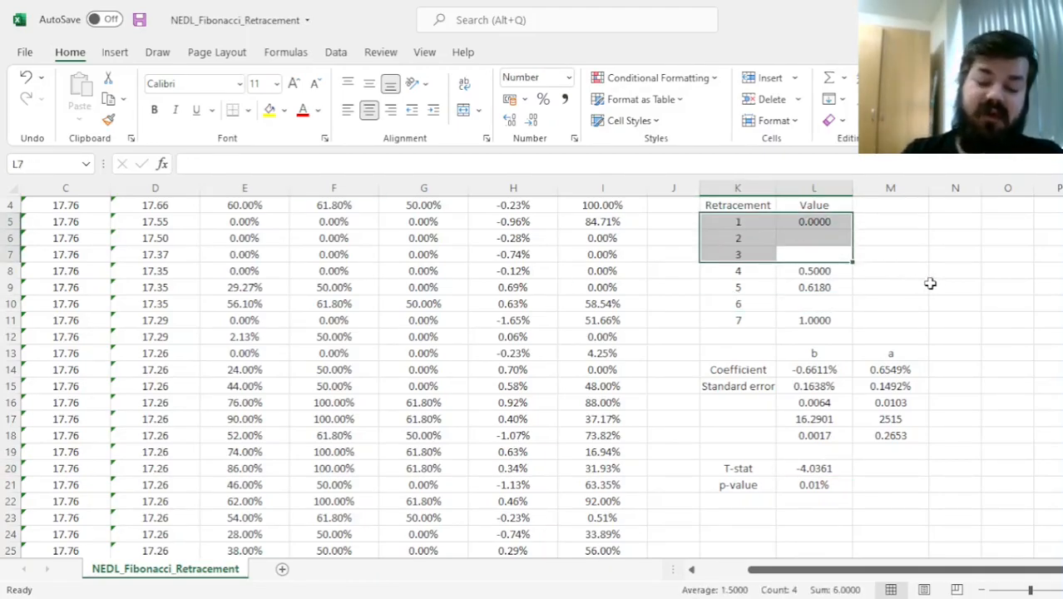
{"action": "left_click", "coordinate": [955, 286]}
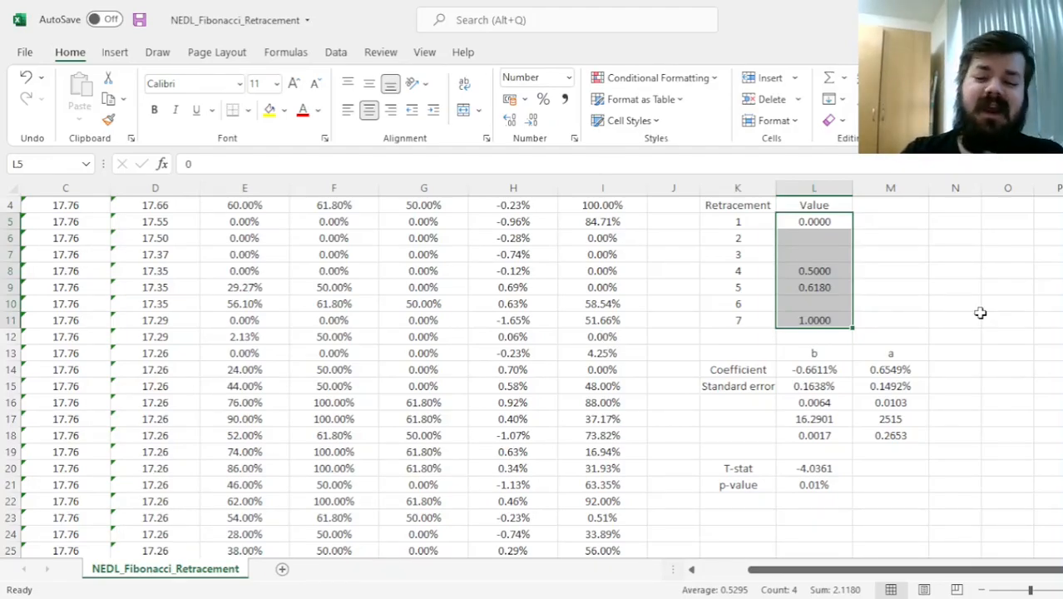
{"action": "left_click", "coordinate": [813, 469]}
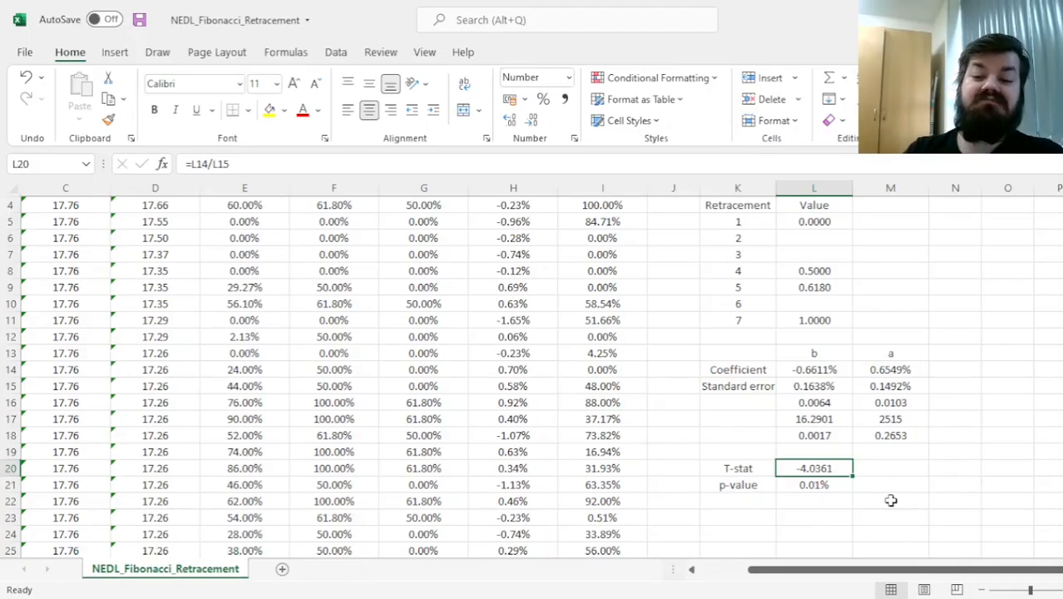